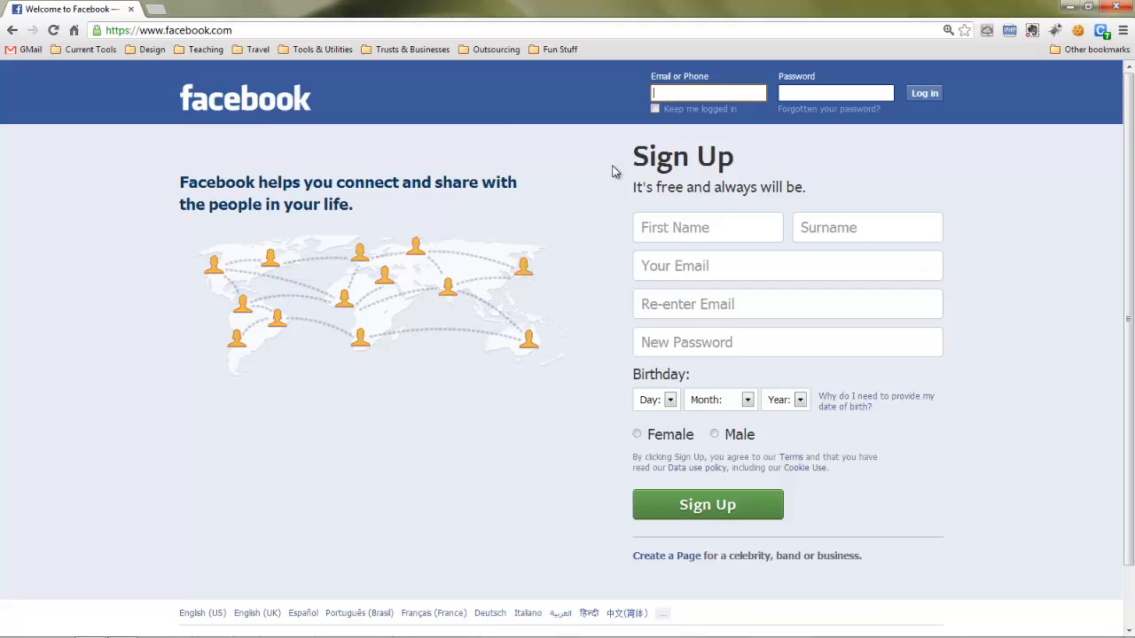
pyautogui.moveTo(608, 116)
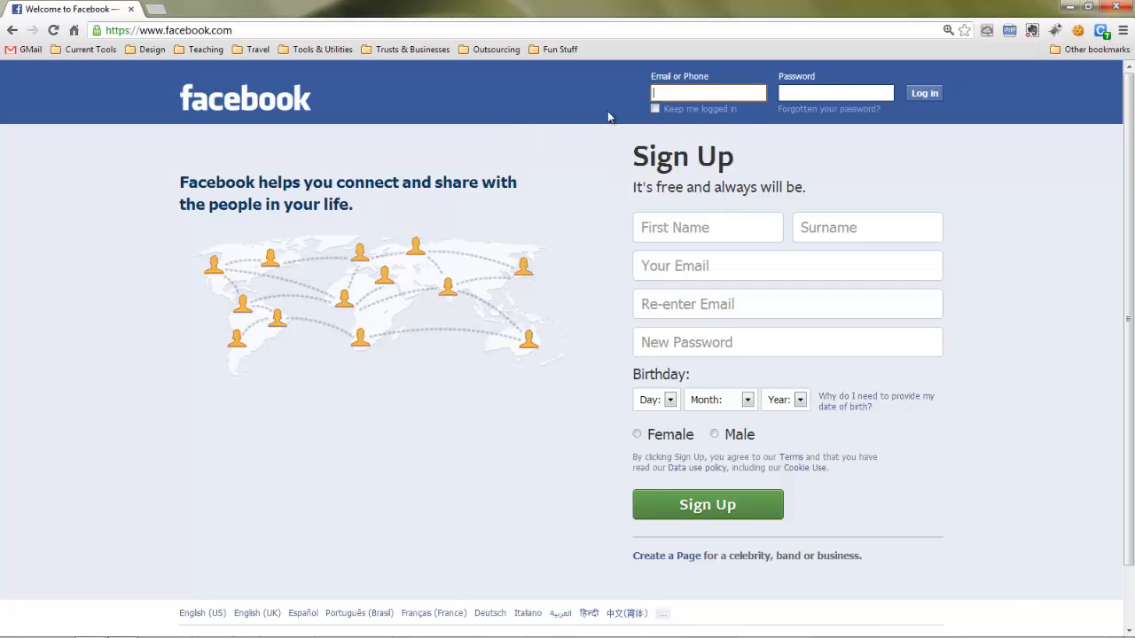
# Follow the Create an Advert footer link and read through the Advertise on Facebook page.
pyautogui.scroll(-3)
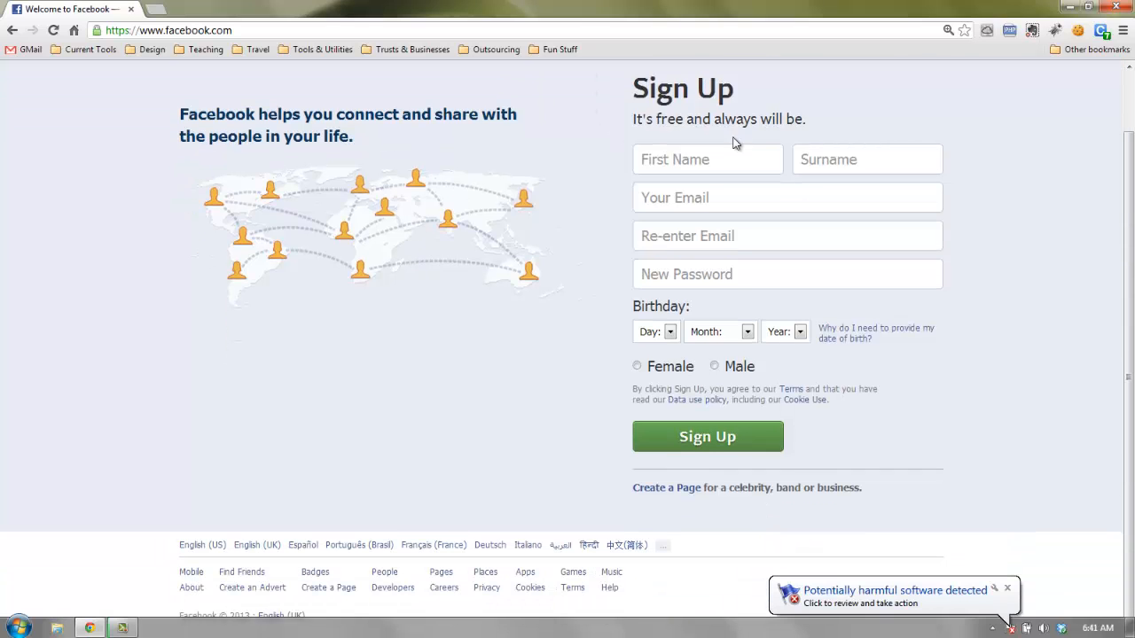
pyautogui.moveTo(341, 510)
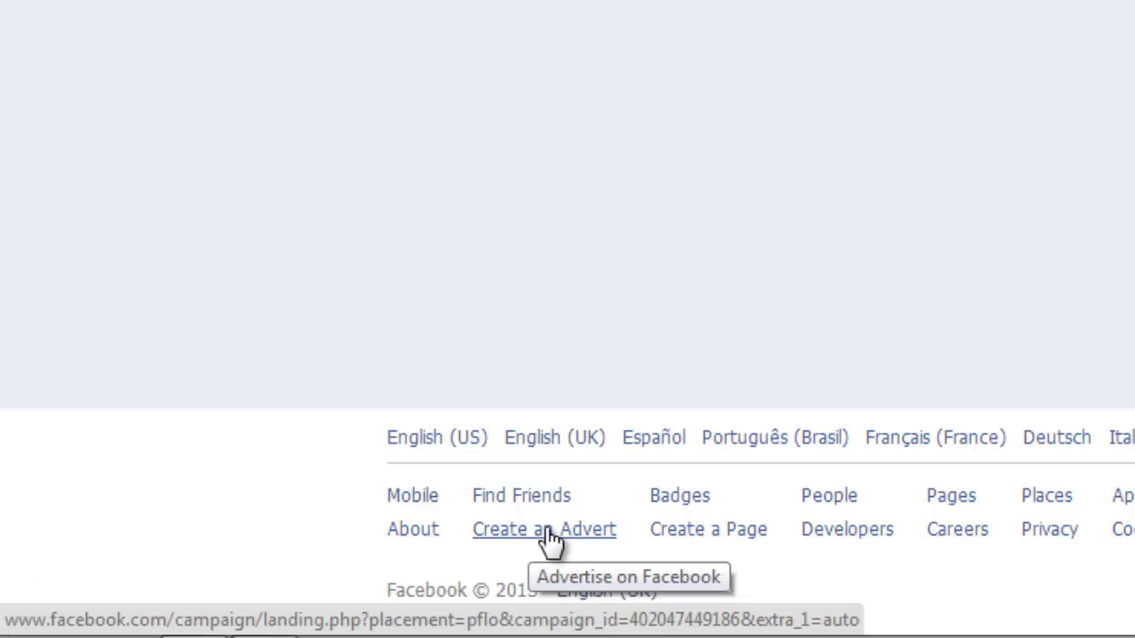
pyautogui.click(543, 529)
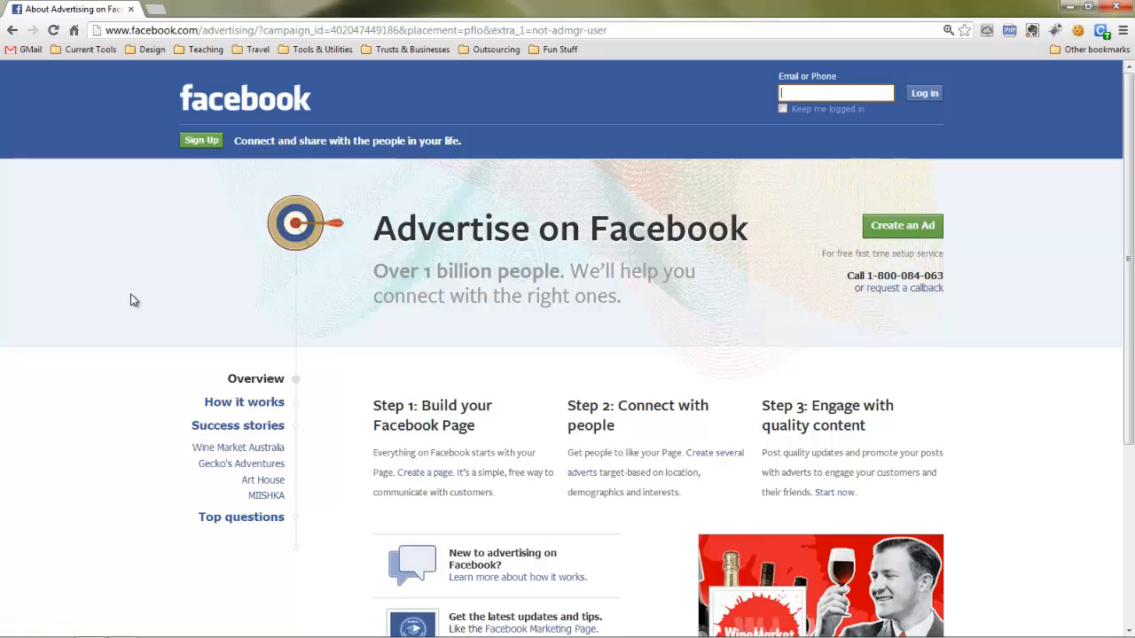
pyautogui.moveTo(191, 290)
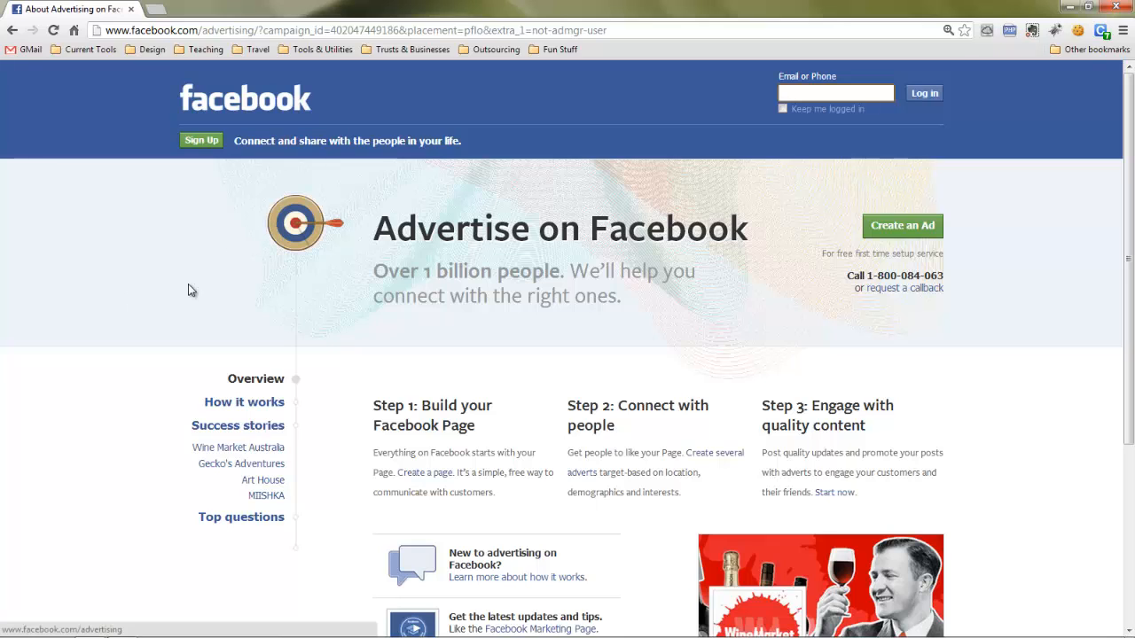
pyautogui.scroll(-3)
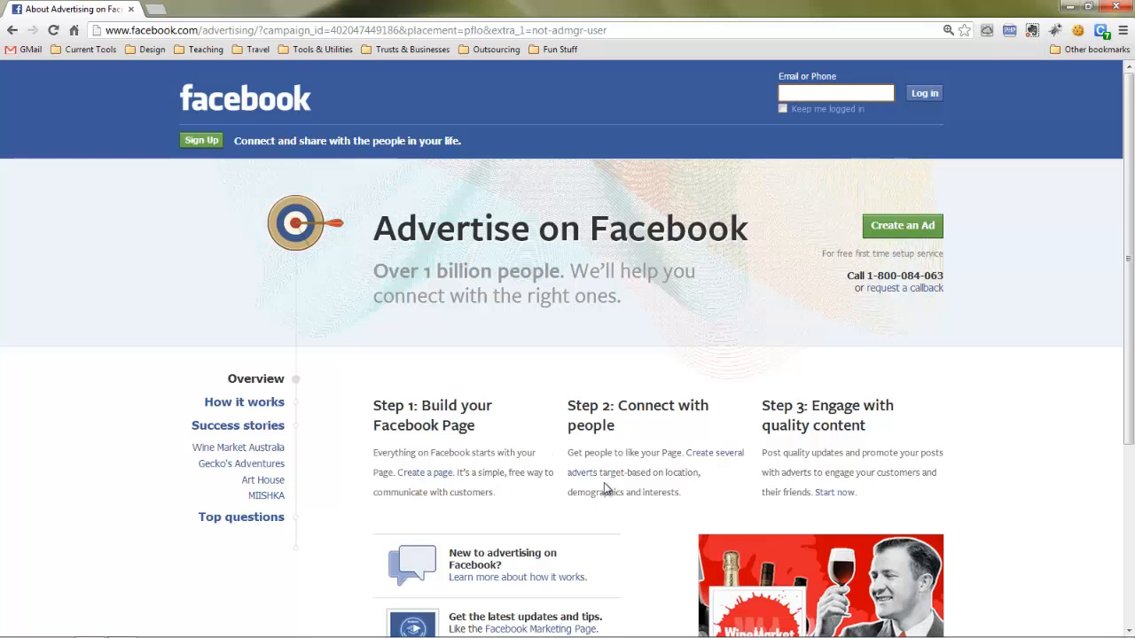
pyautogui.scroll(-3)
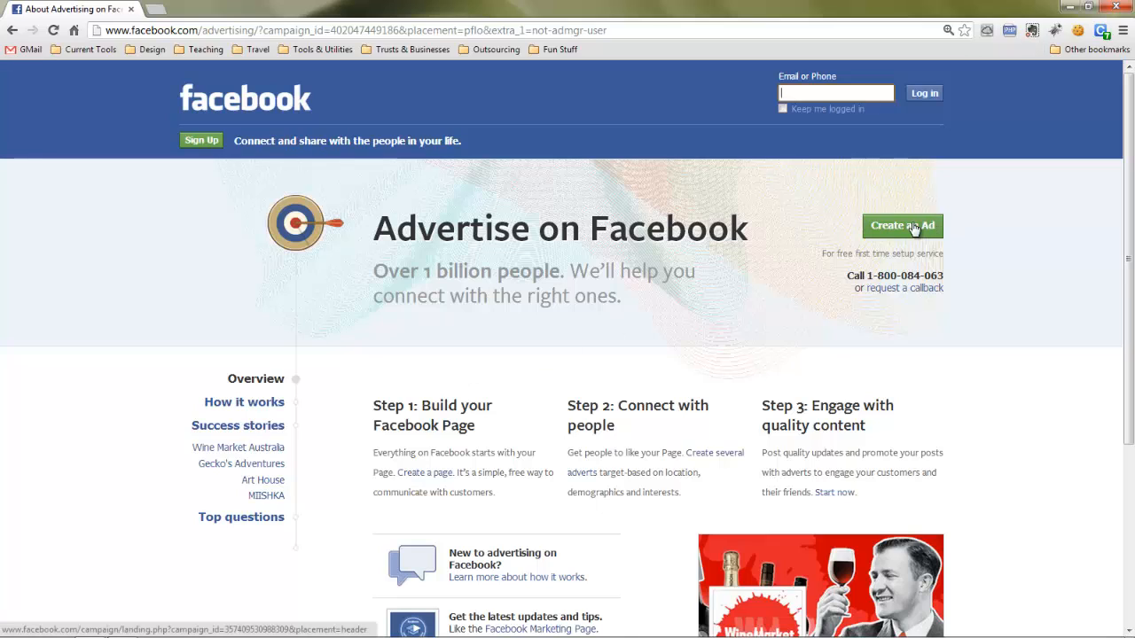
pyautogui.moveTo(929, 232)
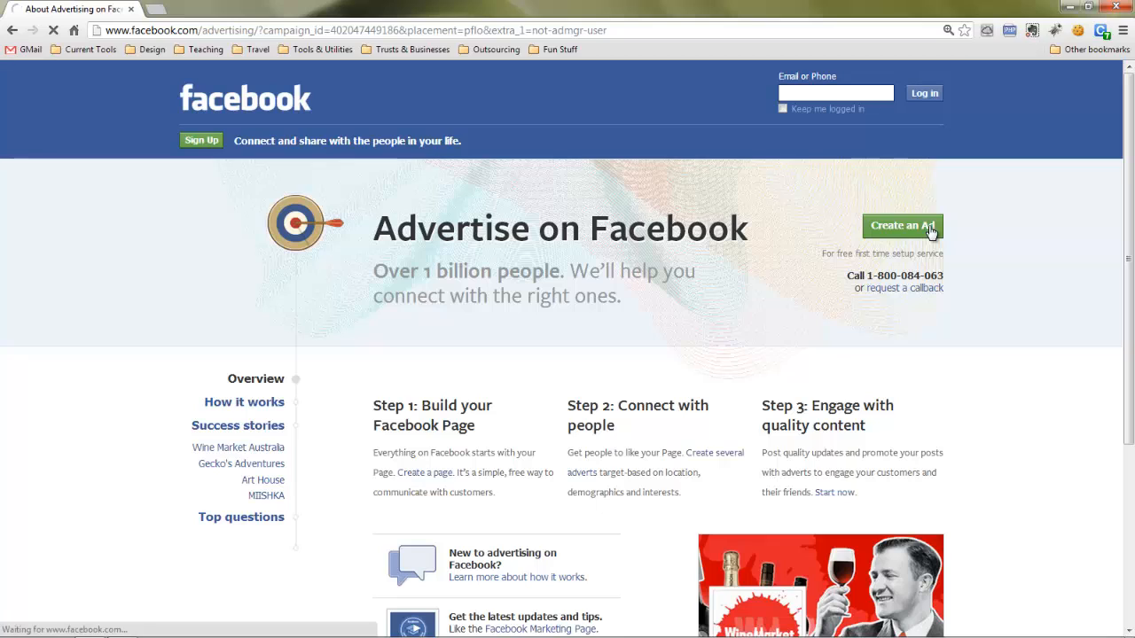
pyautogui.click(902, 226)
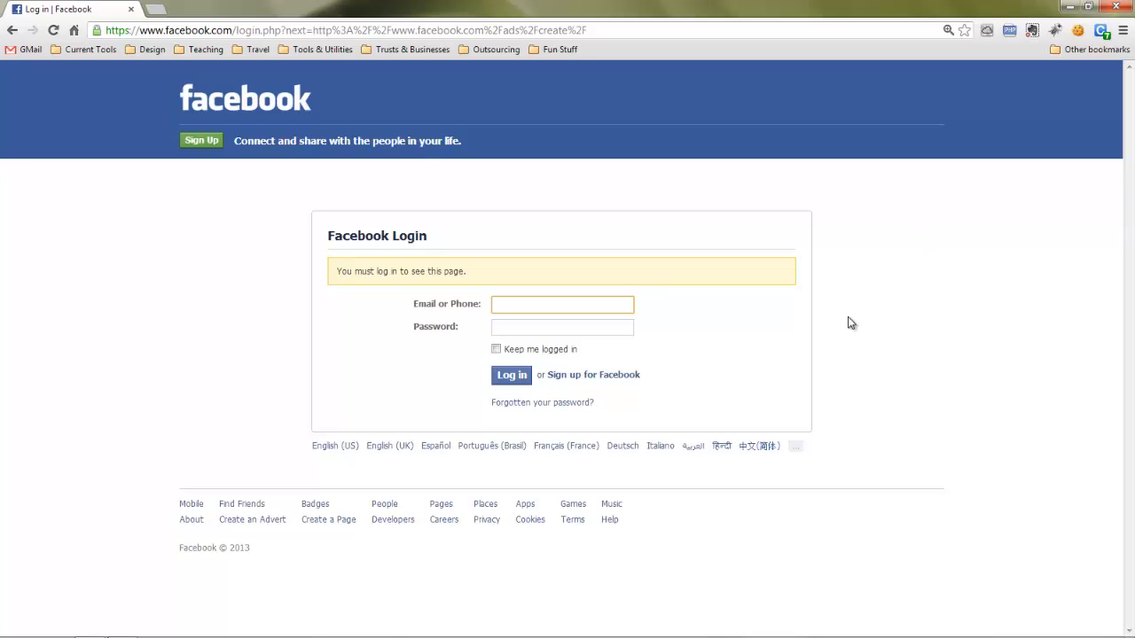
pyautogui.moveTo(617, 377)
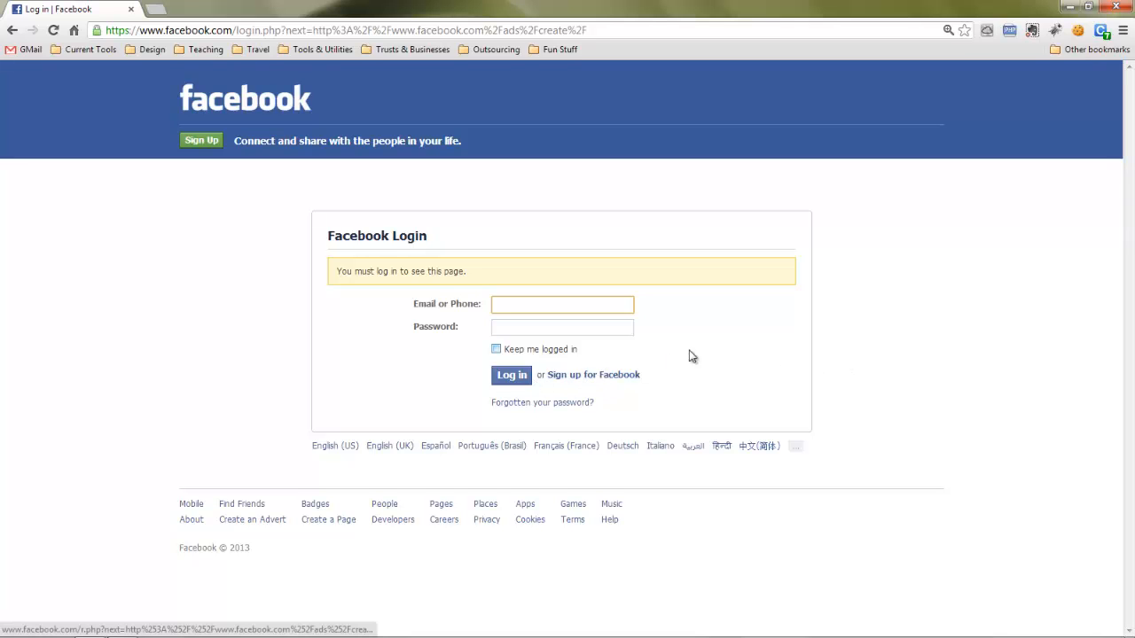
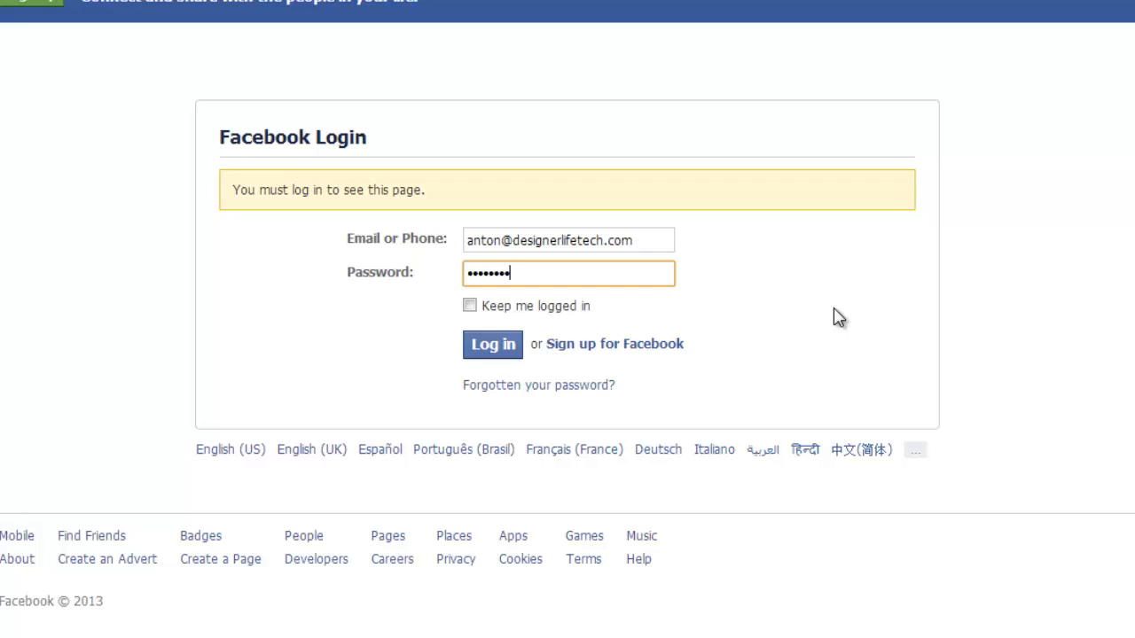
pyautogui.click(492, 344)
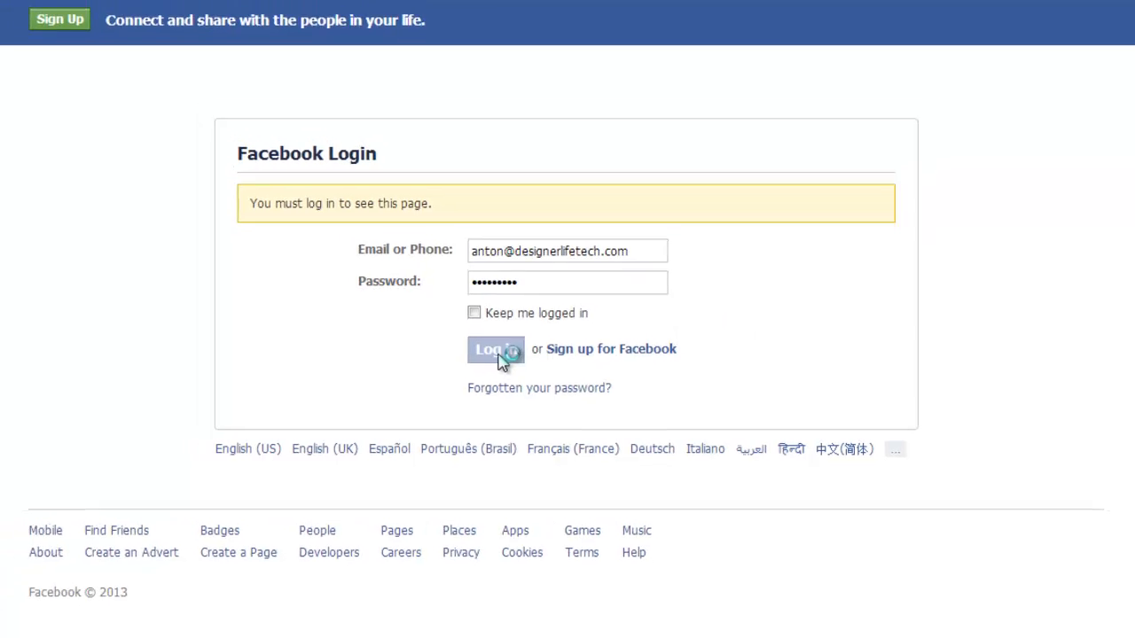
pyautogui.click(494, 348)
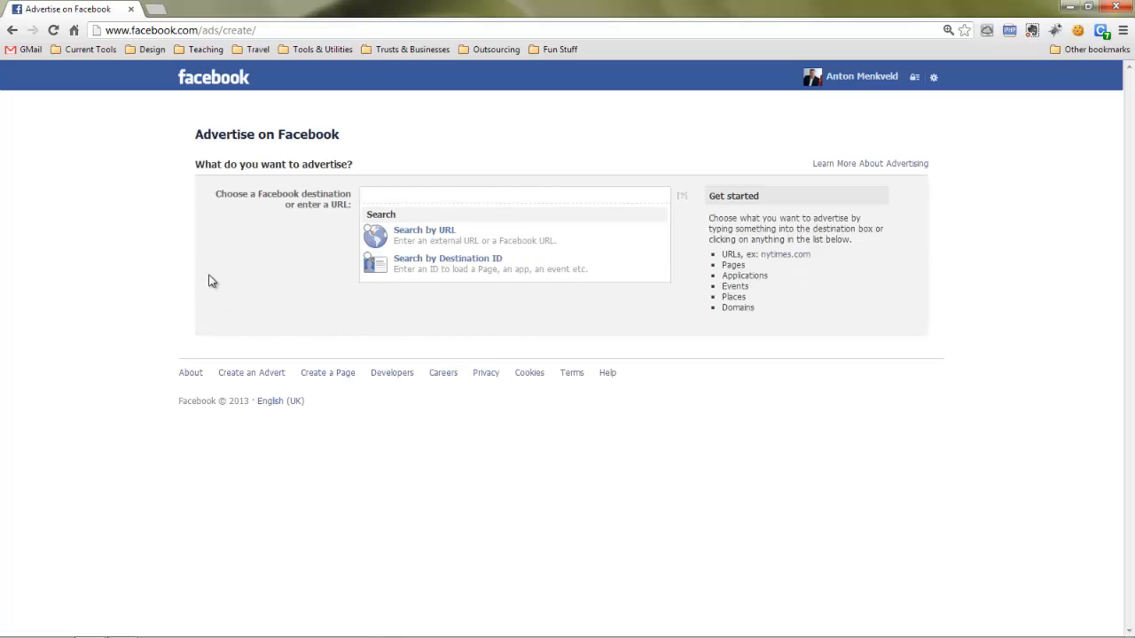
pyautogui.moveTo(198, 114)
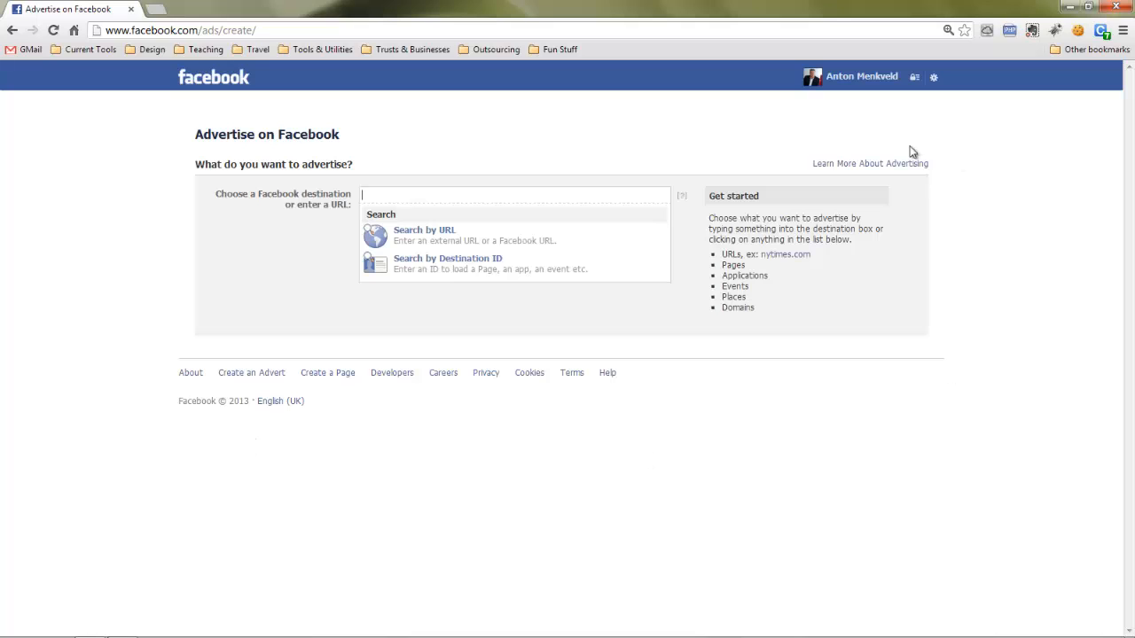
pyautogui.moveTo(490, 174)
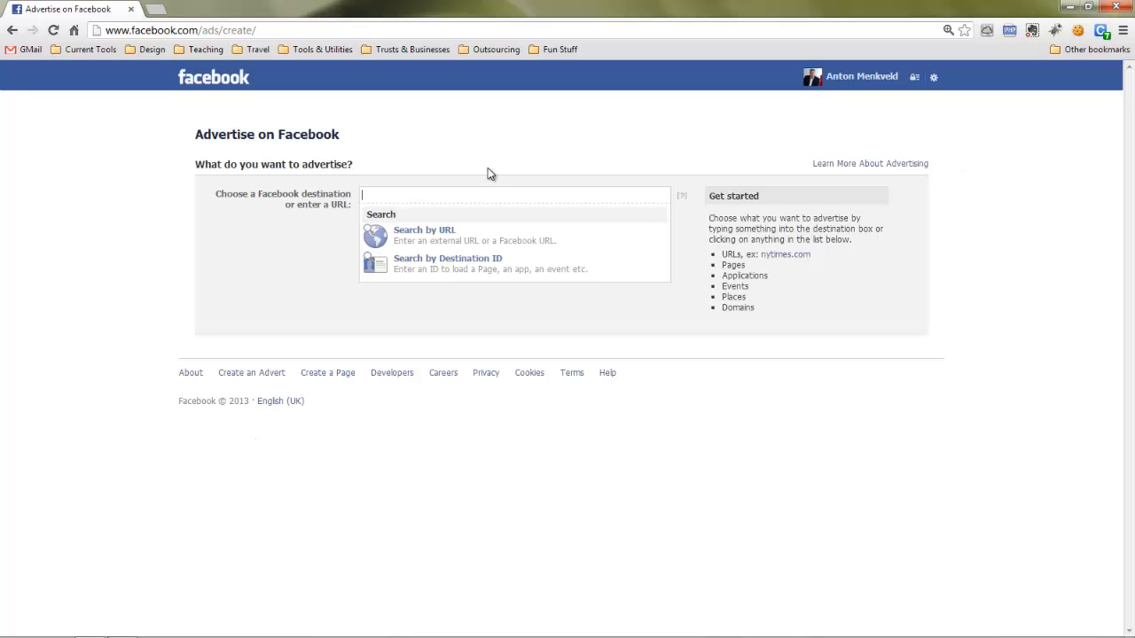
pyautogui.moveTo(279, 258)
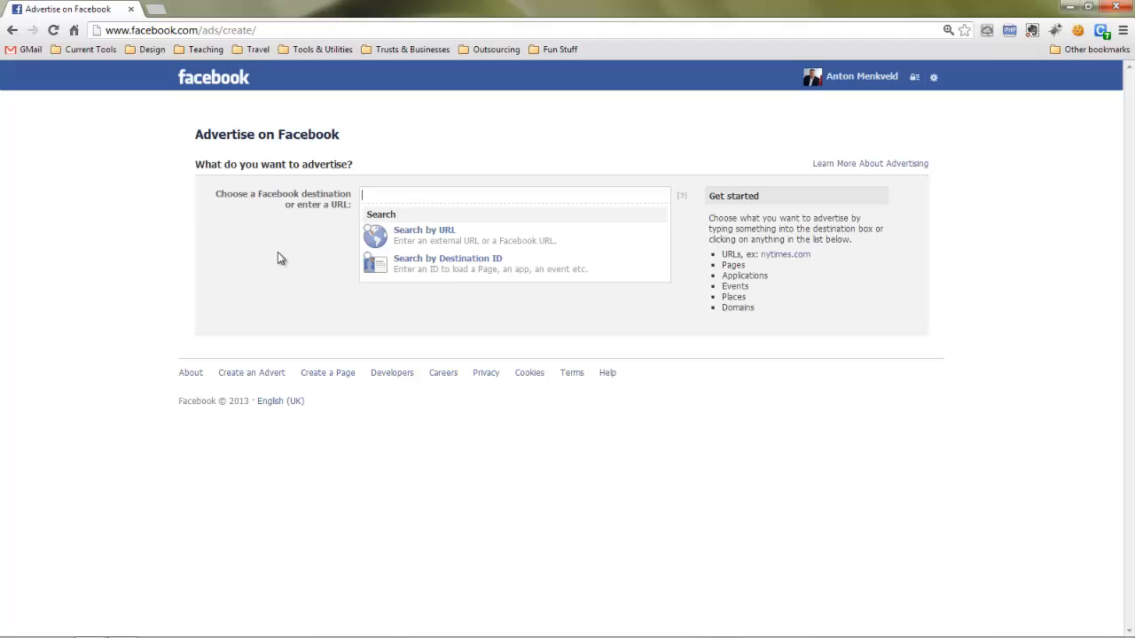
pyautogui.moveTo(364, 200)
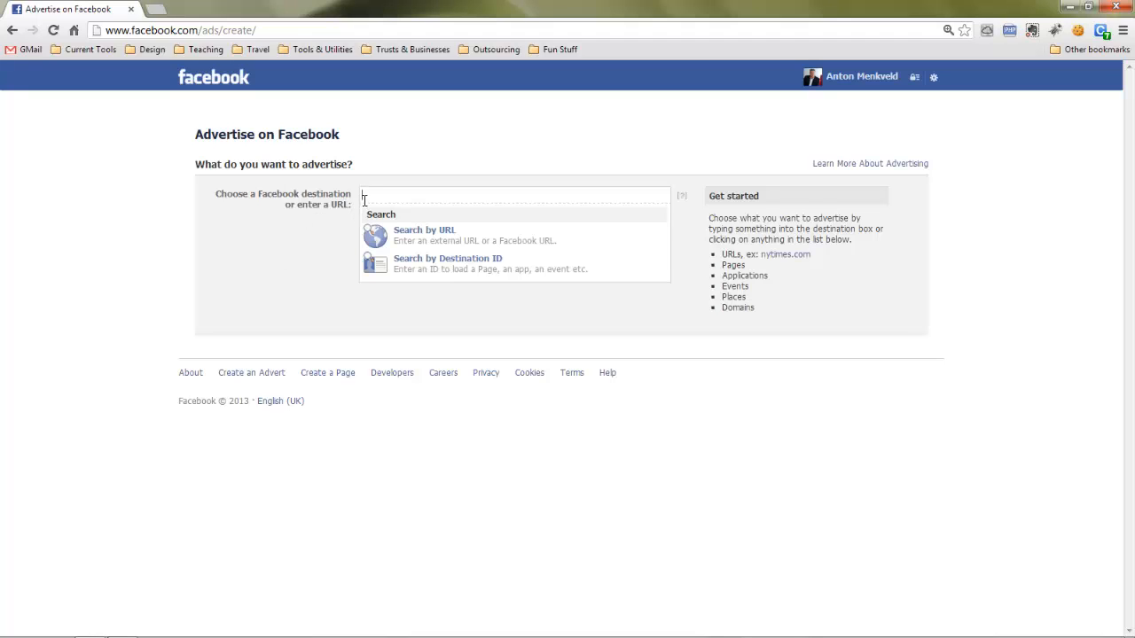
pyautogui.moveTo(459, 235)
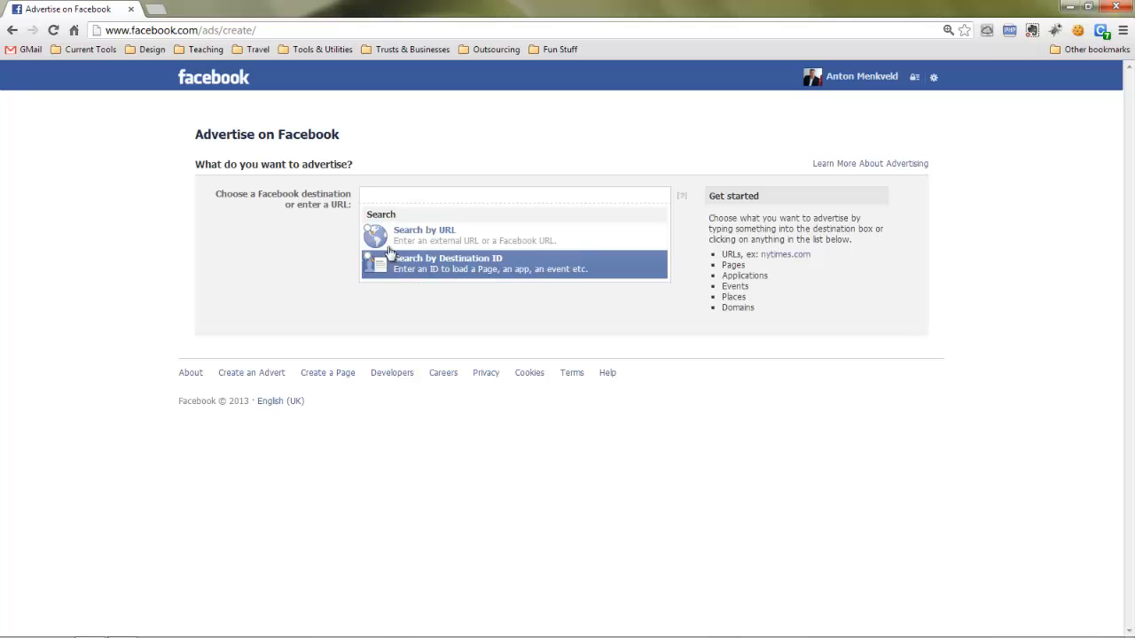
pyautogui.moveTo(391, 267)
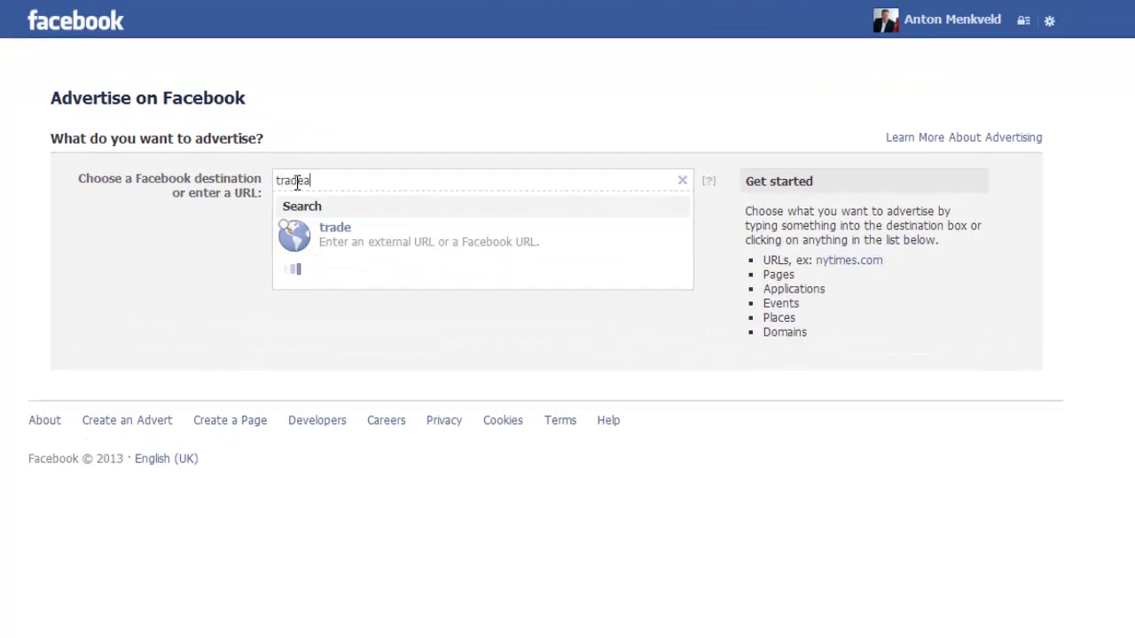
# Enter tradeallstars.com.au and select it as the advert's destination URL.
pyautogui.write('allstars.')
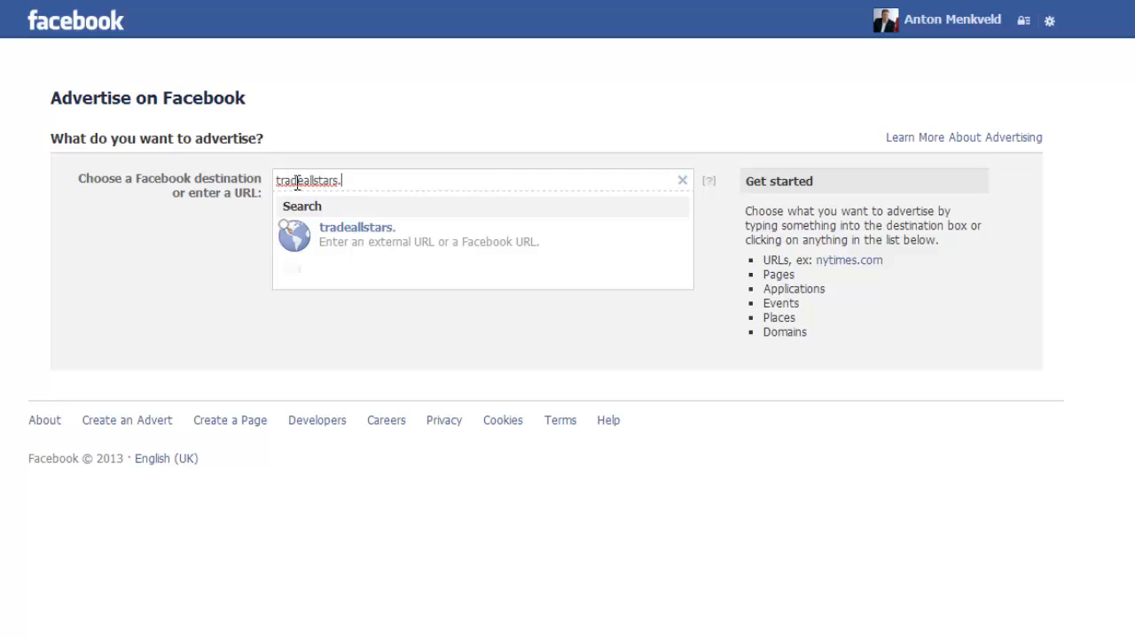
pyautogui.write('com.au')
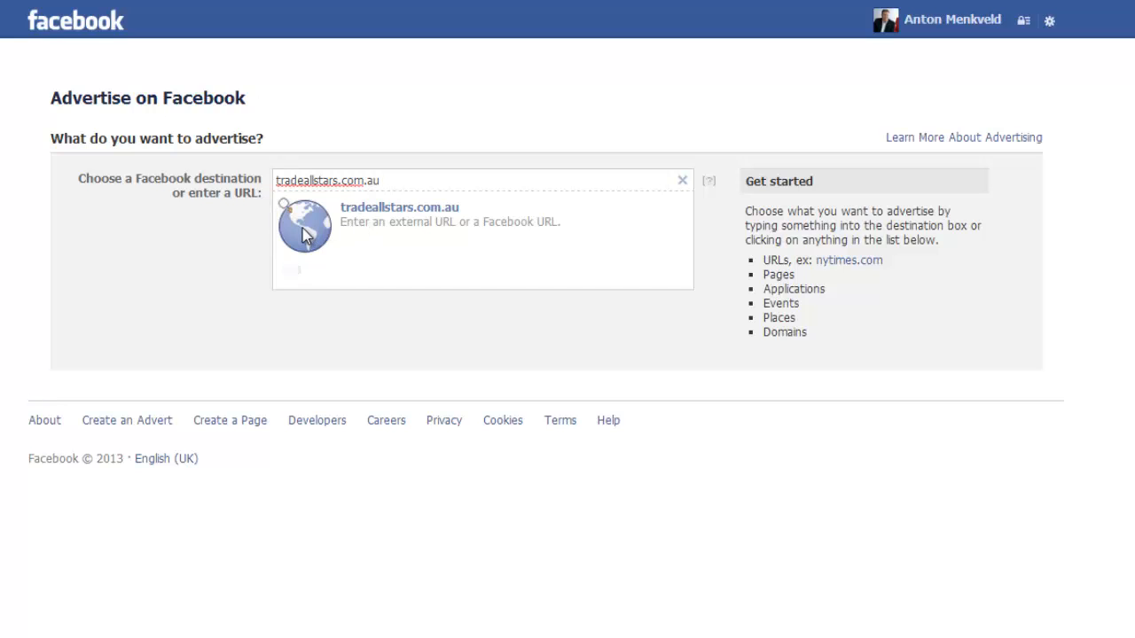
pyautogui.click(399, 206)
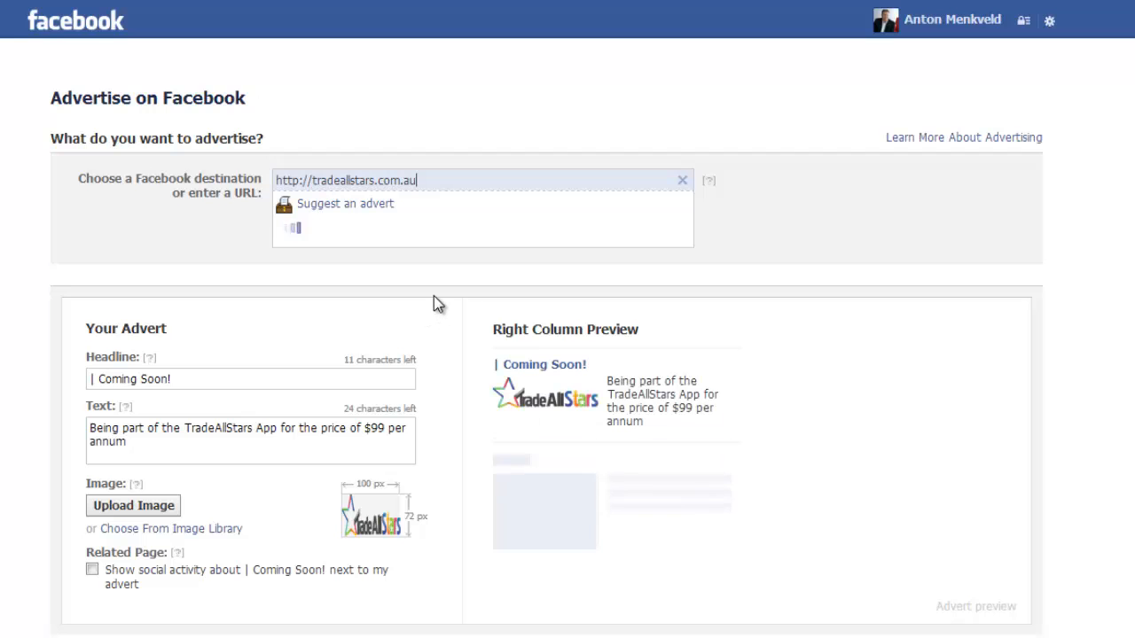
# Change the headline to 'Coming Soon!' and end the body text with 'per annum!'.
pyautogui.scroll(-3)
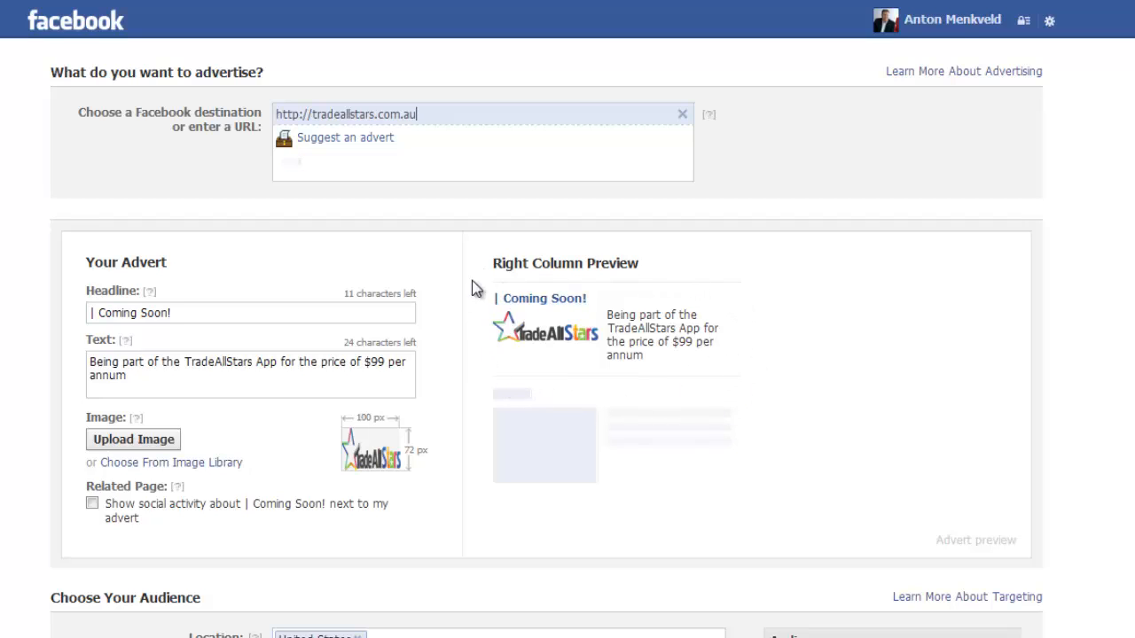
pyautogui.moveTo(523, 341)
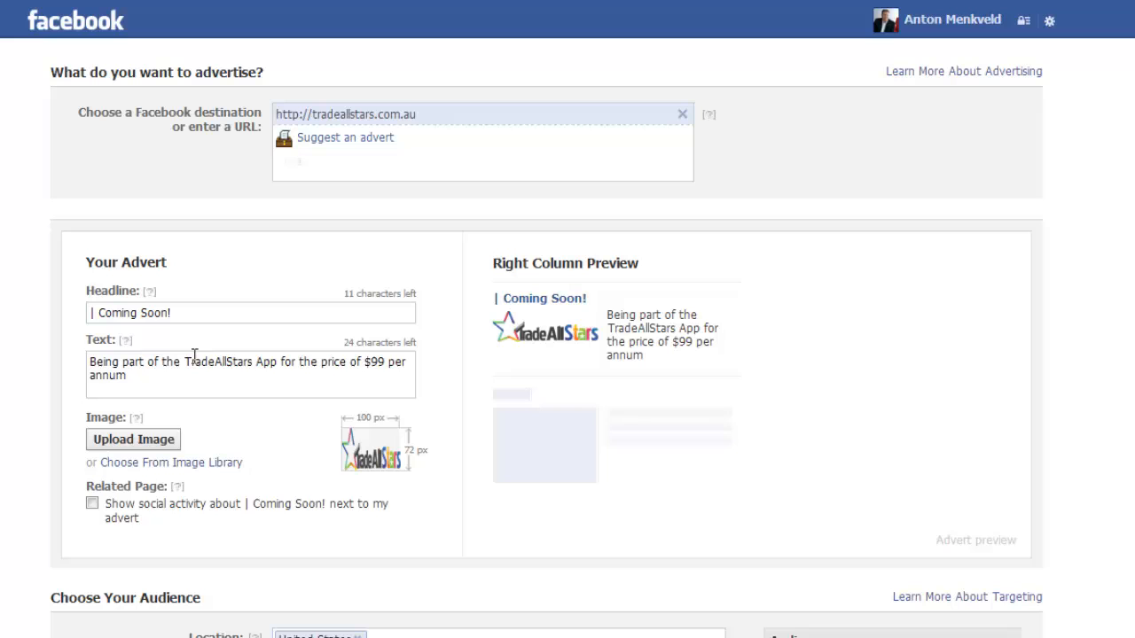
pyautogui.scroll(-3)
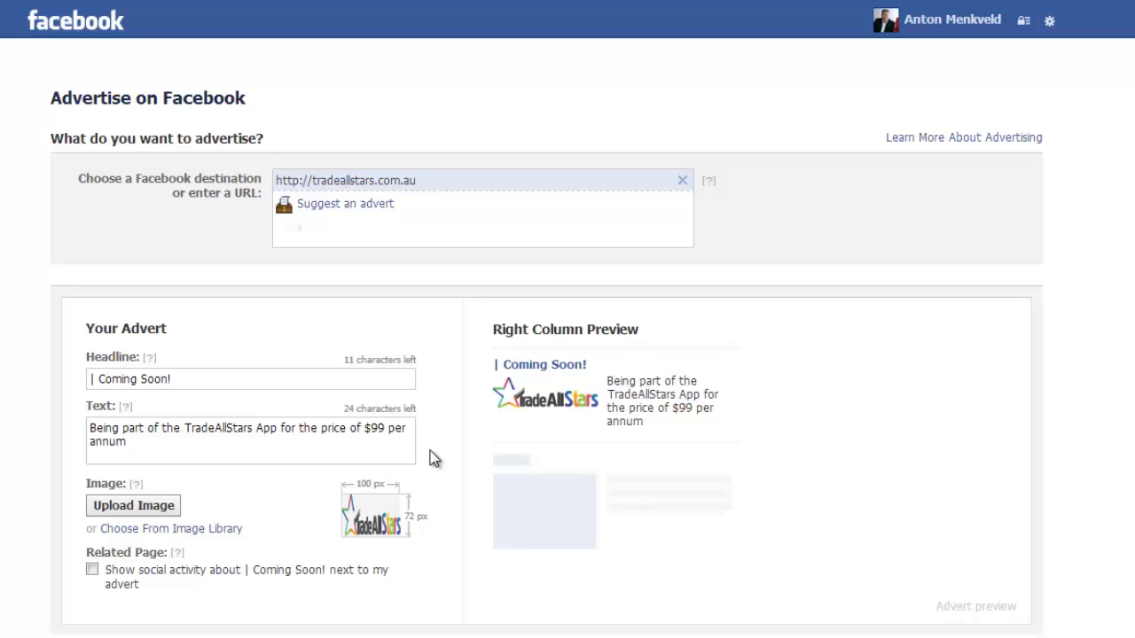
pyautogui.scroll(-3)
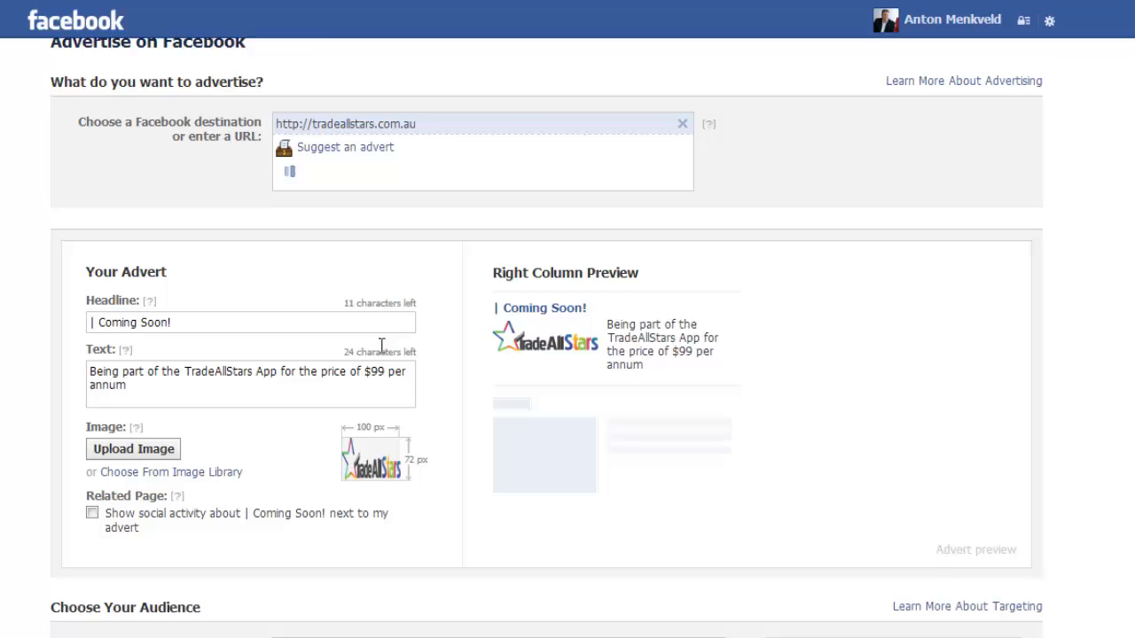
pyautogui.scroll(-3)
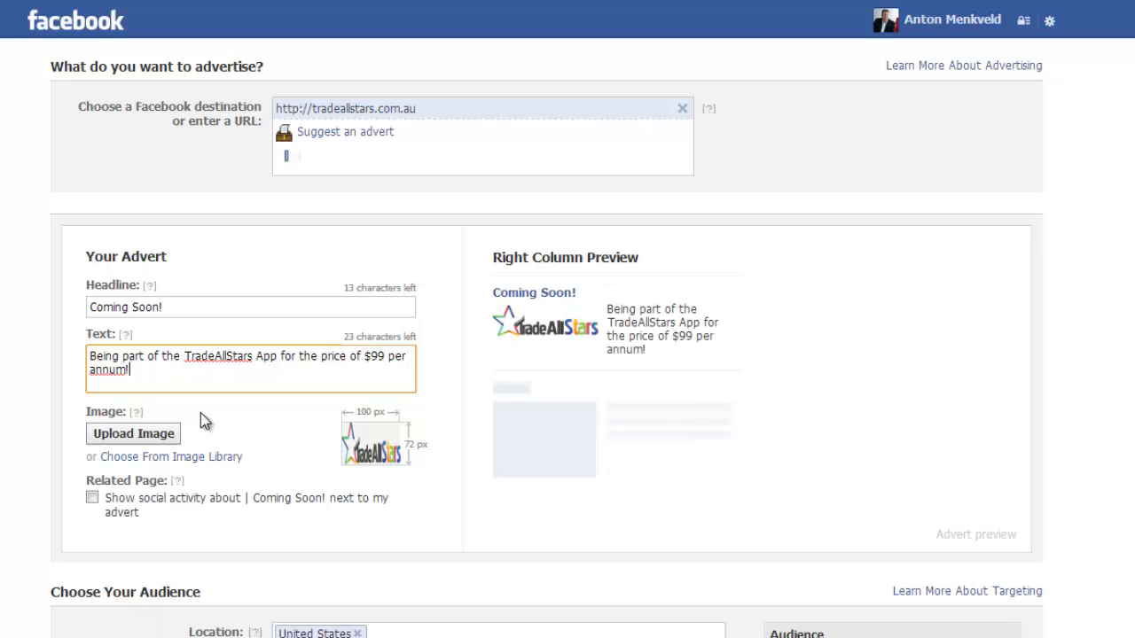
pyautogui.scroll(-3)
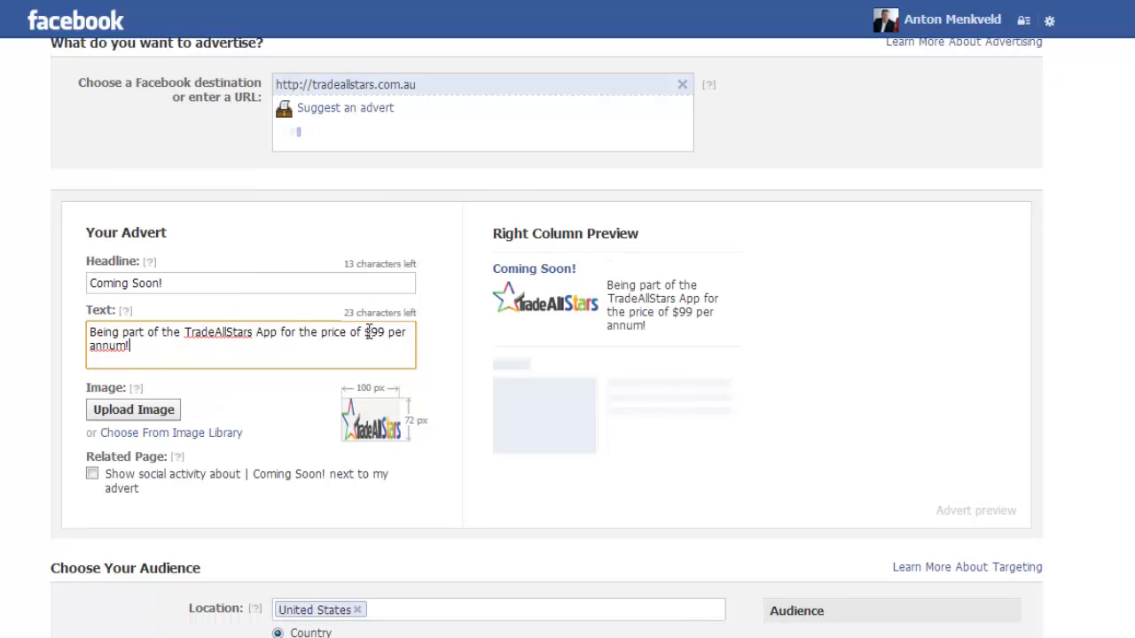
# Replace United States with Australia as the targeted country.
pyautogui.scroll(-3)
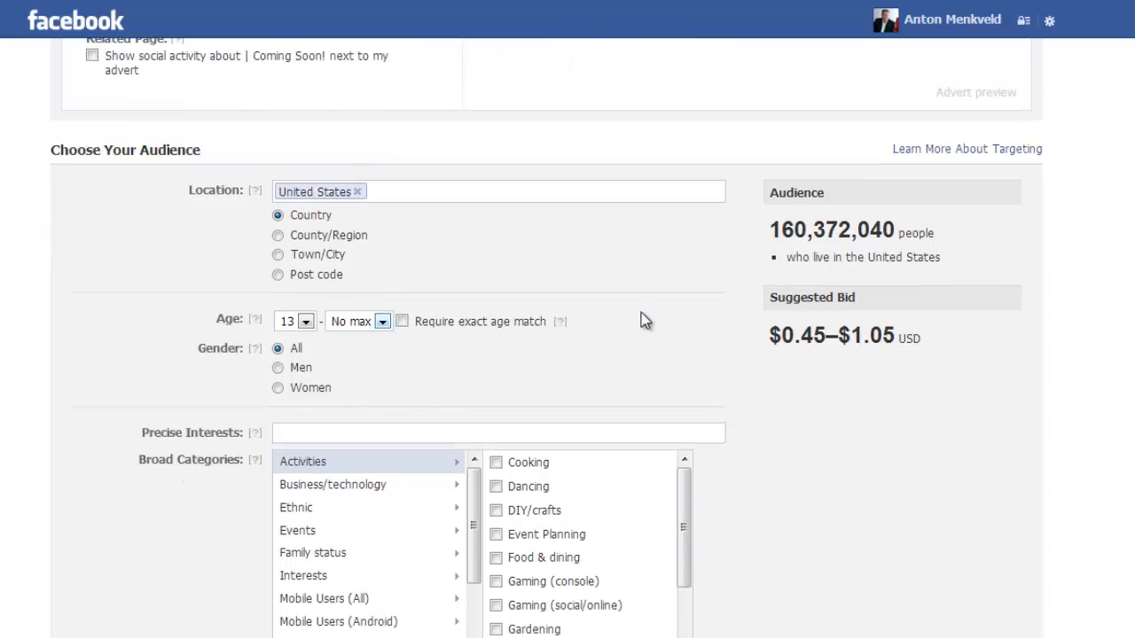
pyautogui.moveTo(344, 205)
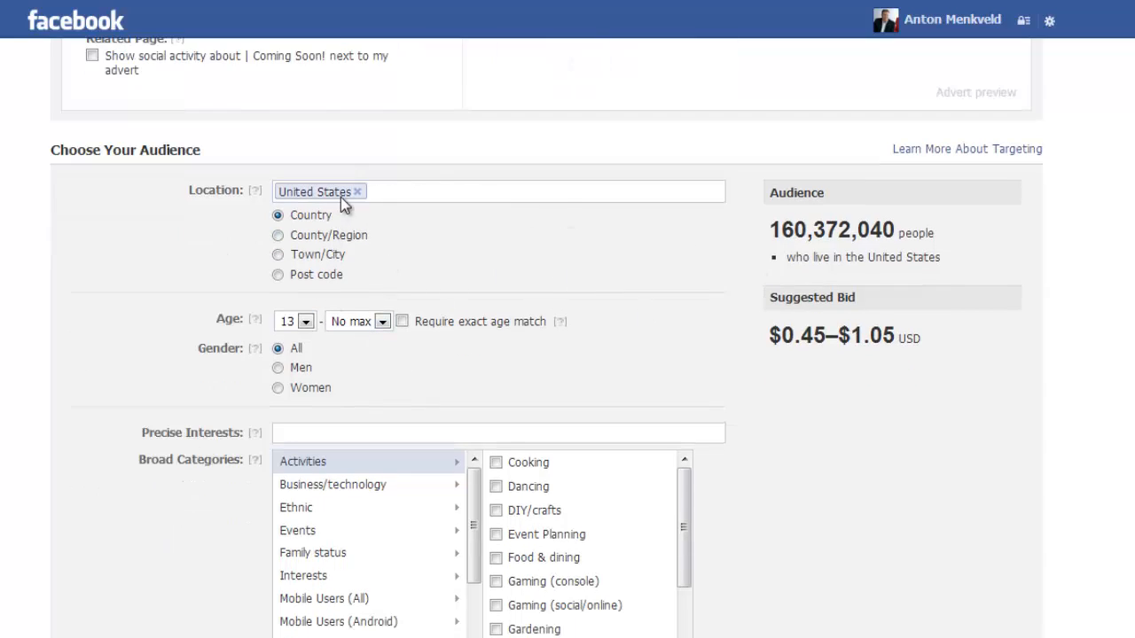
pyautogui.moveTo(889, 293)
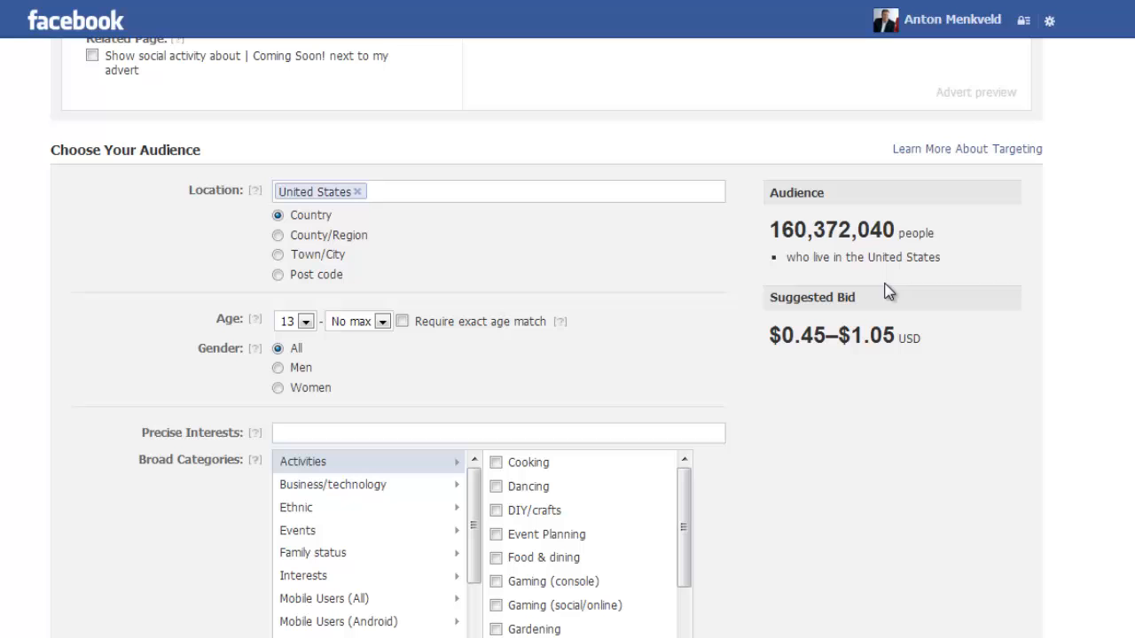
pyautogui.moveTo(508, 321)
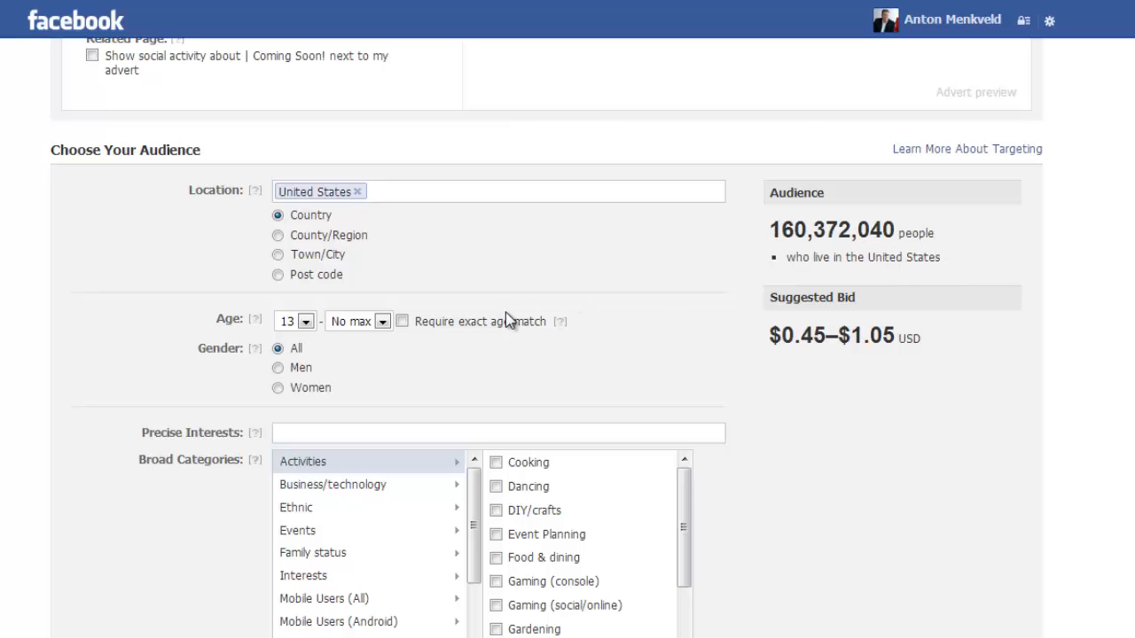
pyautogui.scroll(-3)
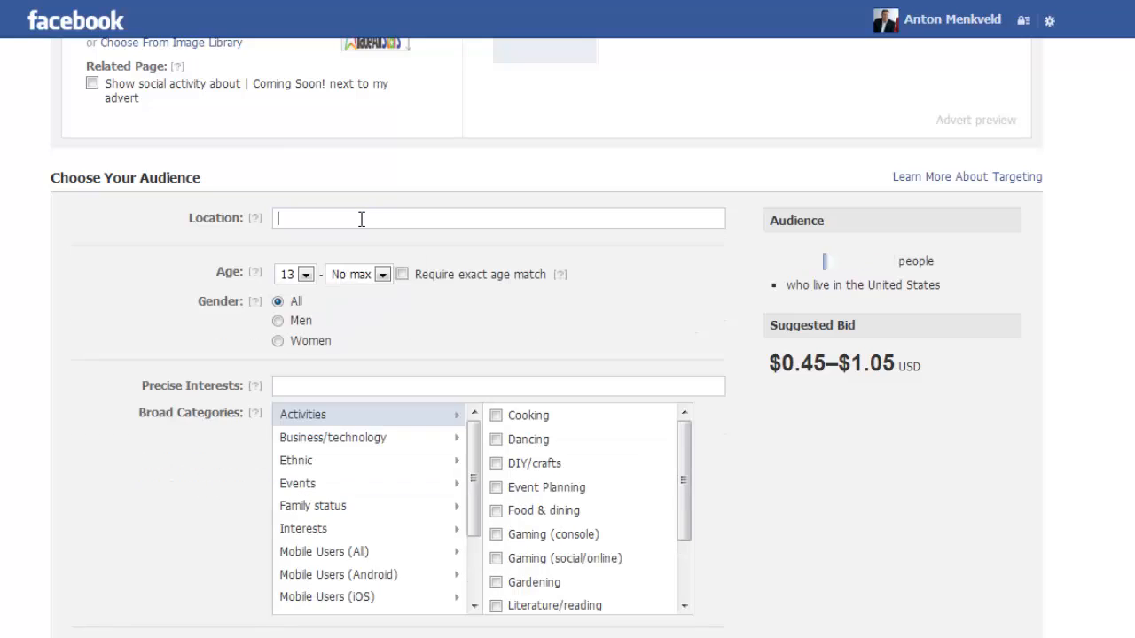
pyautogui.write('aus')
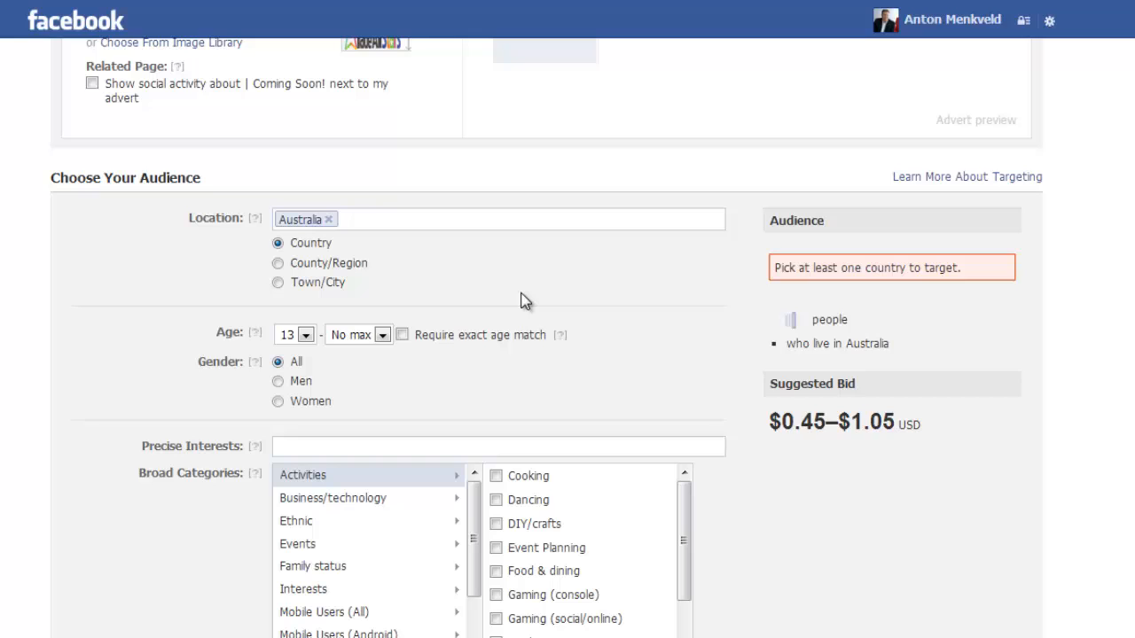
pyautogui.click(532, 219)
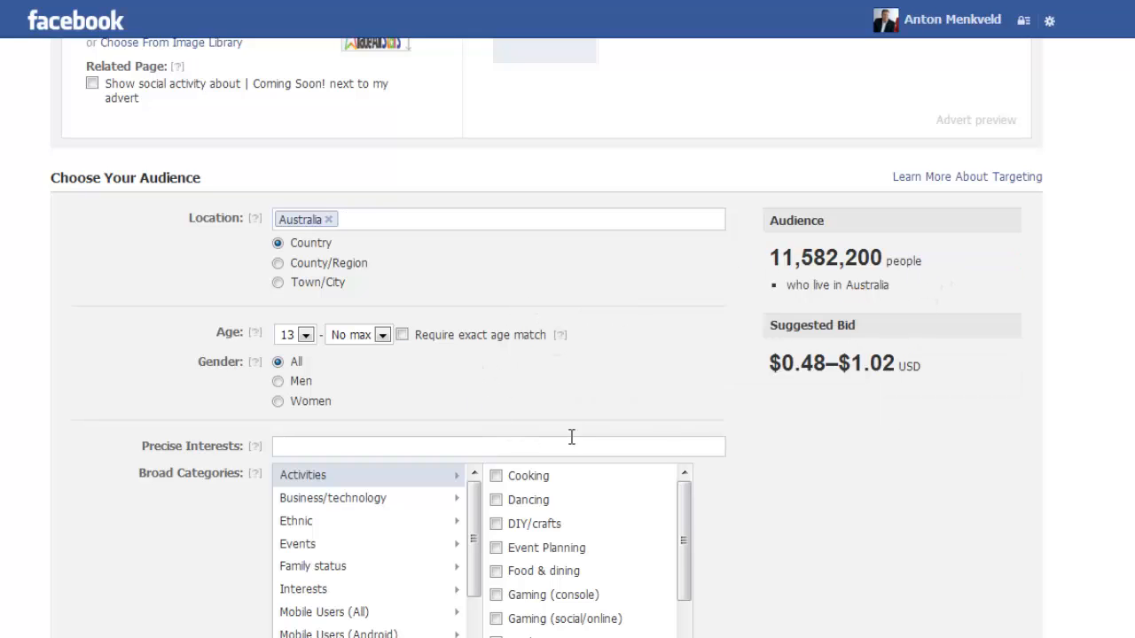
# Add the Small business owners category under Business/technology to the audience.
pyautogui.scroll(-3)
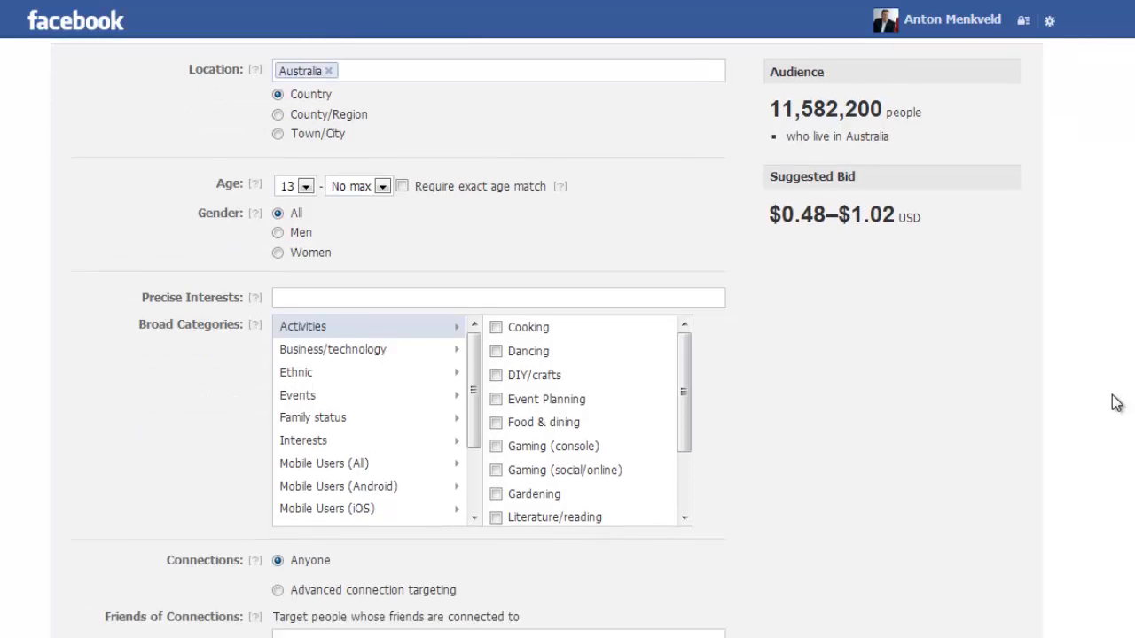
pyautogui.scroll(-3)
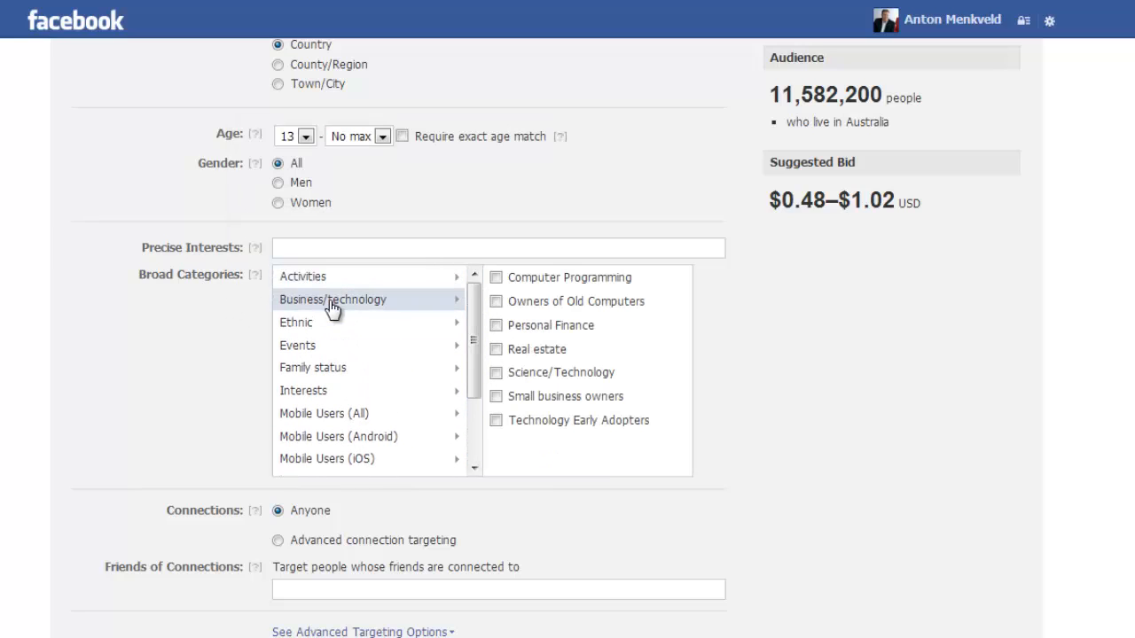
pyautogui.moveTo(501, 417)
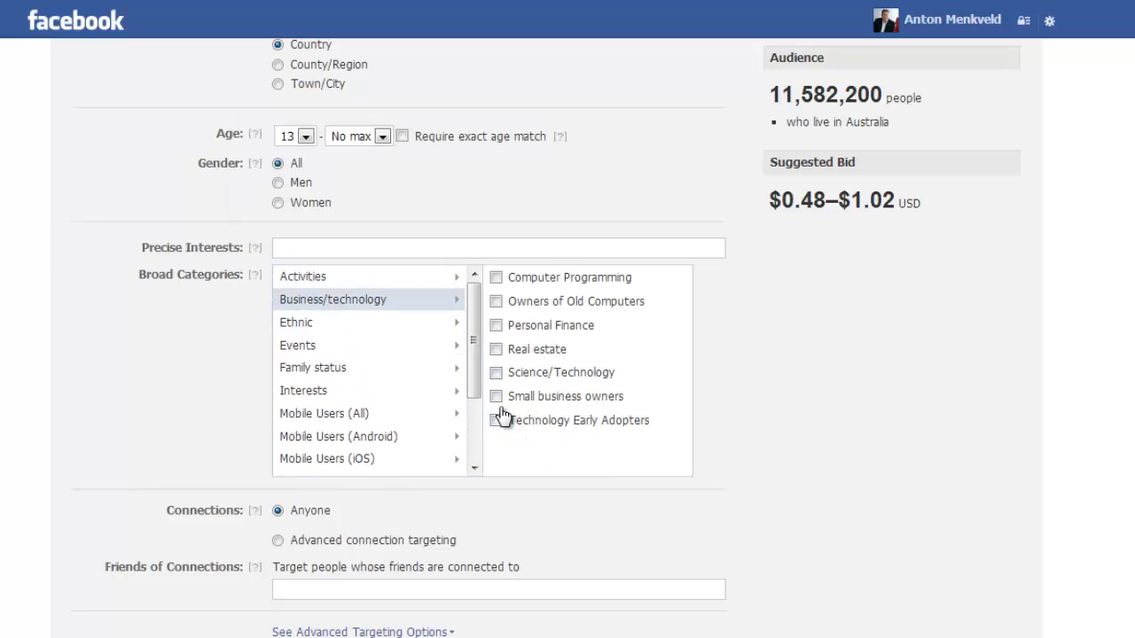
pyautogui.click(495, 420)
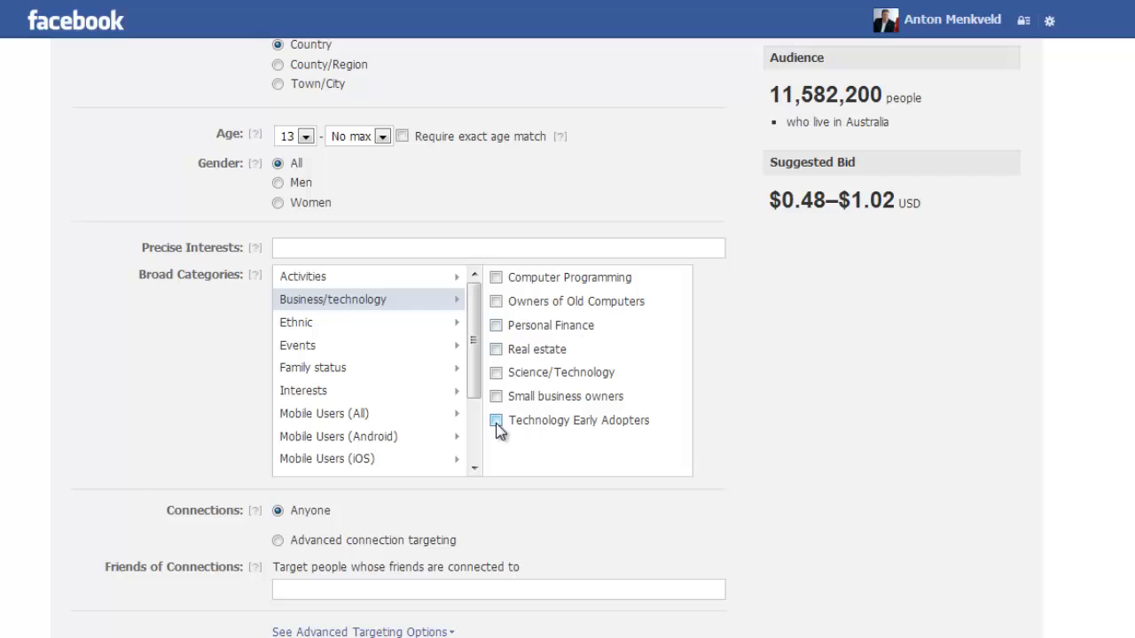
pyautogui.click(496, 396)
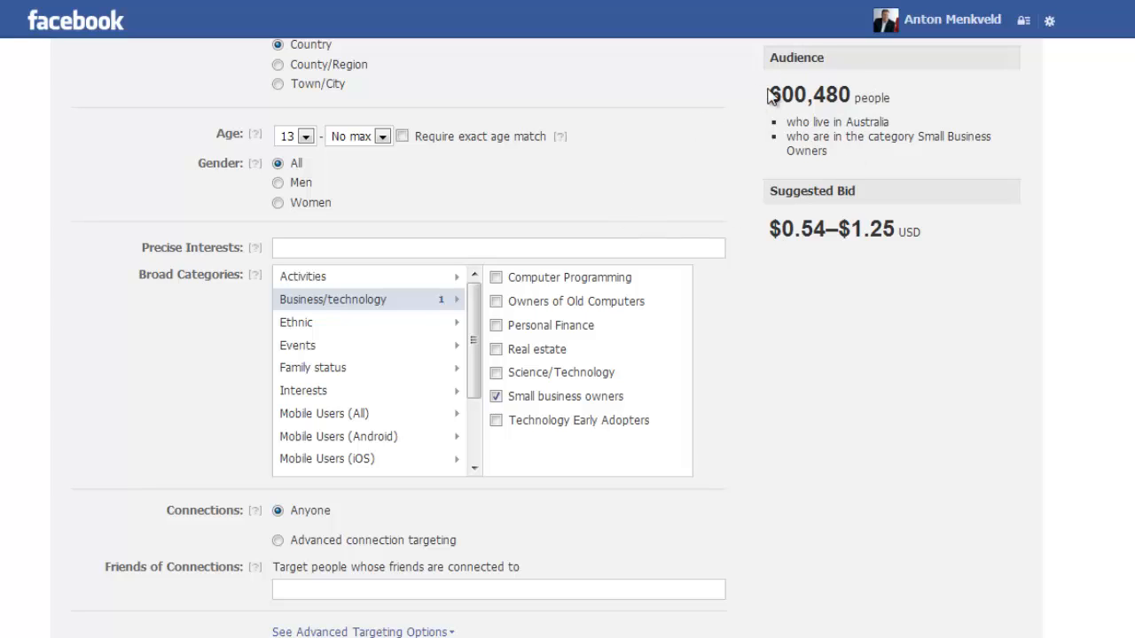
pyautogui.scroll(-3)
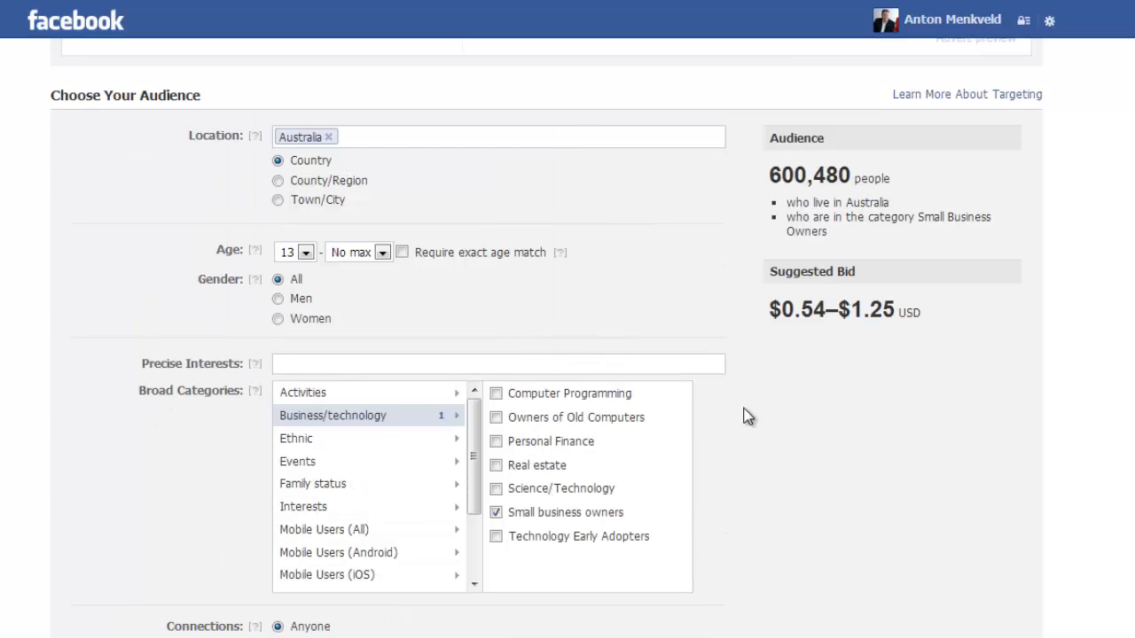
# Set currency AUD, country Australia, time zone Australia/Perth, and name the campaign 'Trade All Stars'.
pyautogui.scroll(-3)
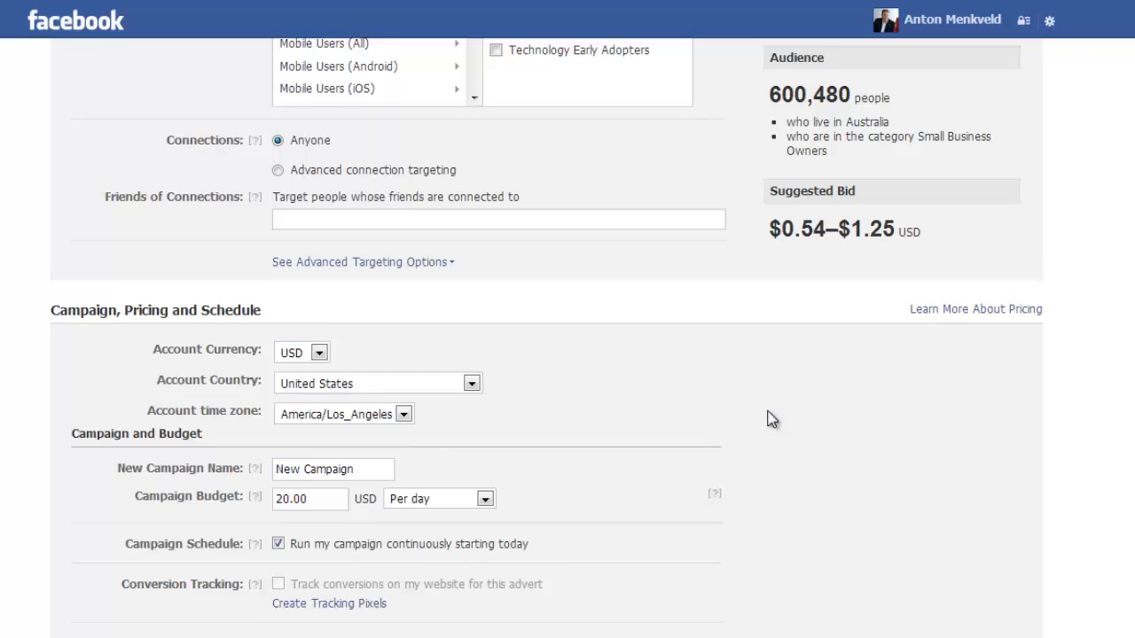
pyautogui.scroll(-3)
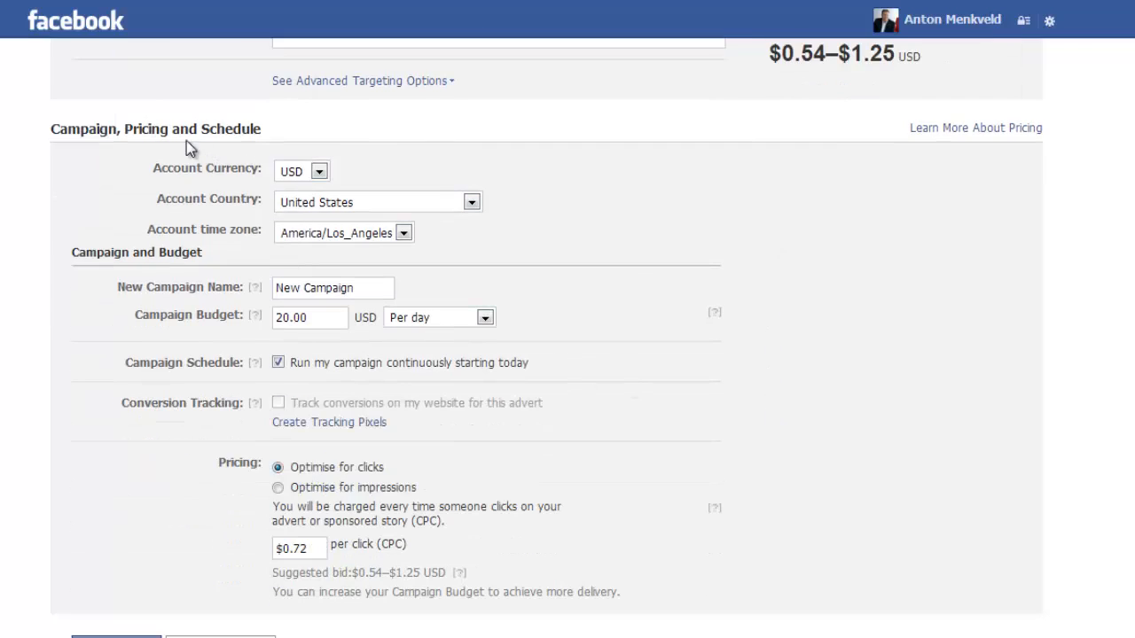
pyautogui.scroll(-3)
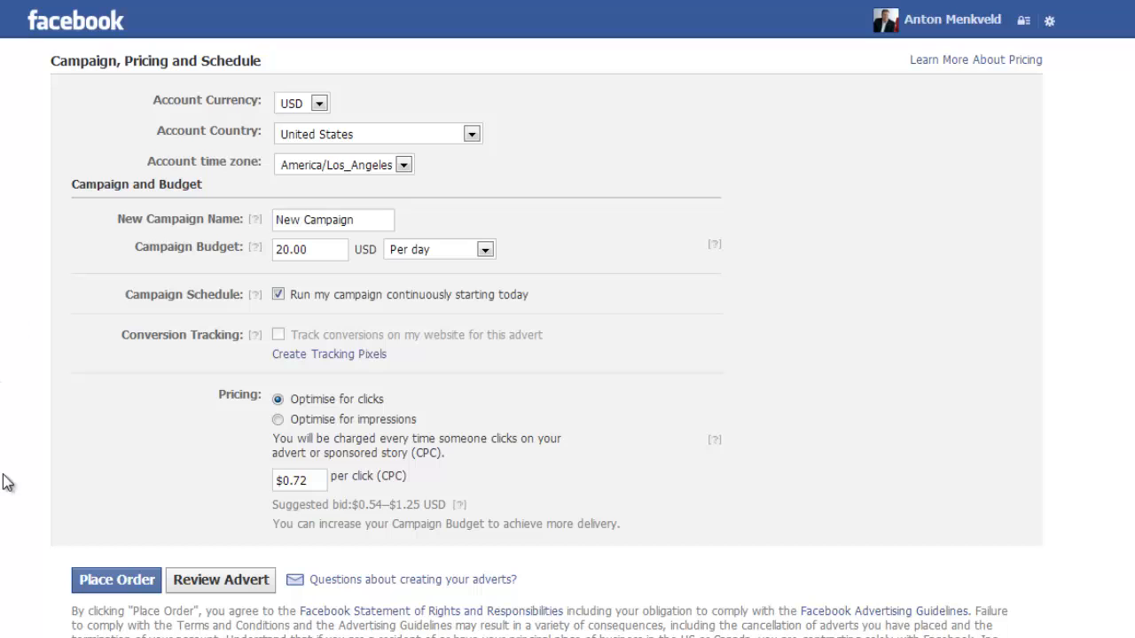
pyautogui.moveTo(228, 118)
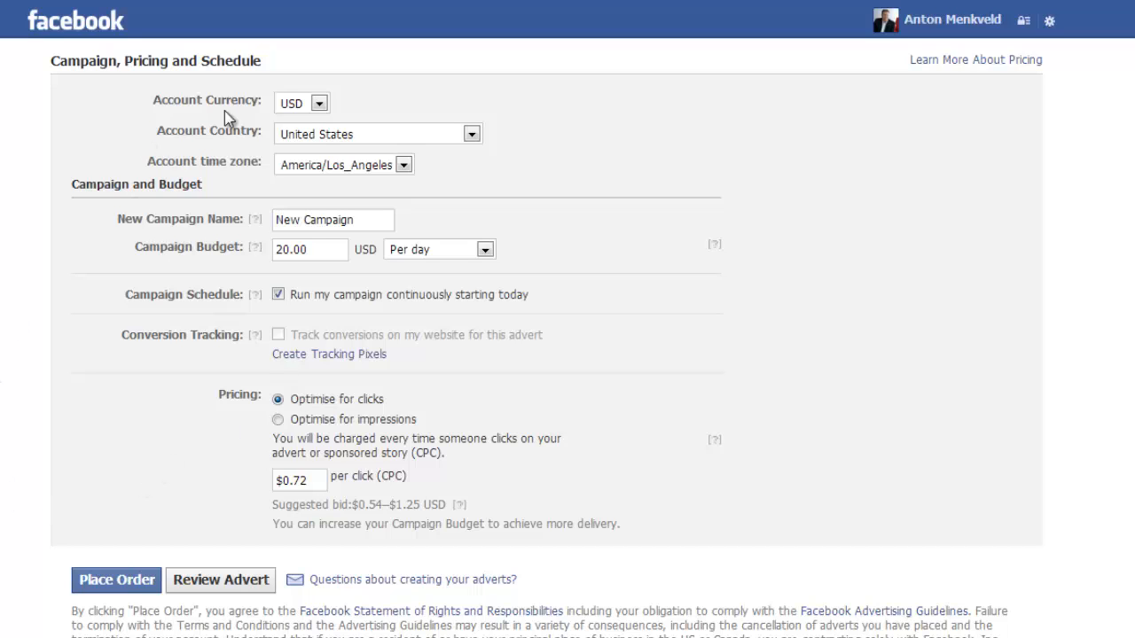
pyautogui.click(318, 103)
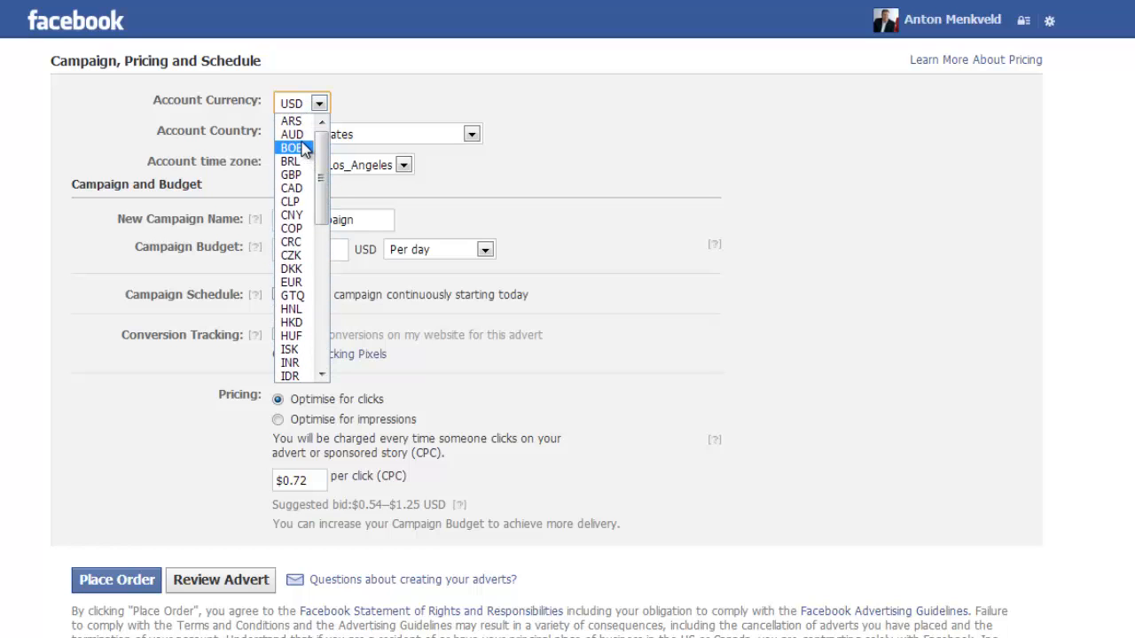
pyautogui.click(292, 133)
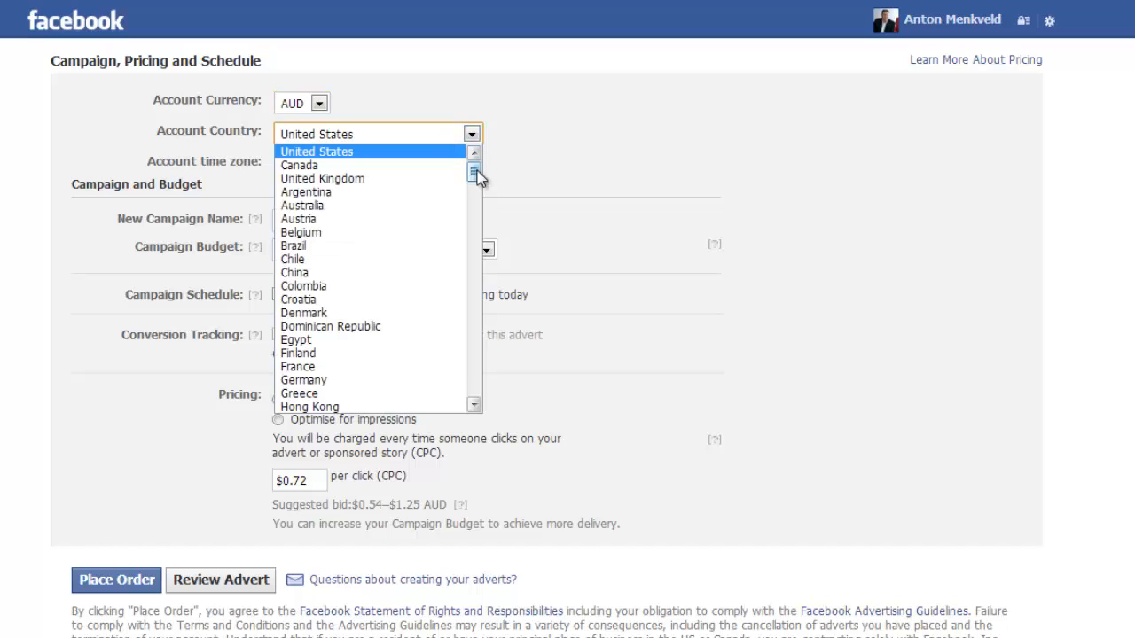
pyautogui.click(302, 204)
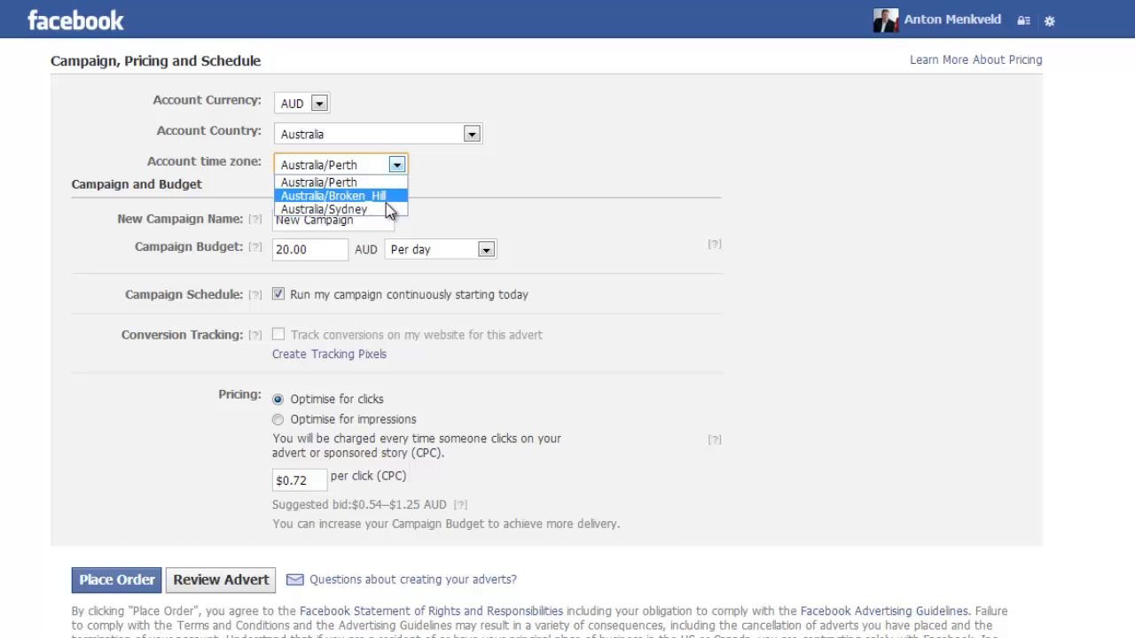
pyautogui.click(318, 181)
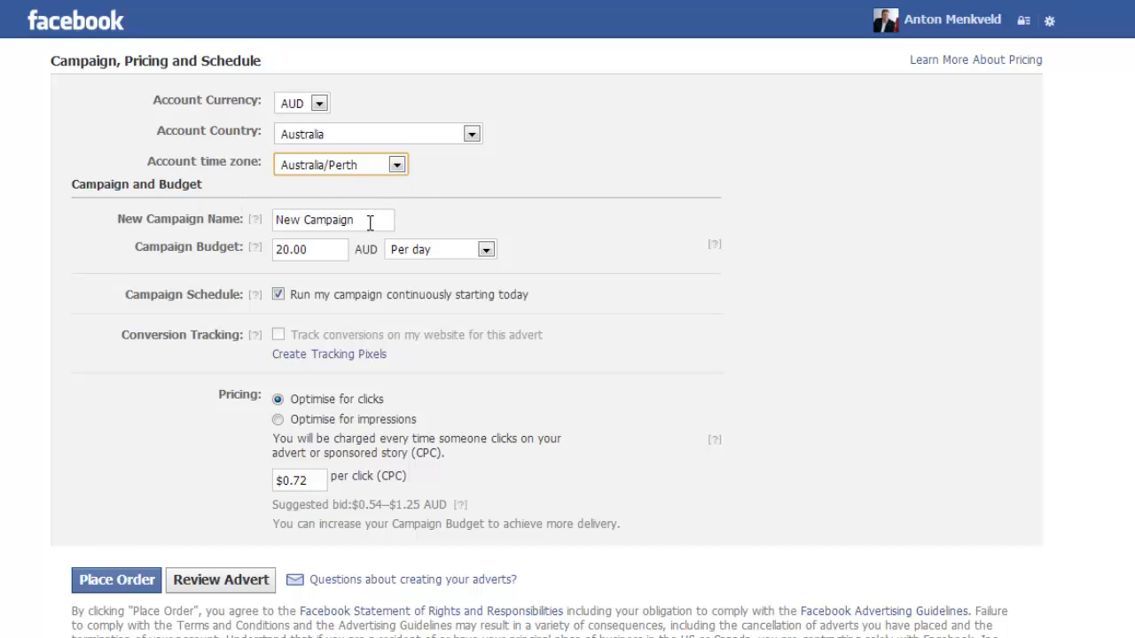
pyautogui.write('T')
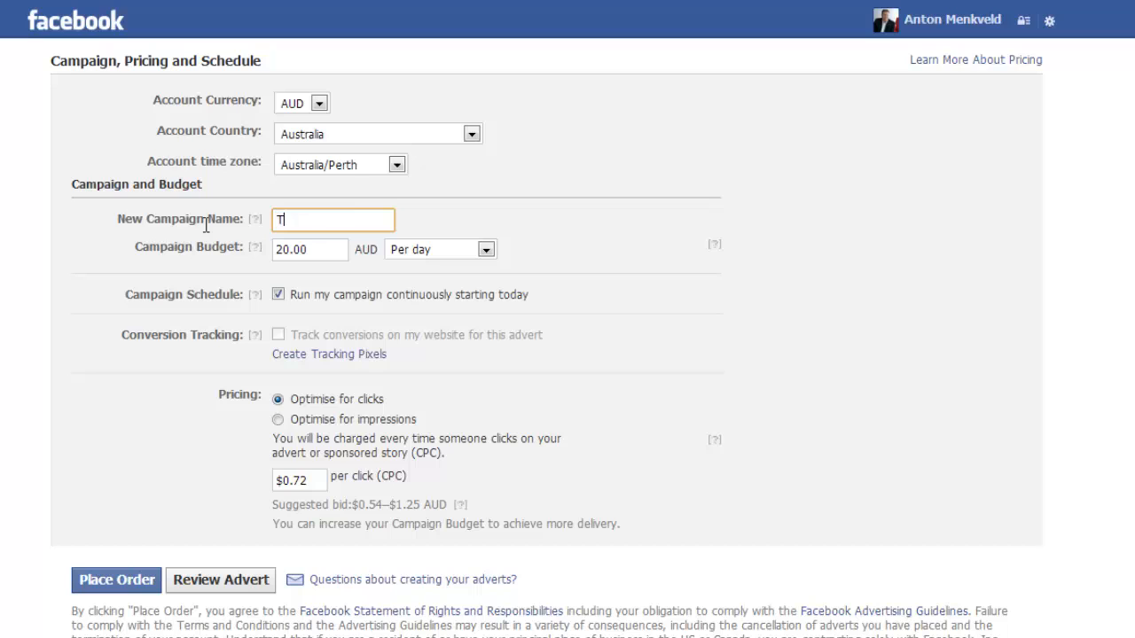
pyautogui.write('rade All Stars')
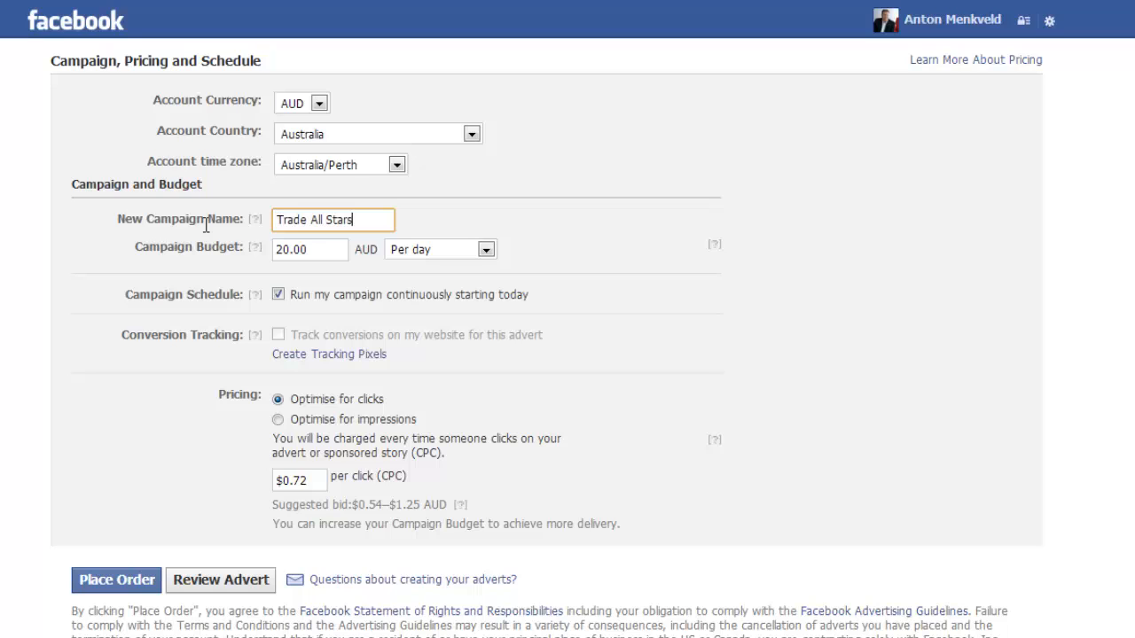
pyautogui.moveTo(654, 346)
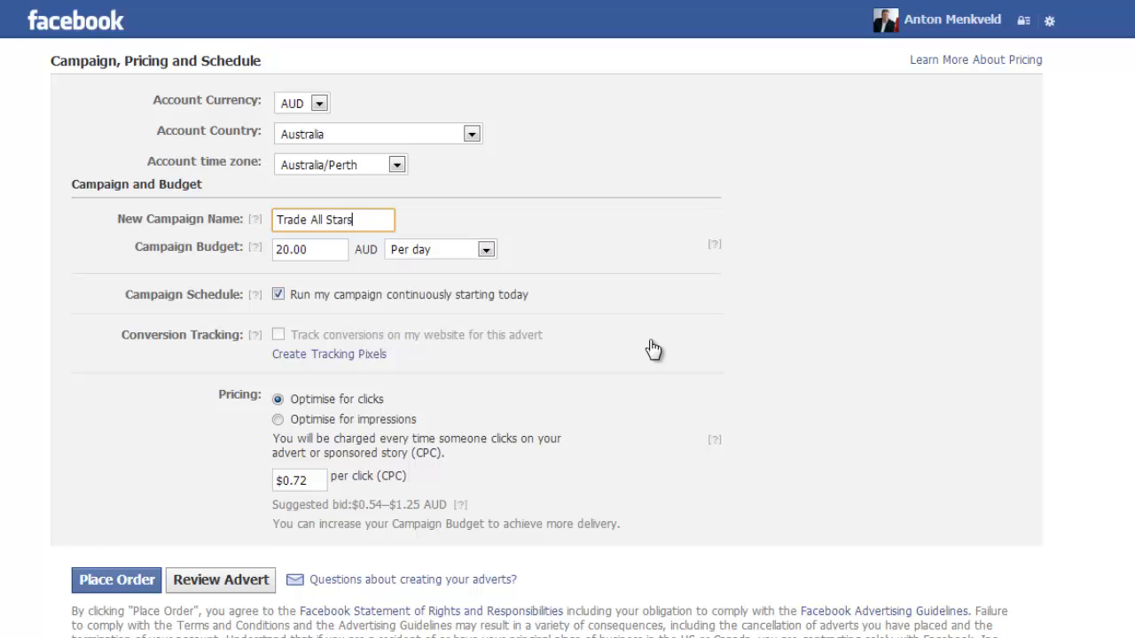
pyautogui.moveTo(543, 463)
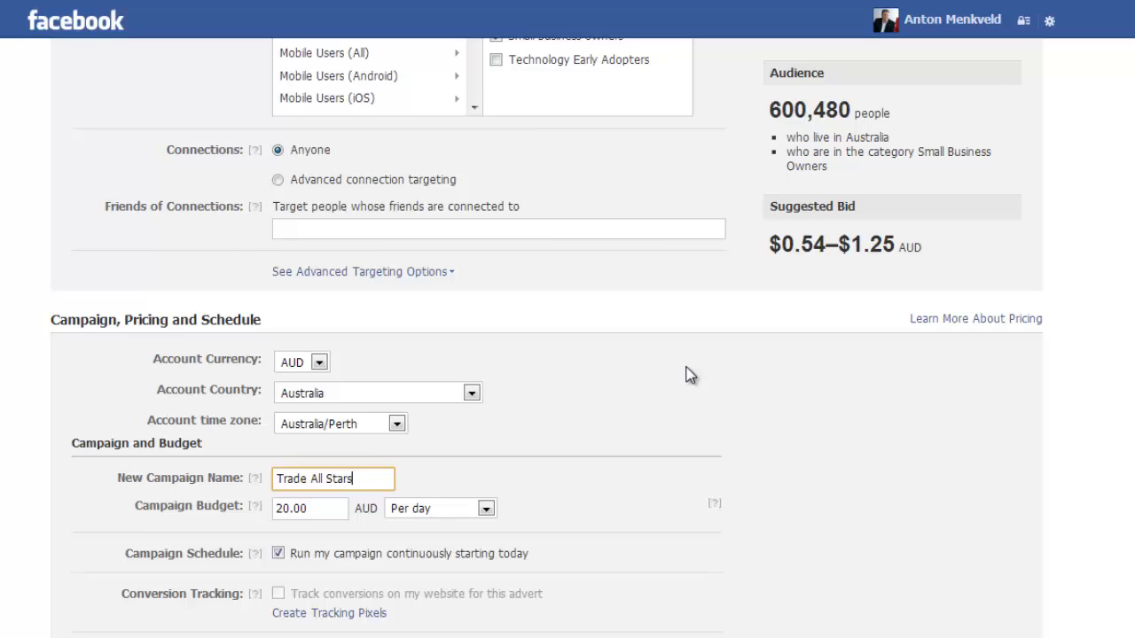
pyautogui.scroll(3)
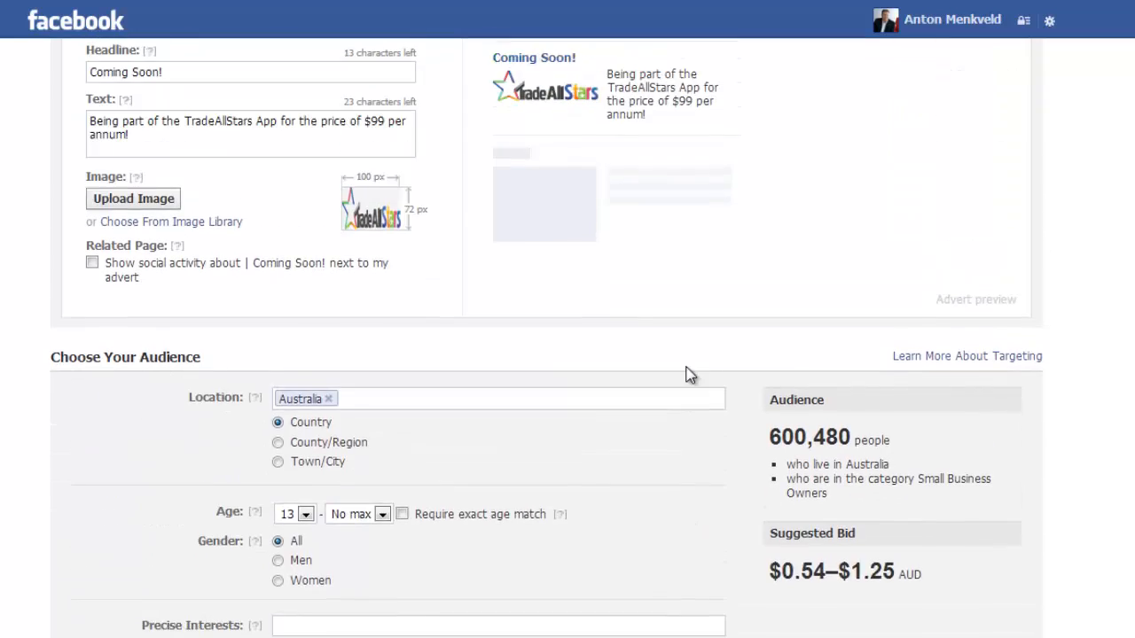
pyautogui.scroll(-3)
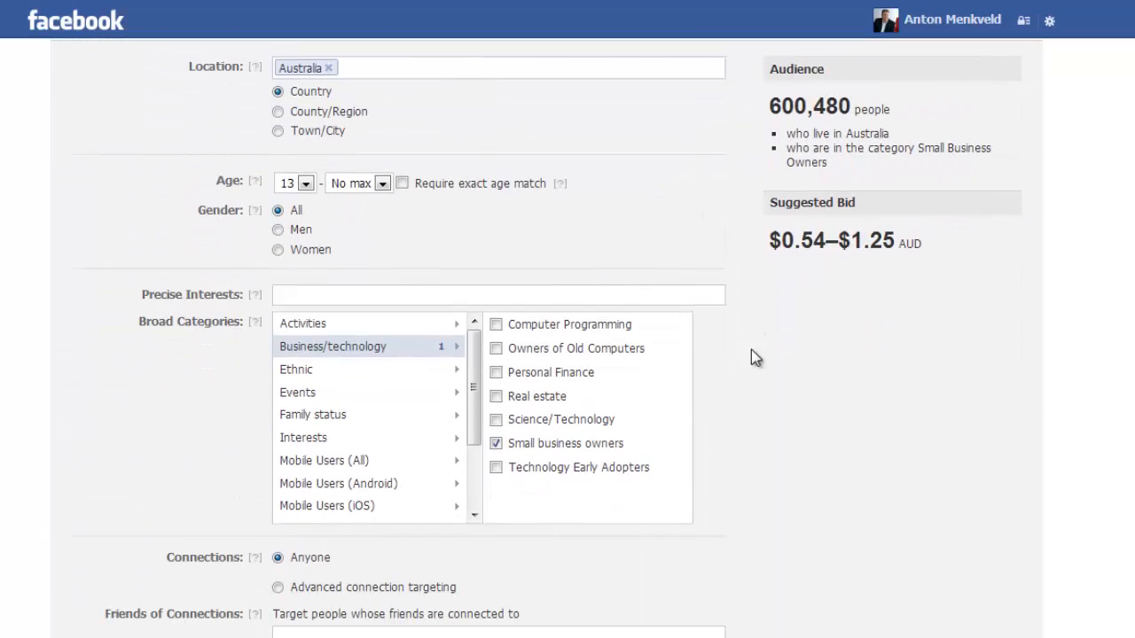
pyautogui.moveTo(776, 276)
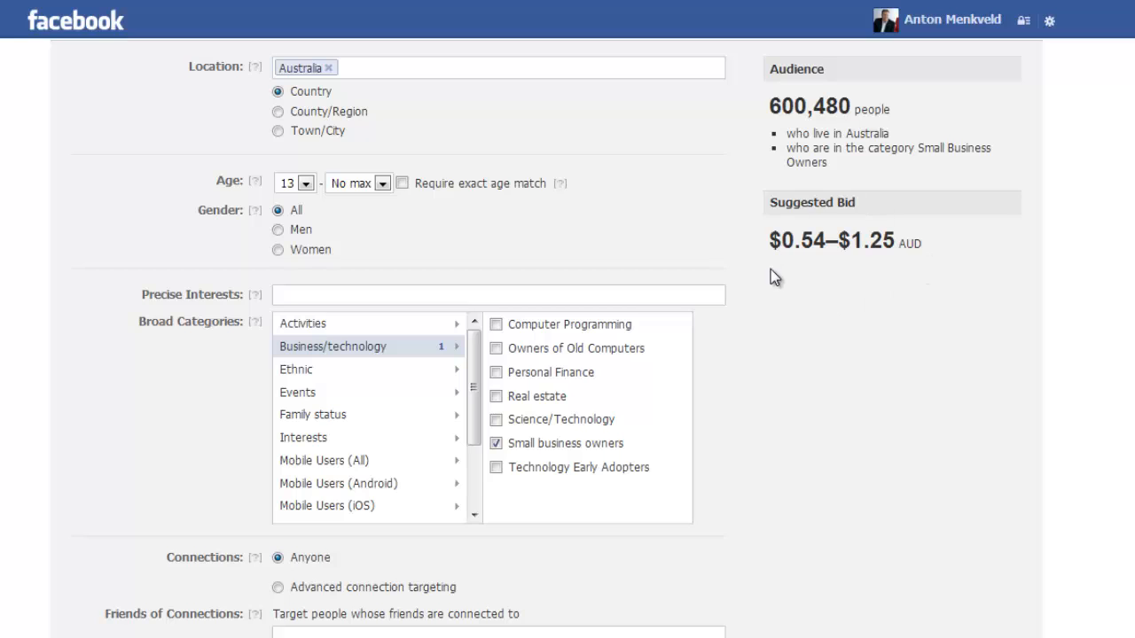
pyautogui.moveTo(834, 326)
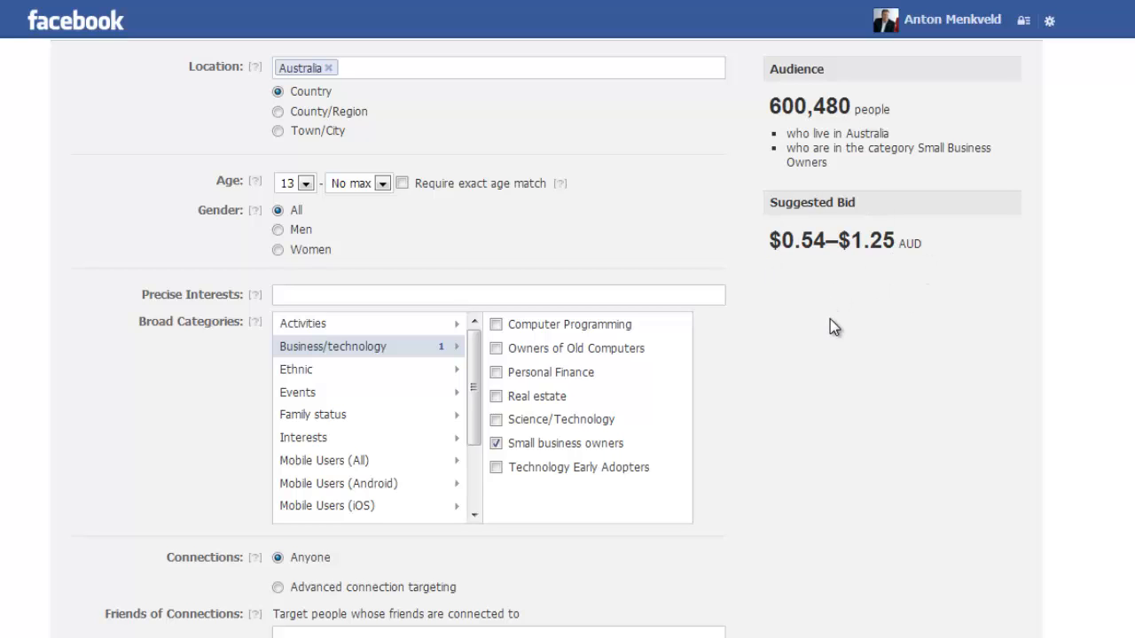
pyautogui.scroll(-3)
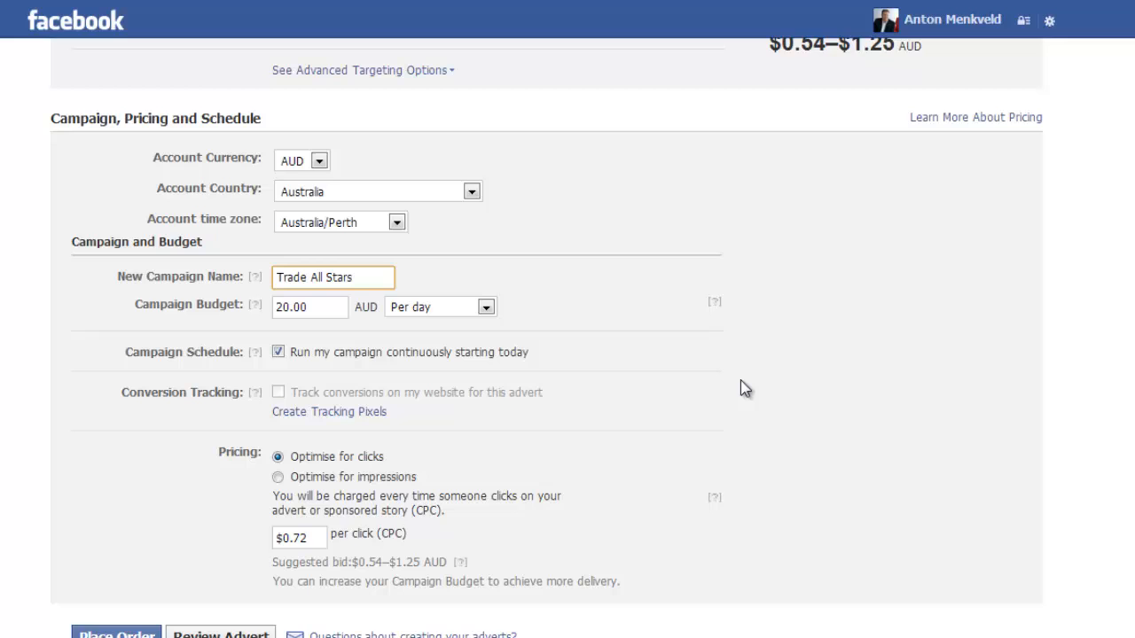
pyautogui.scroll(3)
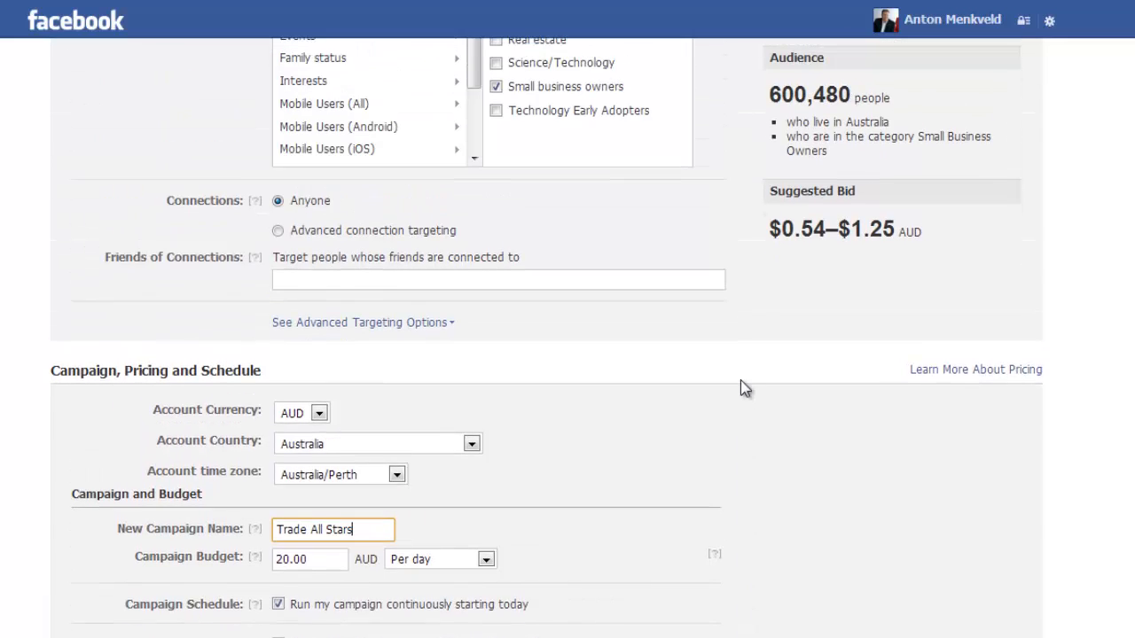
pyautogui.scroll(-3)
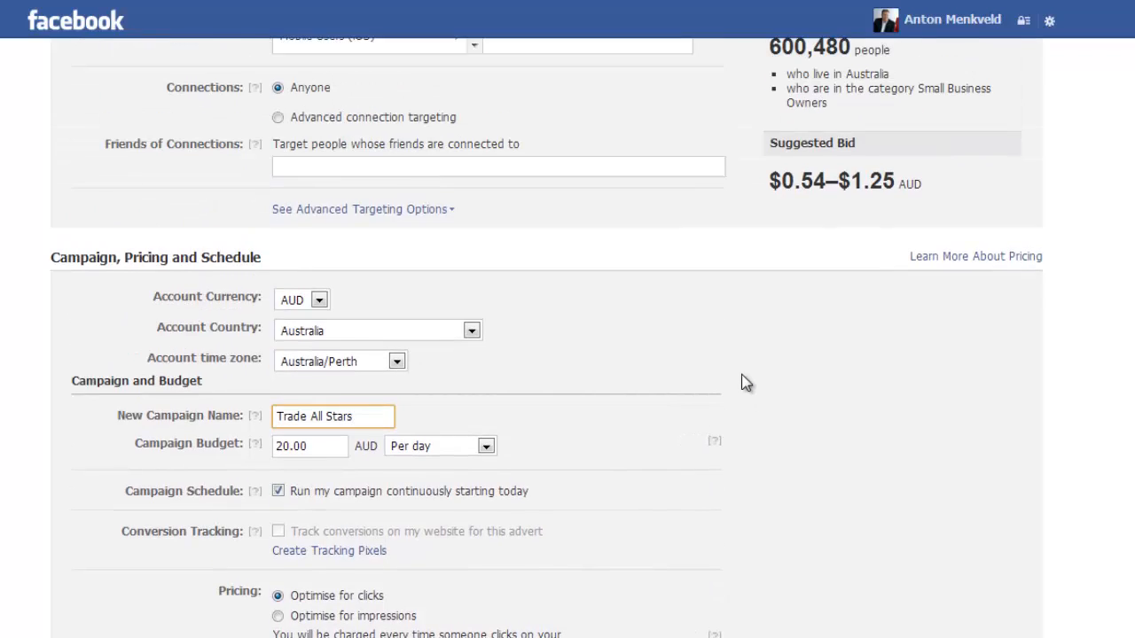
pyautogui.scroll(-3)
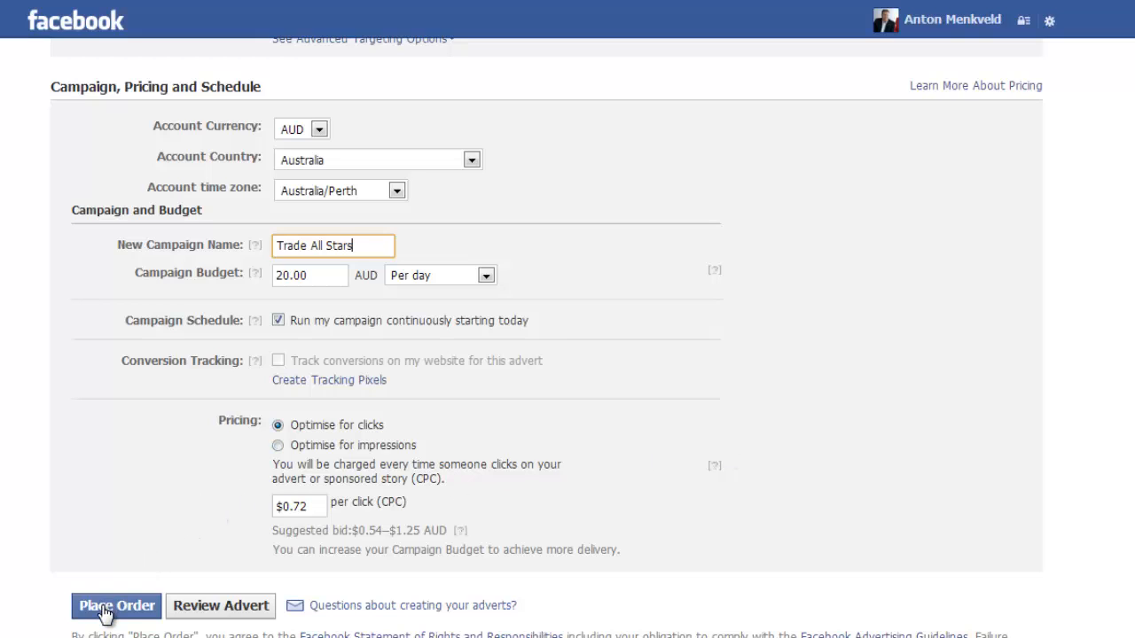
# Place the advert order and choose Credit card as the funding source.
pyautogui.click(116, 606)
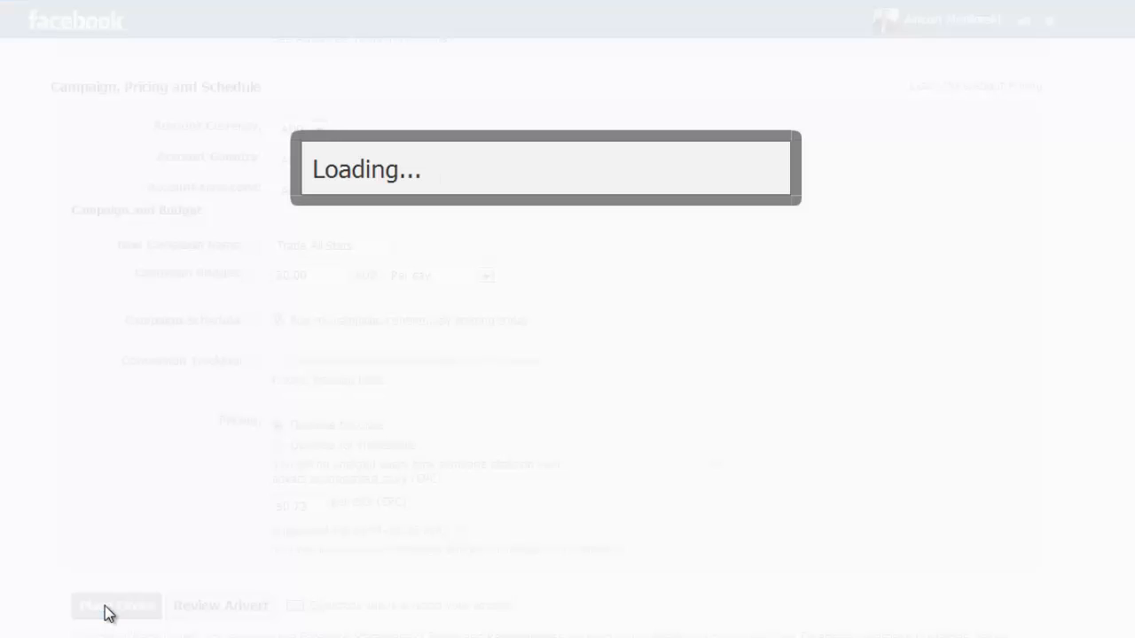
pyautogui.click(116, 606)
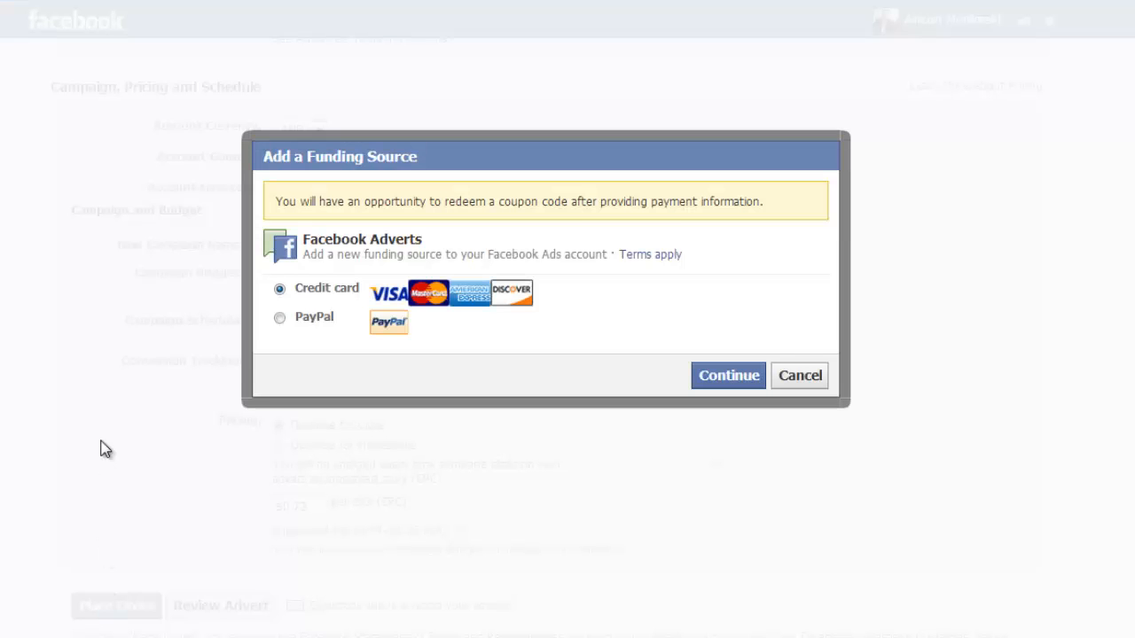
pyautogui.moveTo(246, 355)
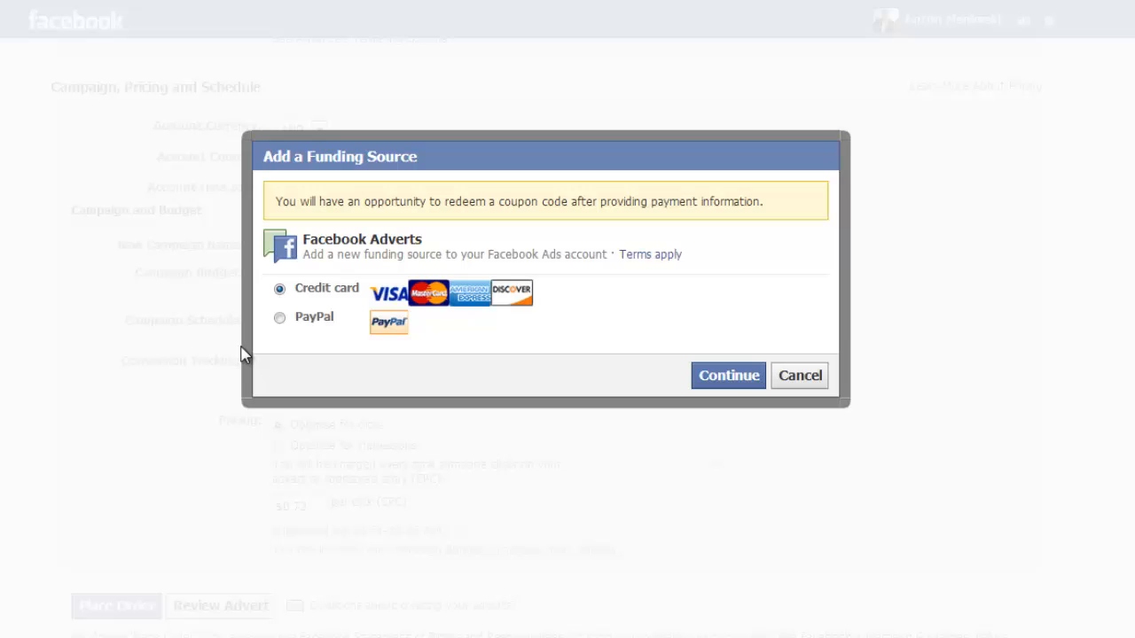
pyautogui.moveTo(866, 411)
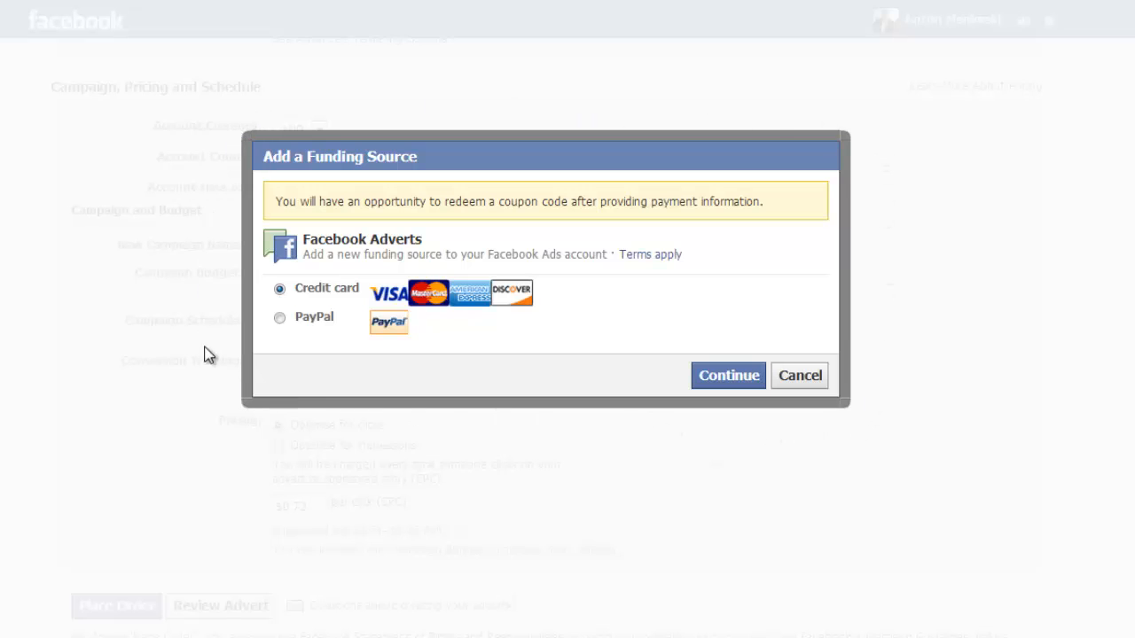
pyautogui.moveTo(904, 411)
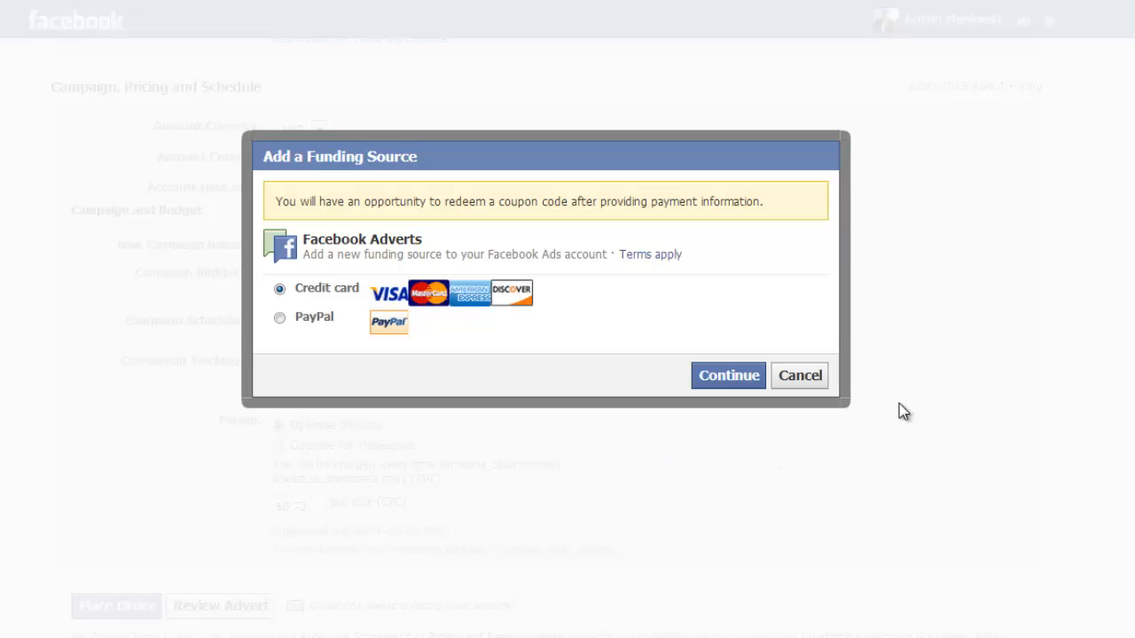
pyautogui.moveTo(281, 346)
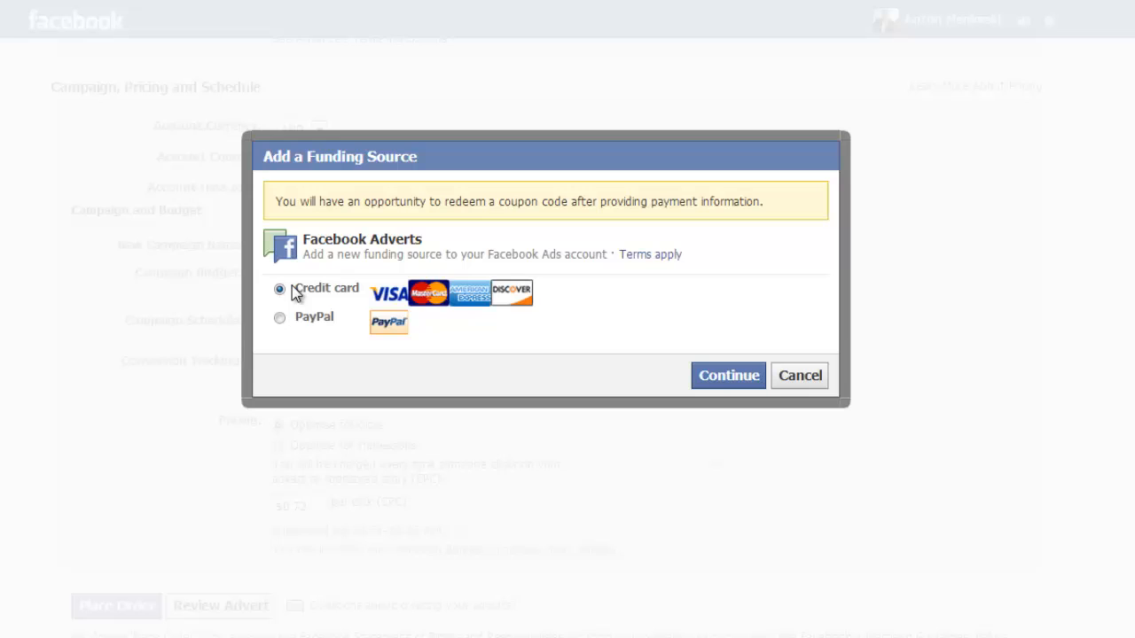
pyautogui.click(727, 375)
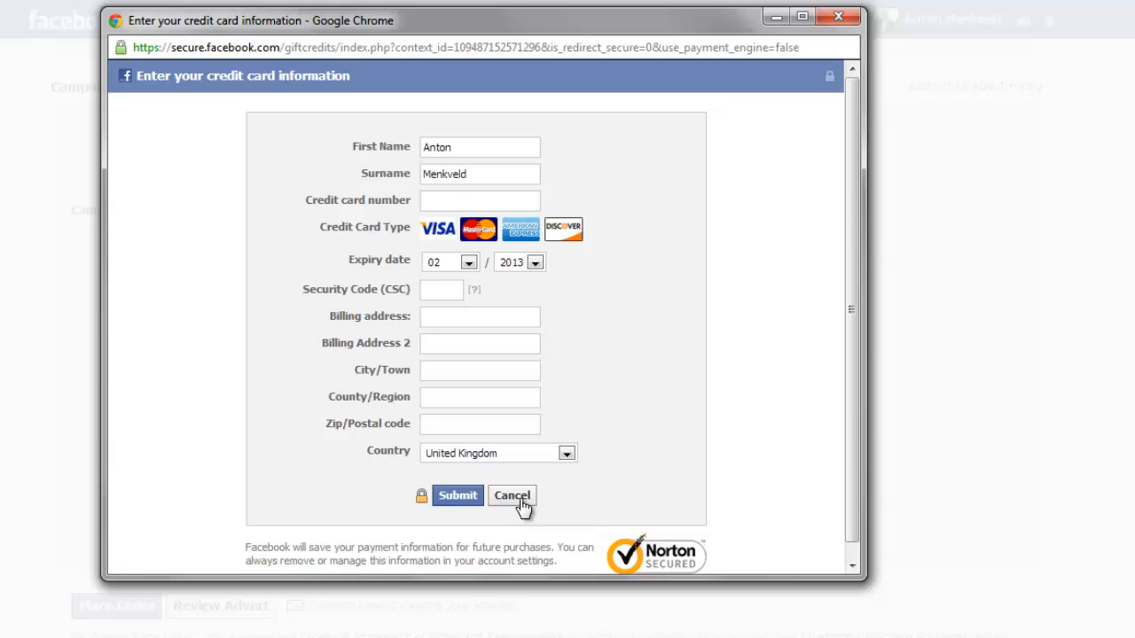
# Cancel the credit card details form without entering payment information.
pyautogui.click(511, 495)
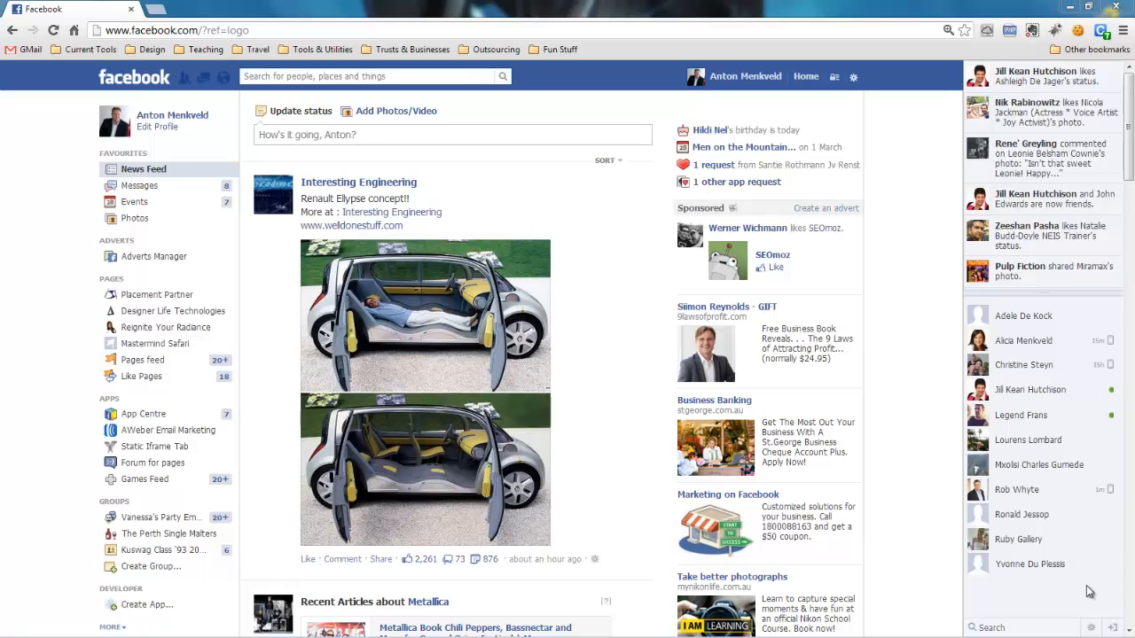
pyautogui.moveTo(940, 571)
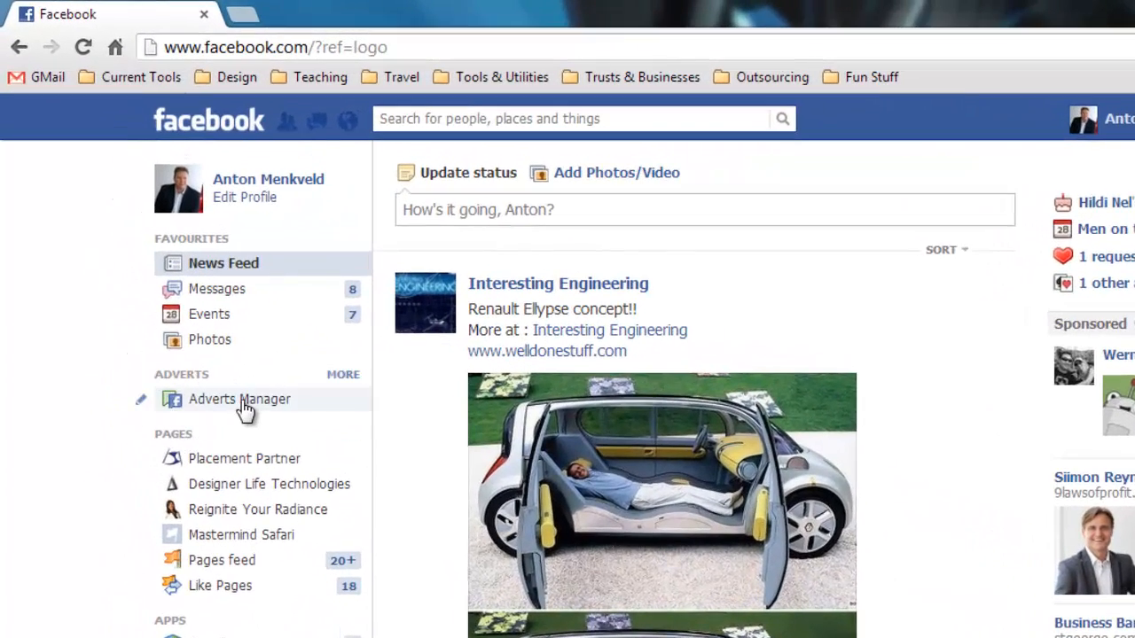
# Go to Adverts Manager from the news feed's left sidebar.
pyautogui.click(238, 399)
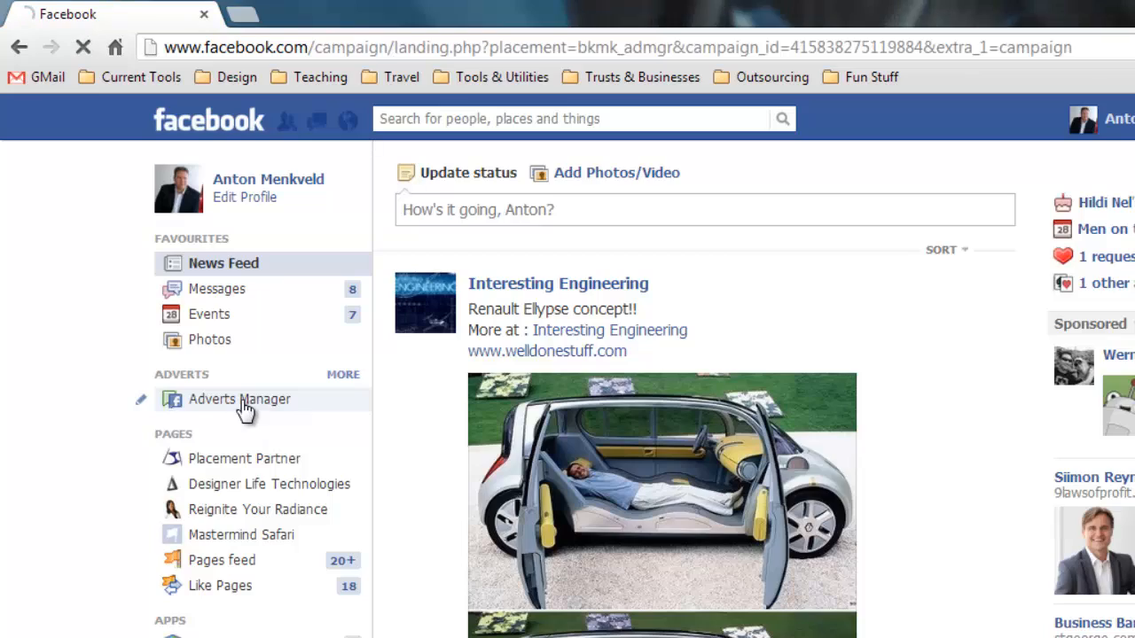
# Show the All Campaigns list of six campaigns, then go to the account Settings page.
pyautogui.click(239, 399)
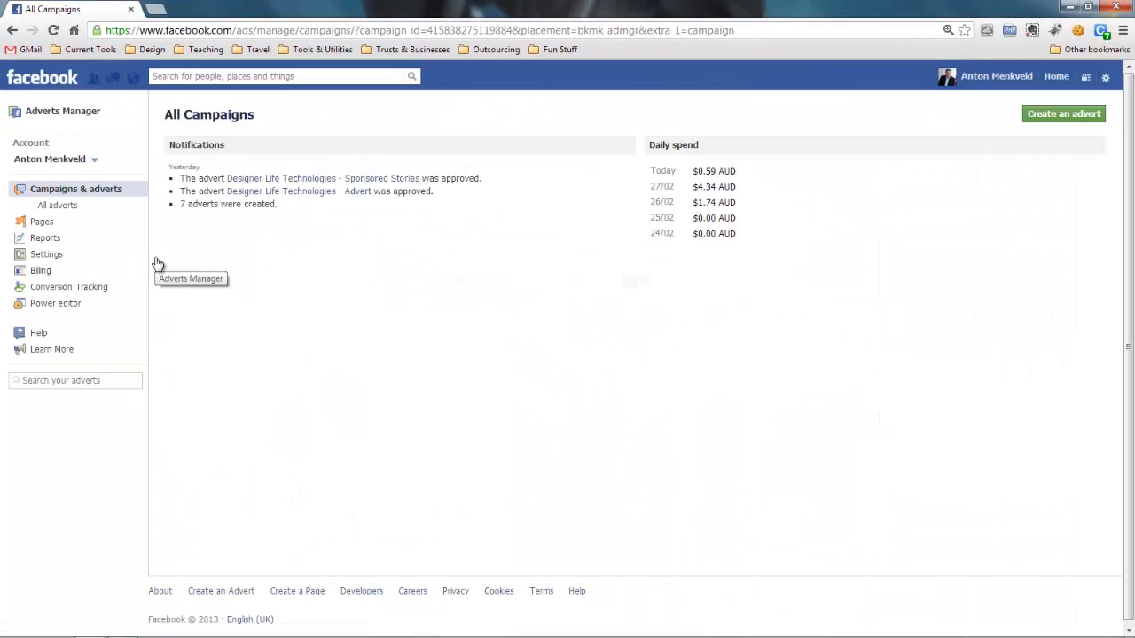
pyautogui.click(57, 205)
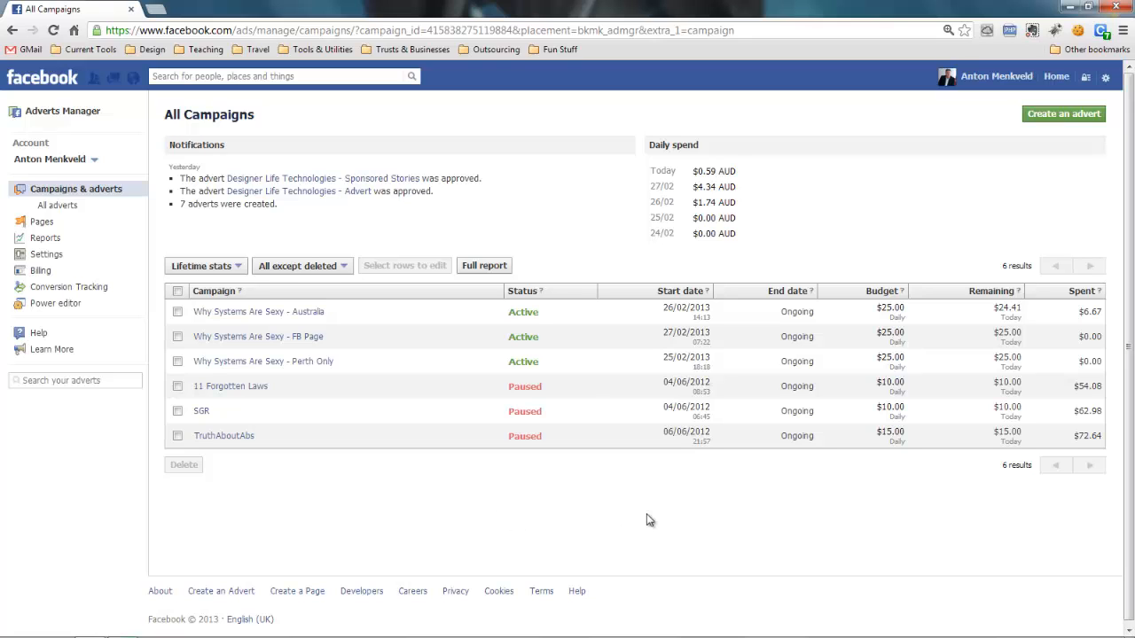
pyautogui.moveTo(258, 311)
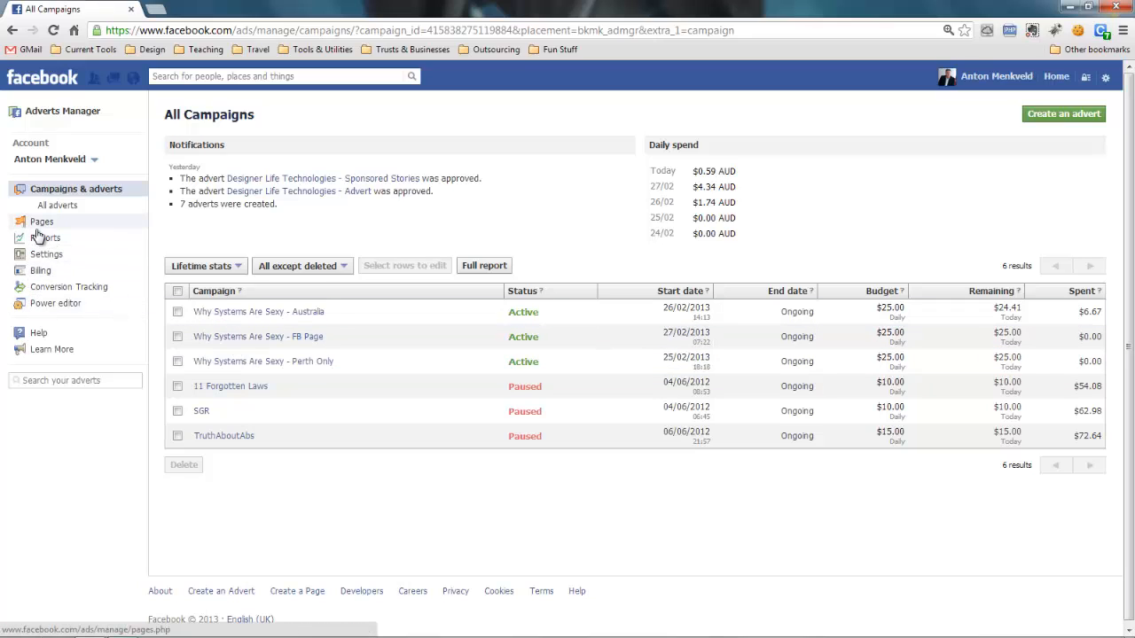
pyautogui.moveTo(146, 430)
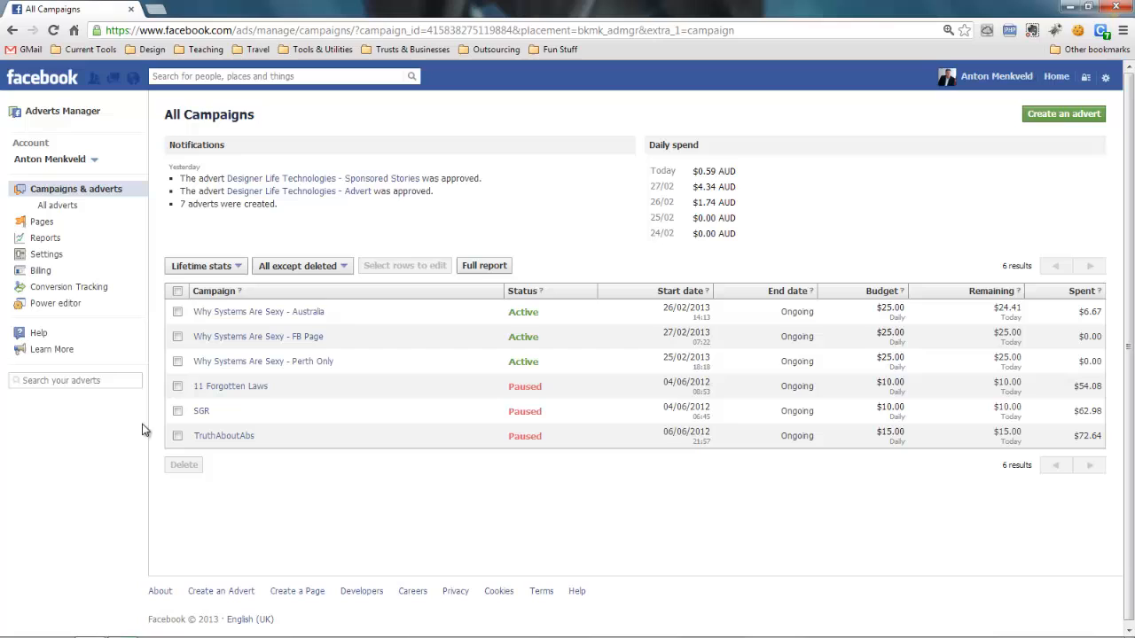
pyautogui.moveTo(155, 356)
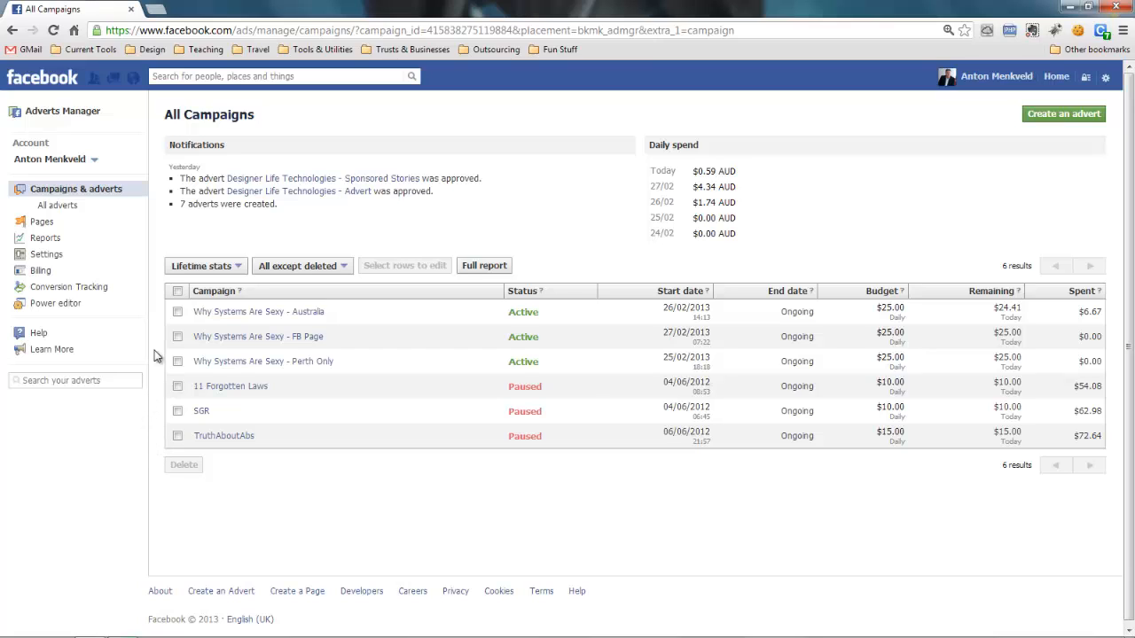
pyautogui.moveTo(166, 308)
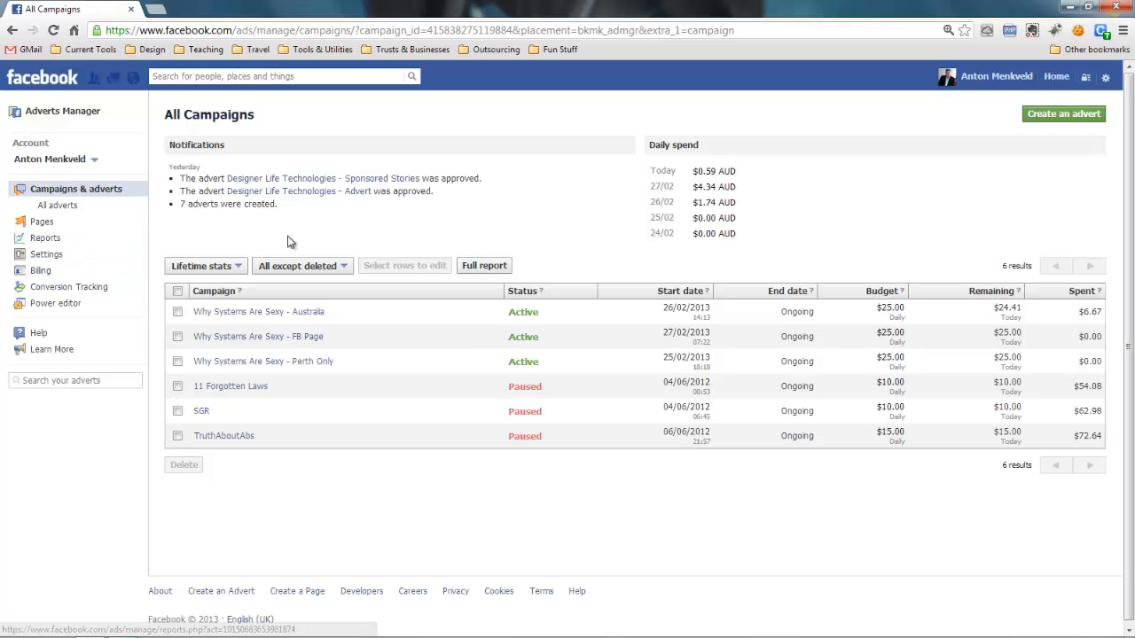
pyautogui.moveTo(228, 234)
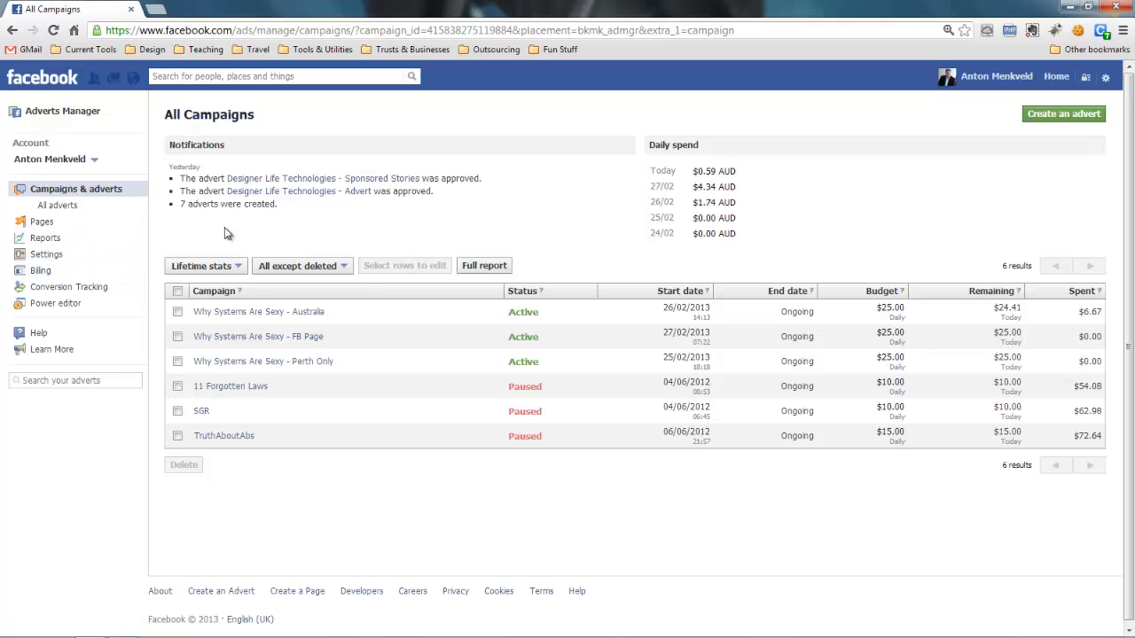
pyautogui.moveTo(46, 255)
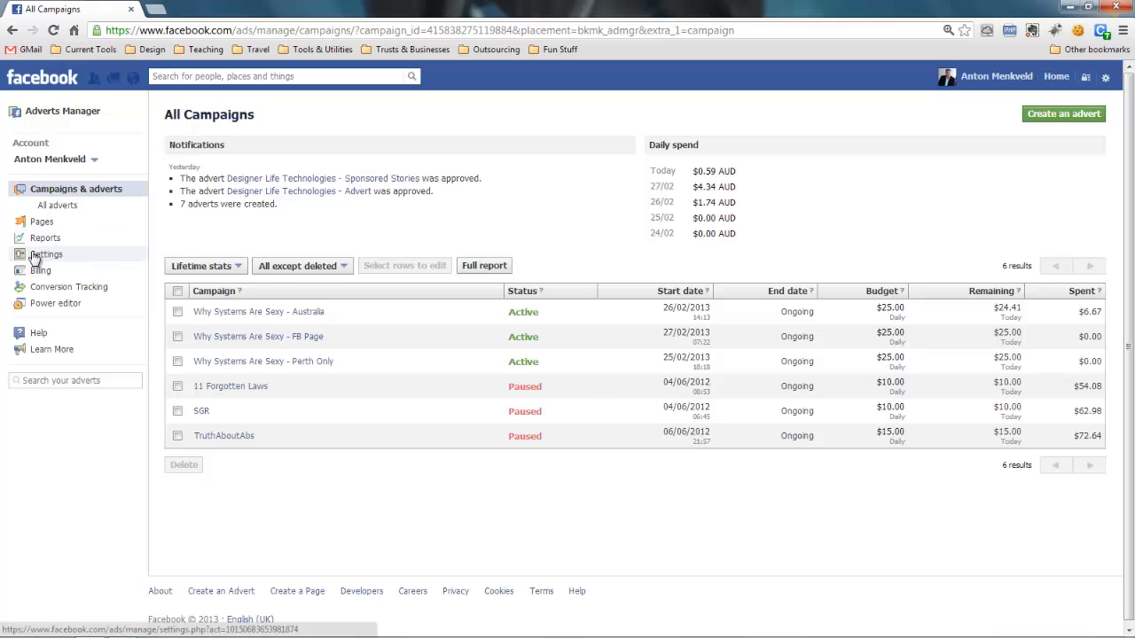
pyautogui.click(48, 255)
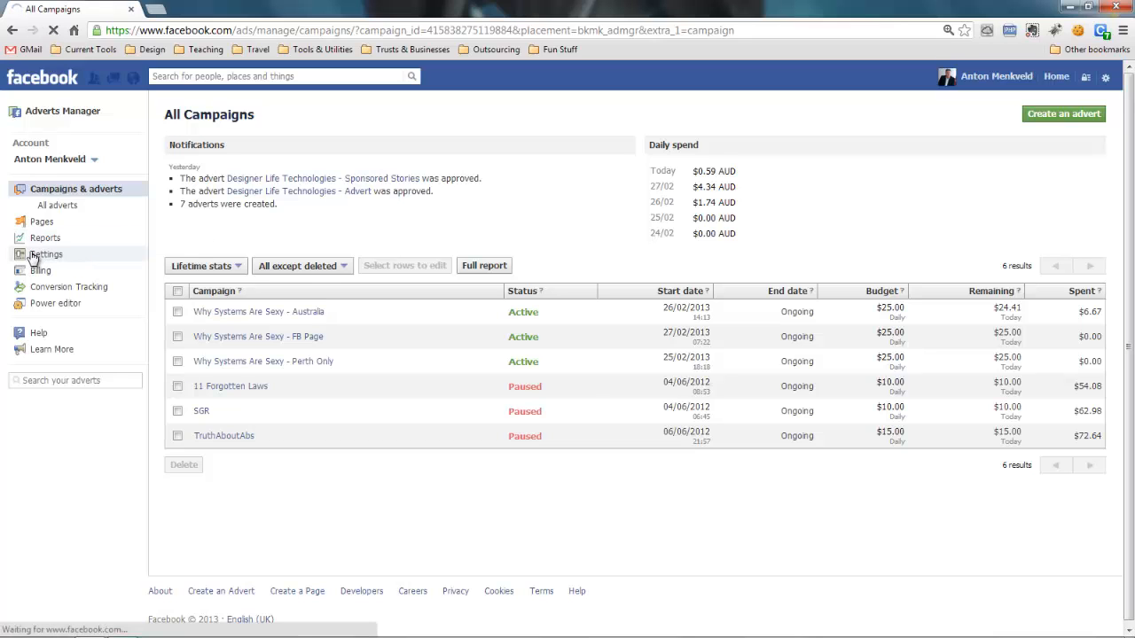
# Scroll the account settings down to Permissions and start adding a new user.
pyautogui.click(46, 254)
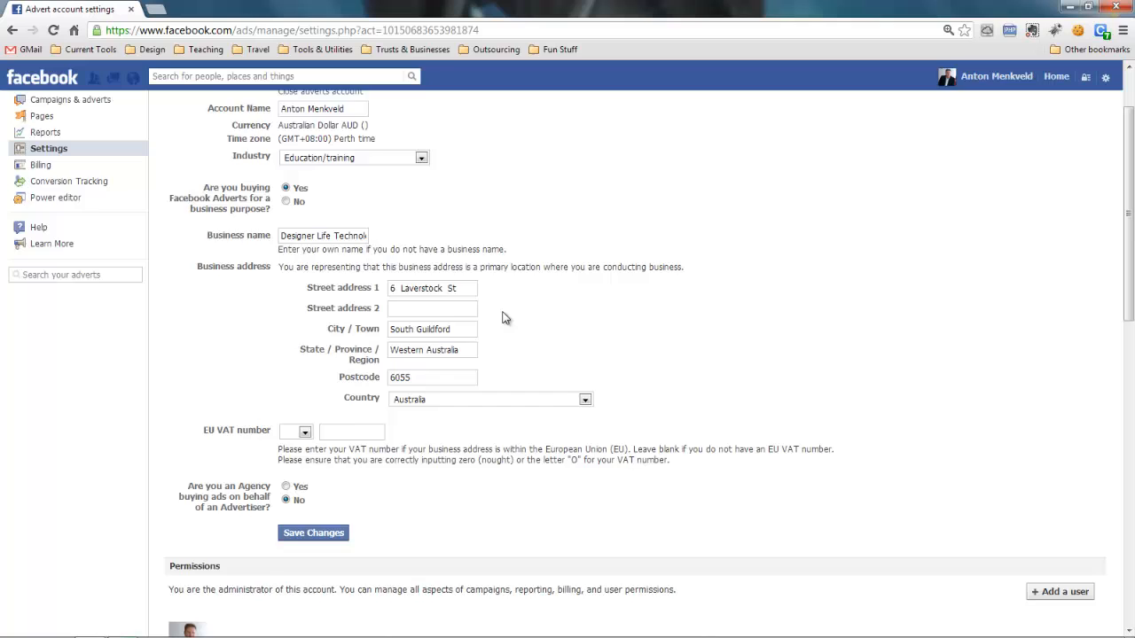
pyautogui.scroll(-3)
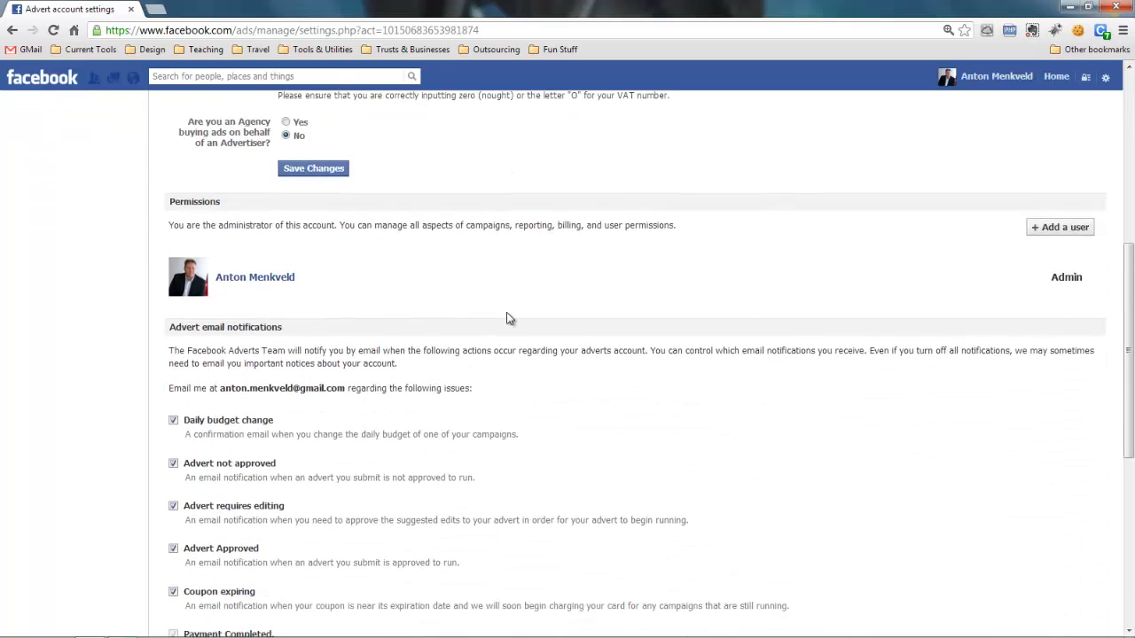
pyautogui.scroll(-3)
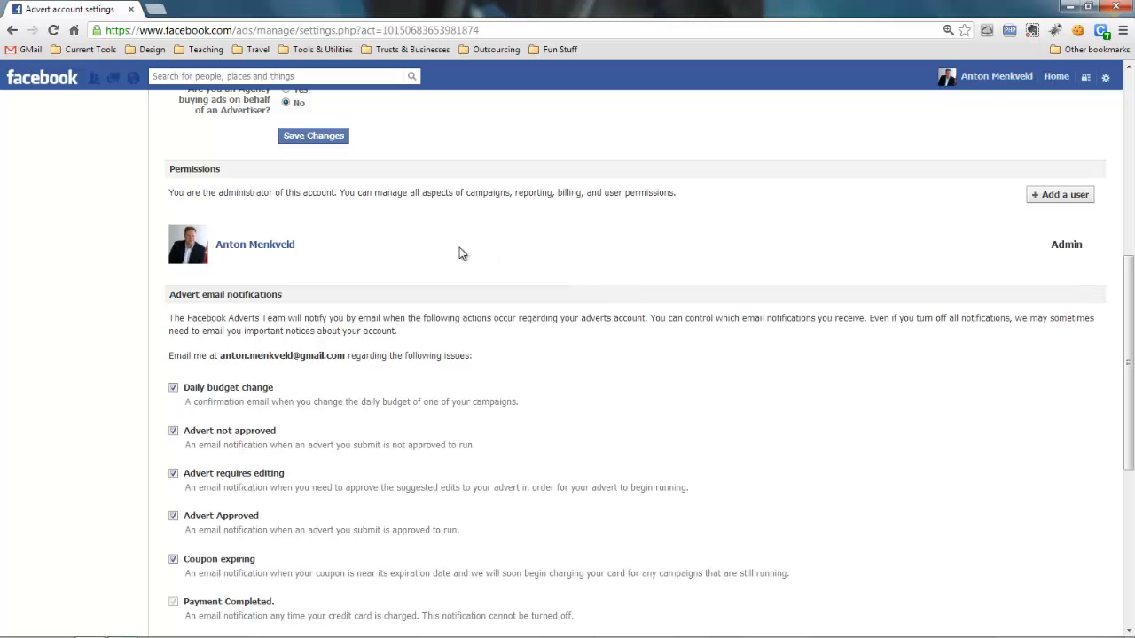
pyautogui.click(1060, 194)
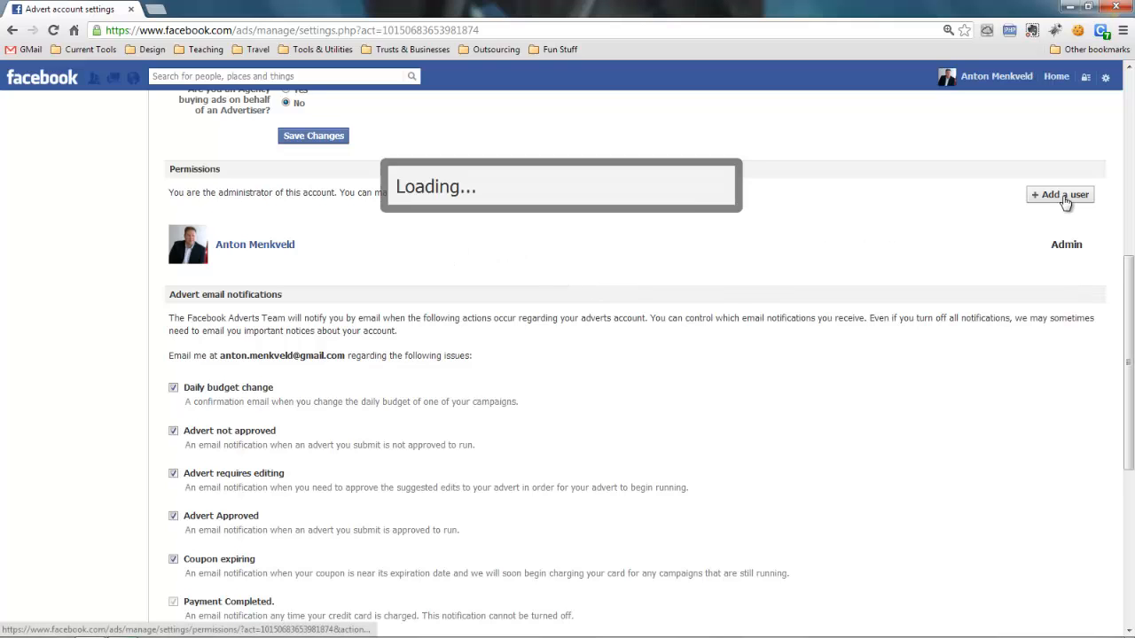
# Search 'al', choose the suggested person, and add them as a General user.
pyautogui.click(1059, 194)
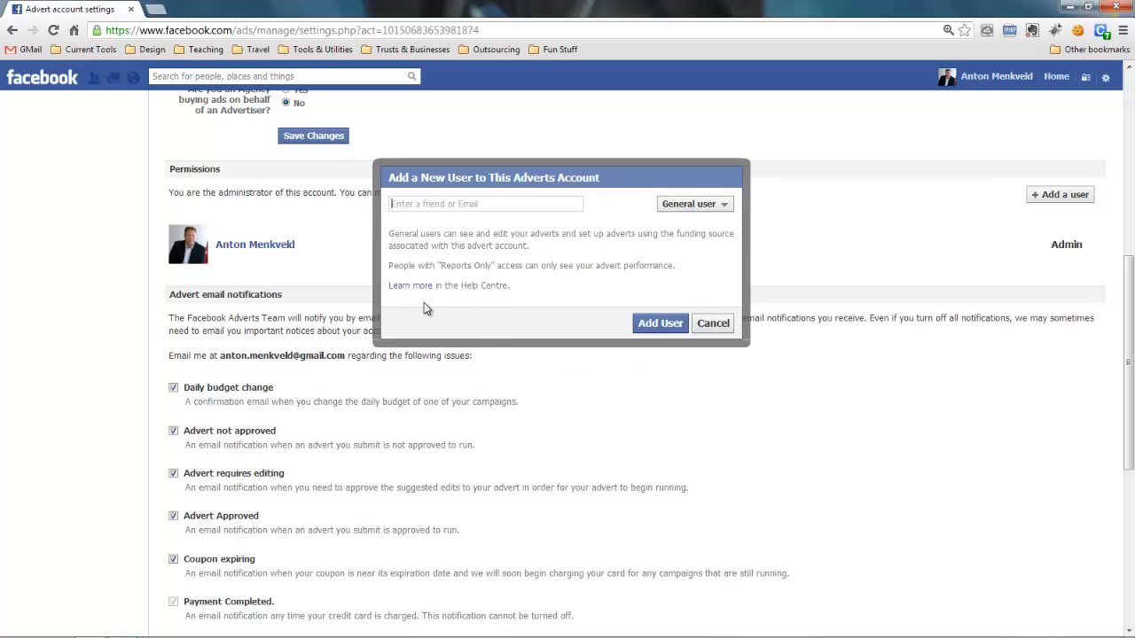
pyautogui.moveTo(718, 212)
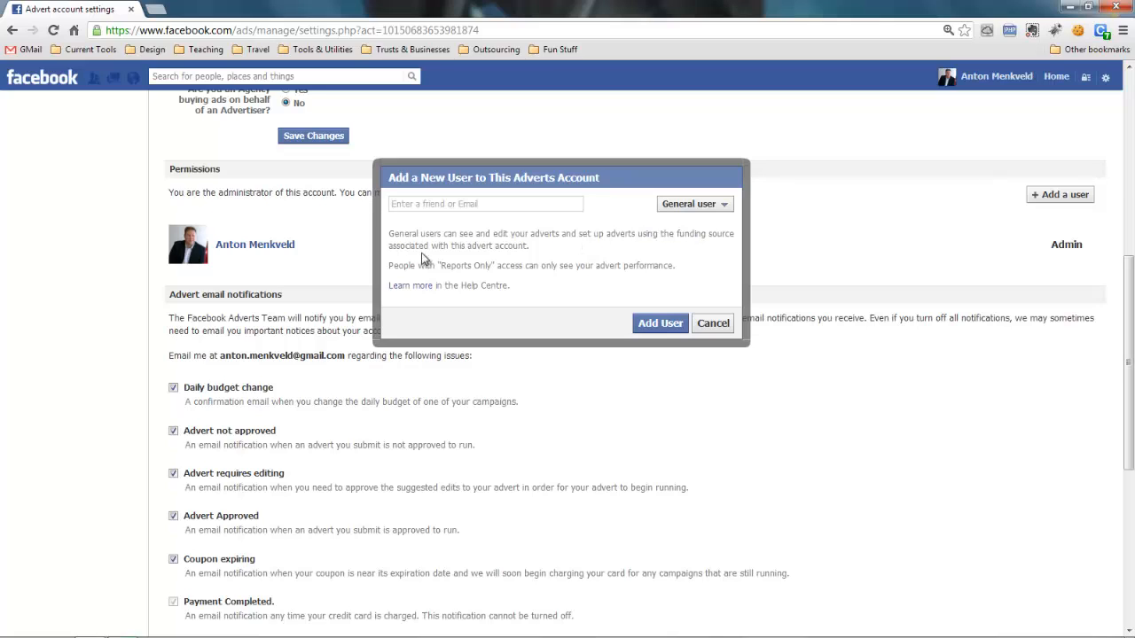
pyautogui.moveTo(468, 224)
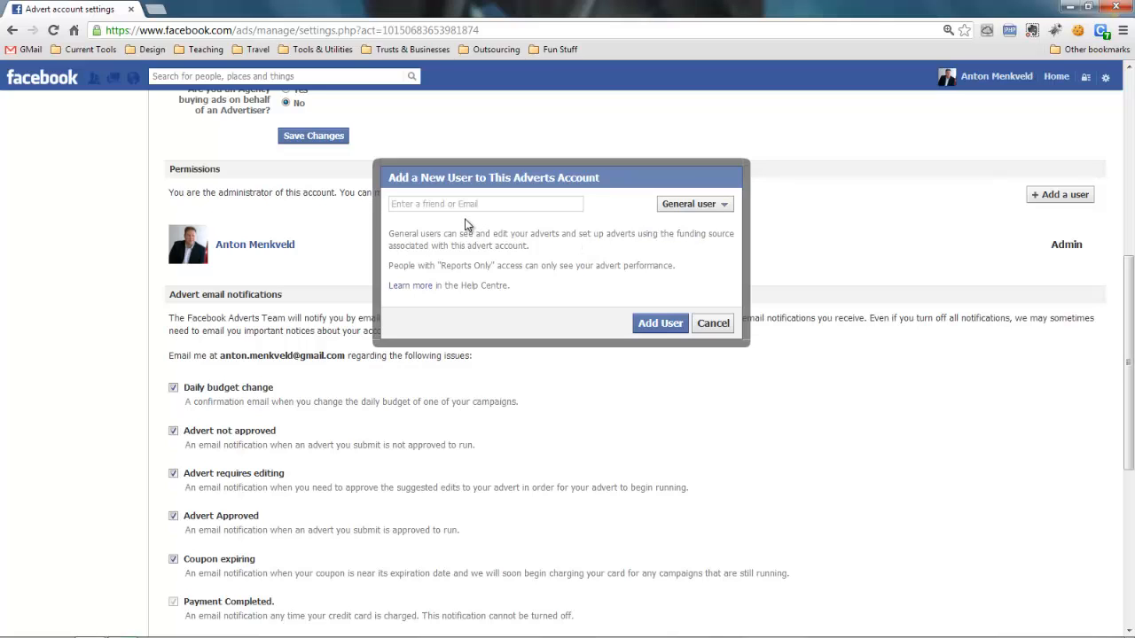
pyautogui.moveTo(469, 222)
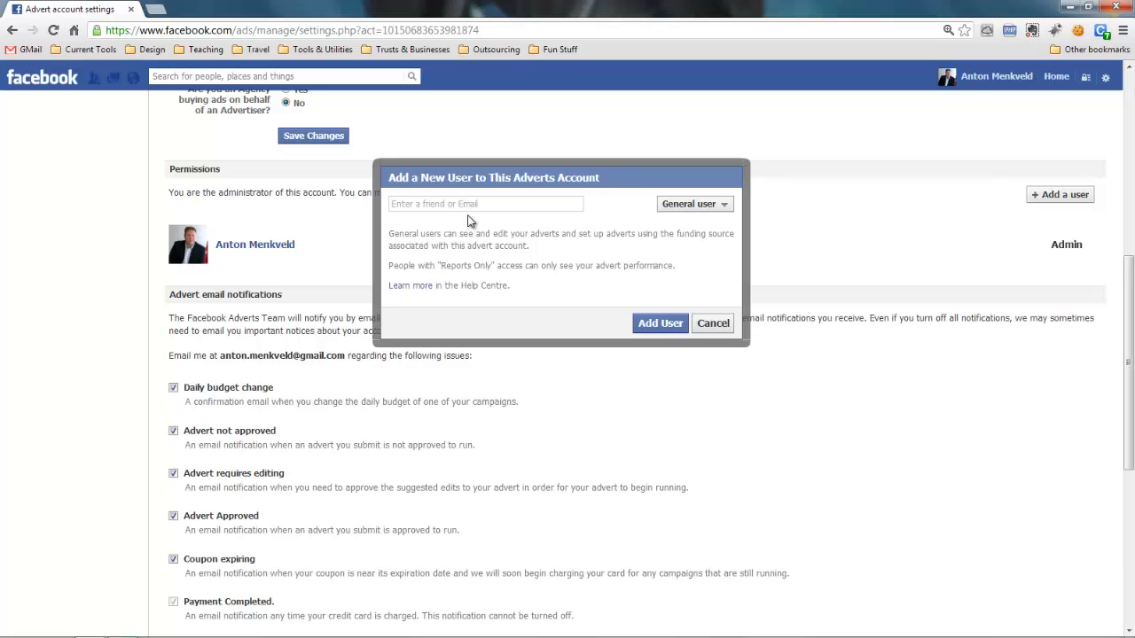
pyautogui.click(486, 203)
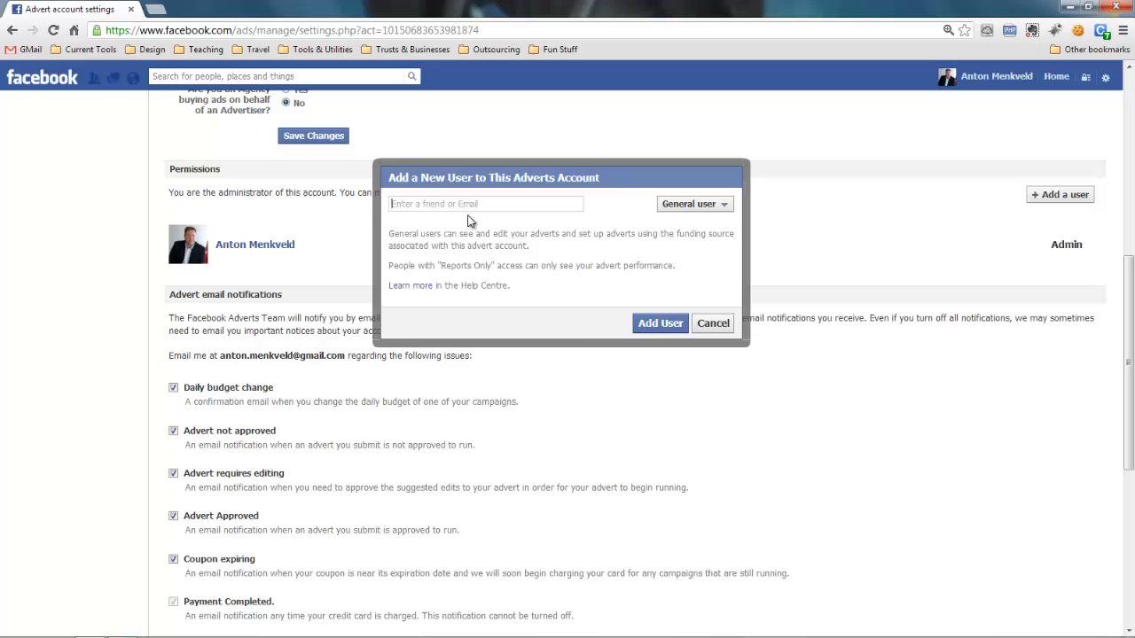
pyautogui.write('alicia')
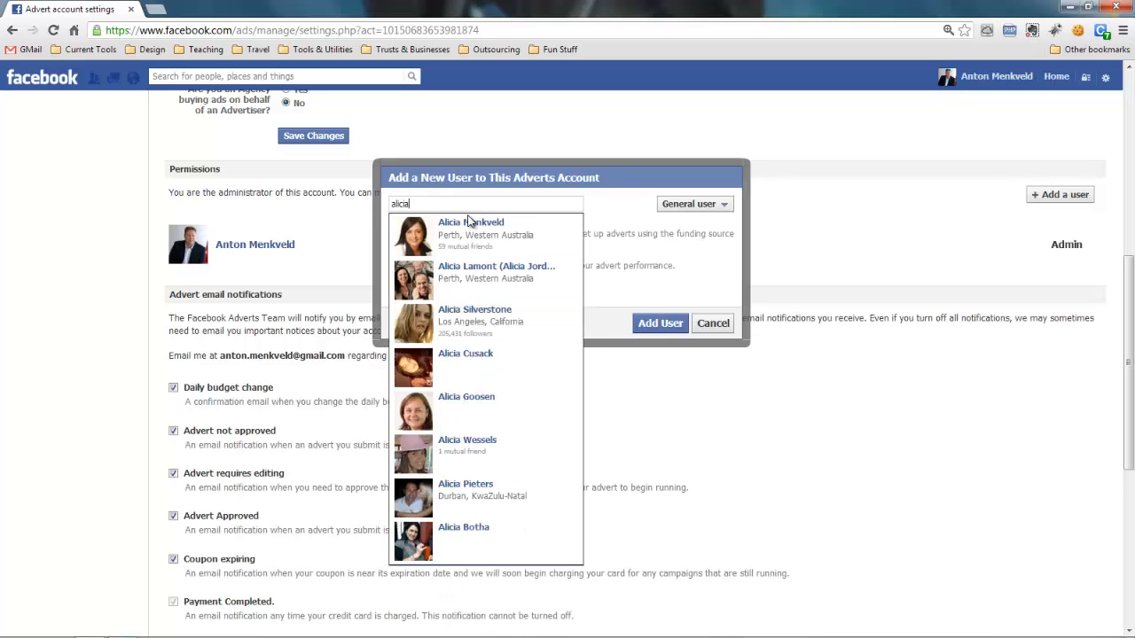
pyautogui.click(471, 222)
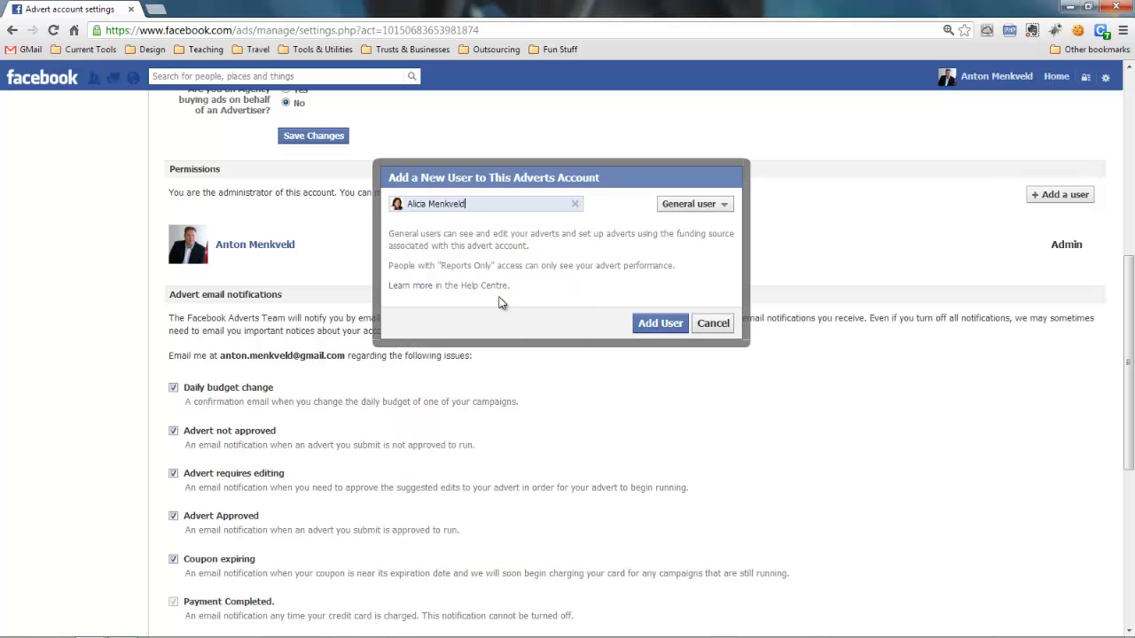
pyautogui.click(659, 323)
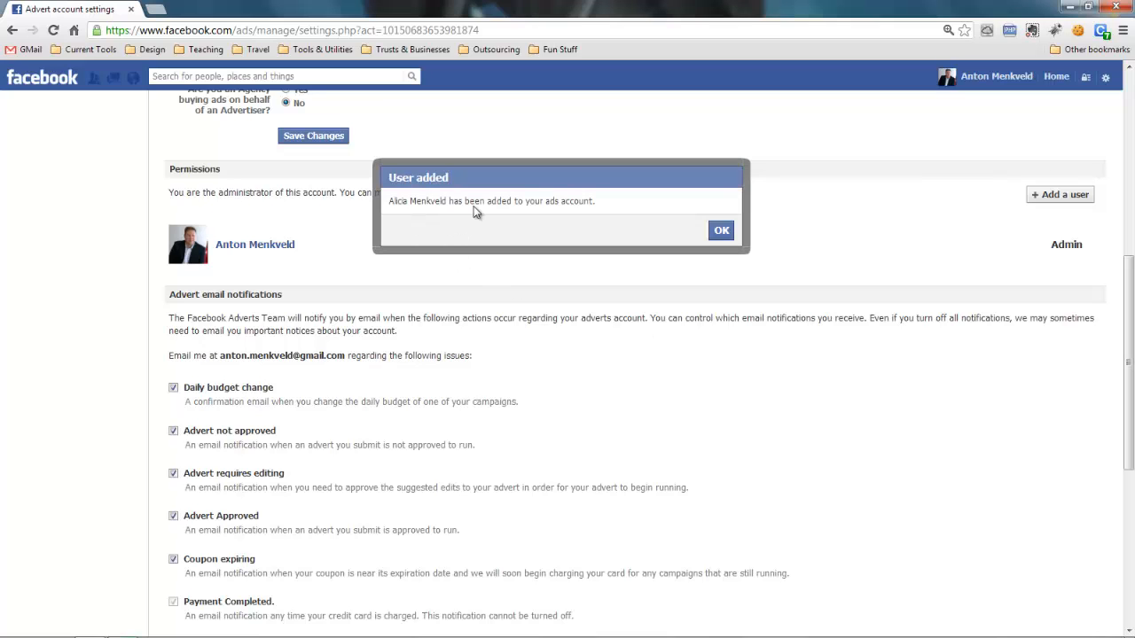
# Dismiss the User added confirmation and scroll to review the updated Permissions list.
pyautogui.click(722, 231)
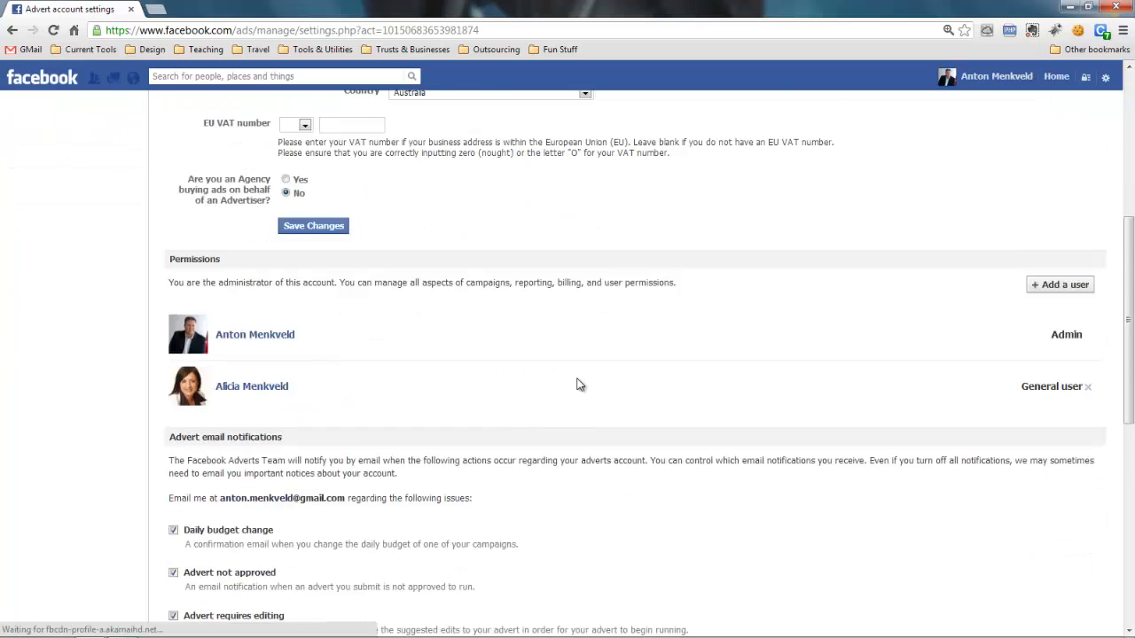
pyautogui.scroll(-3)
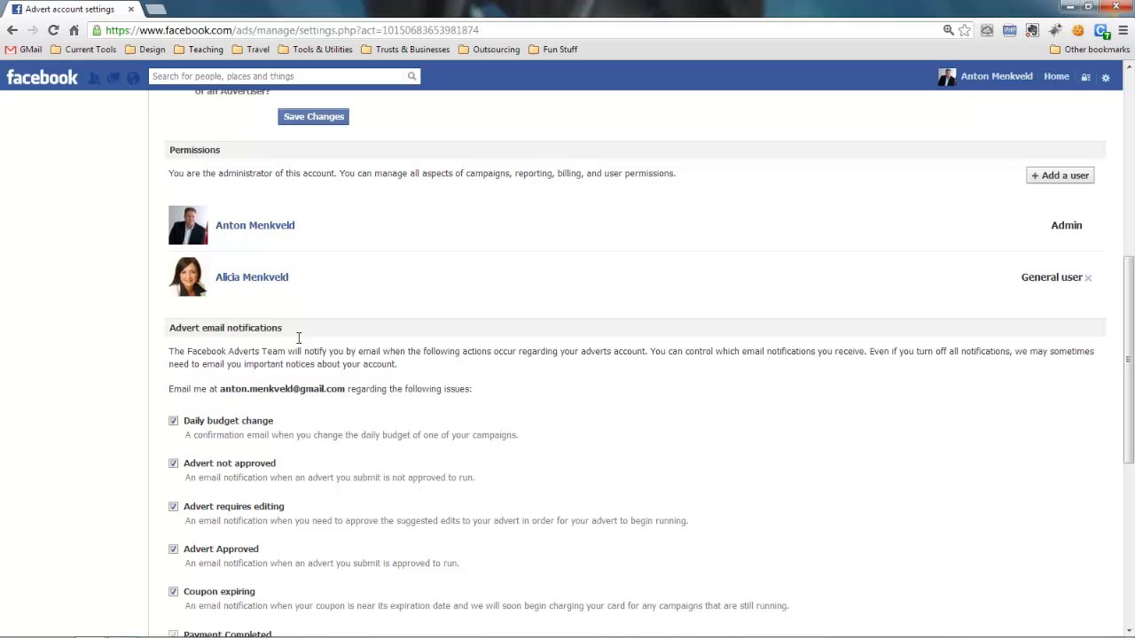
pyautogui.scroll(3)
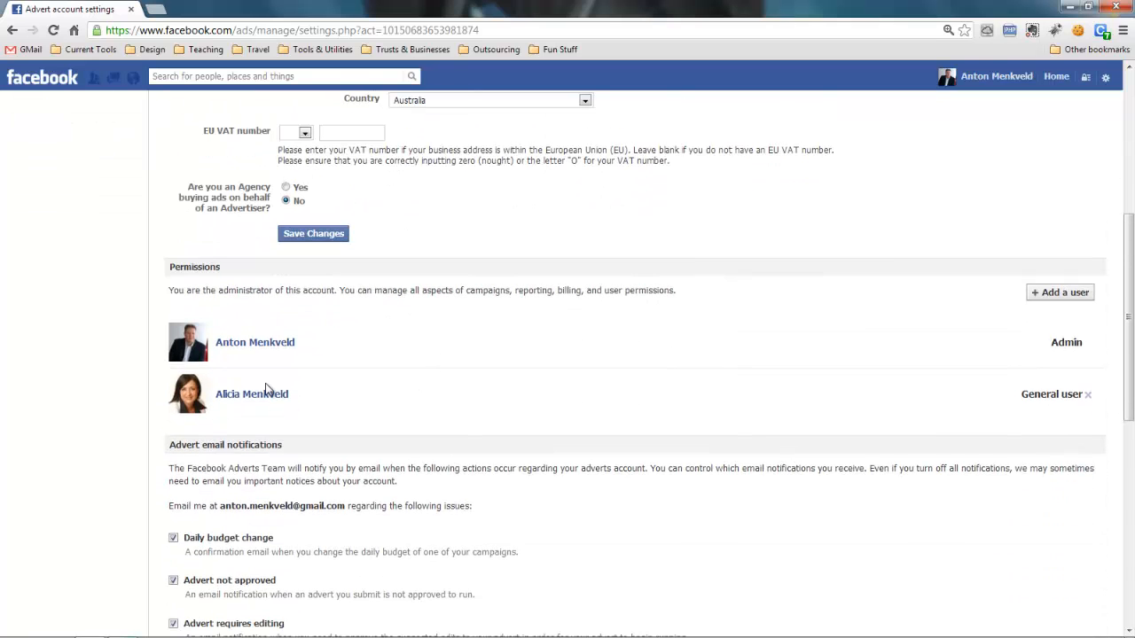
pyautogui.moveTo(742, 437)
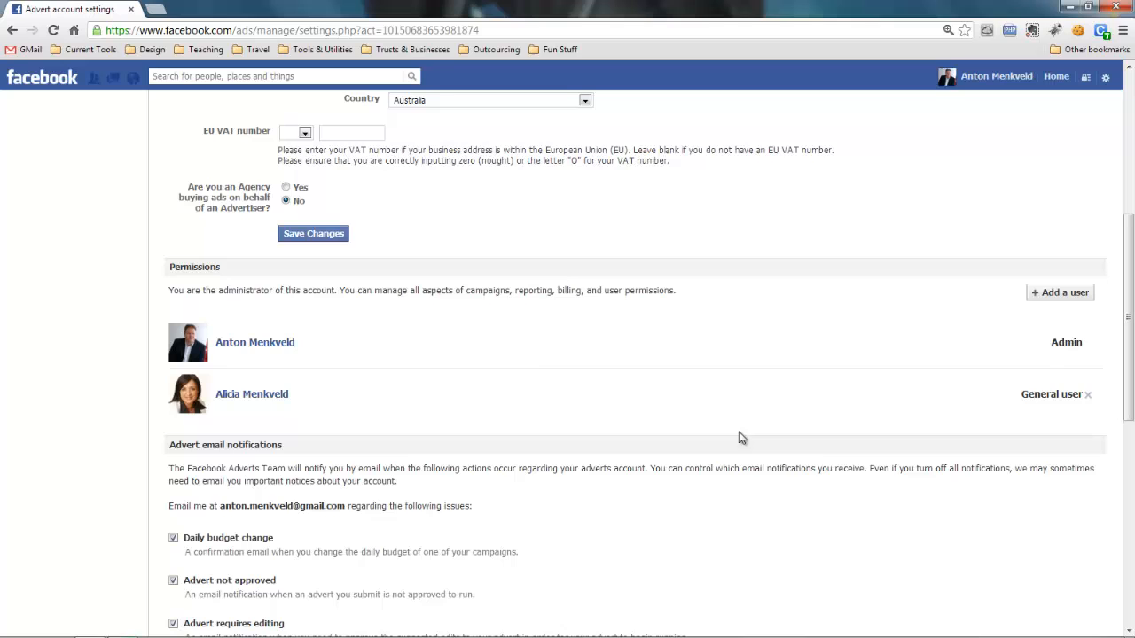
pyautogui.scroll(-3)
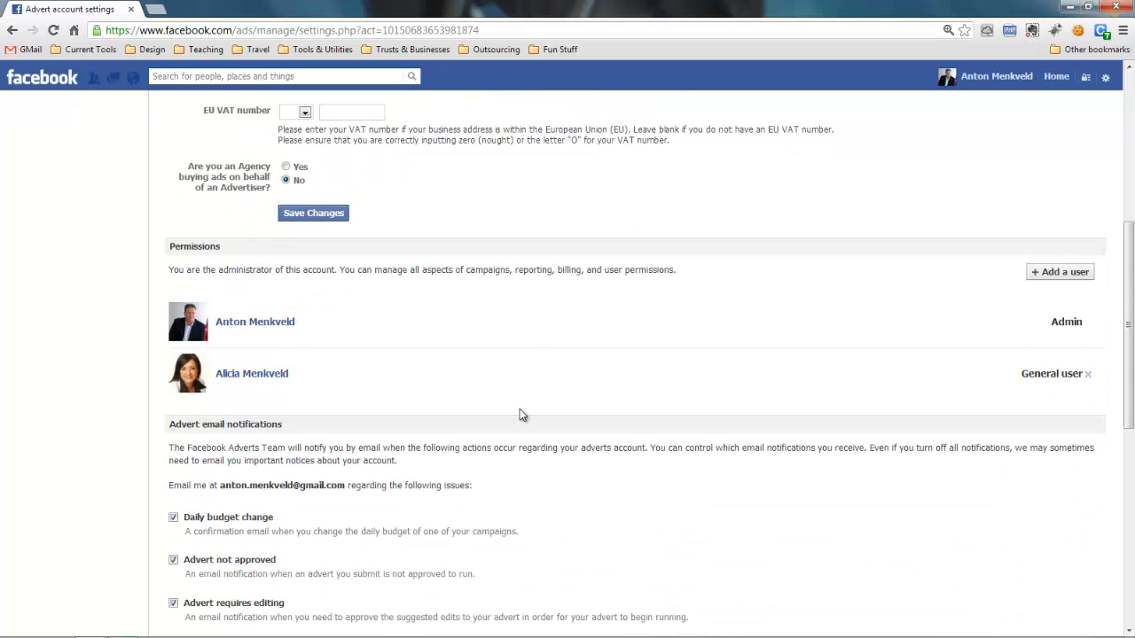
pyautogui.moveTo(277, 380)
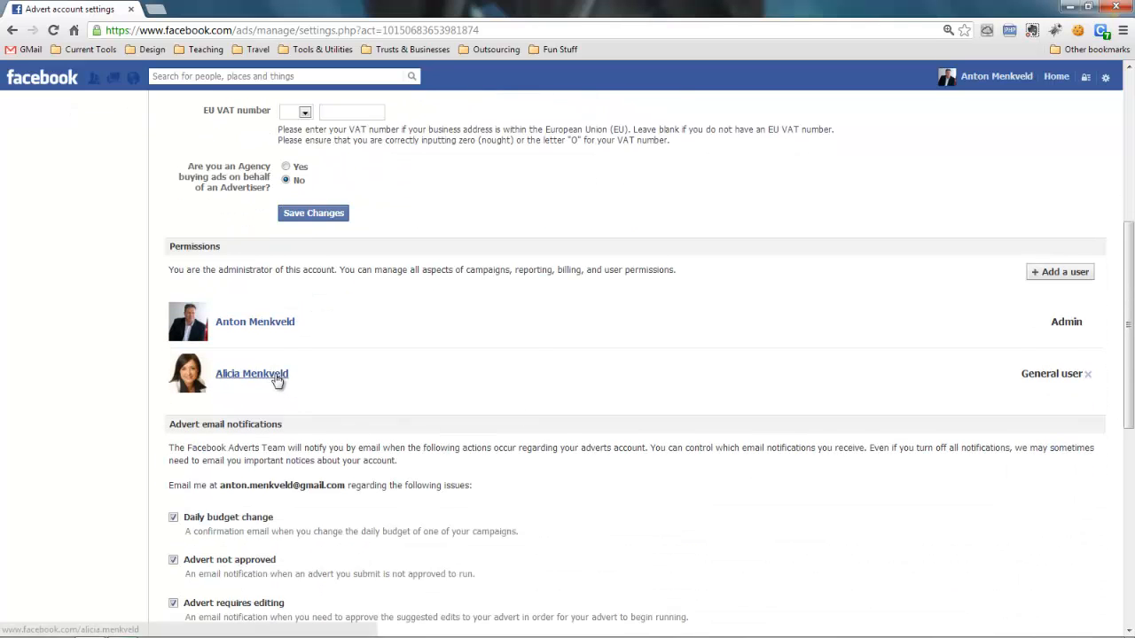
pyautogui.moveTo(425, 435)
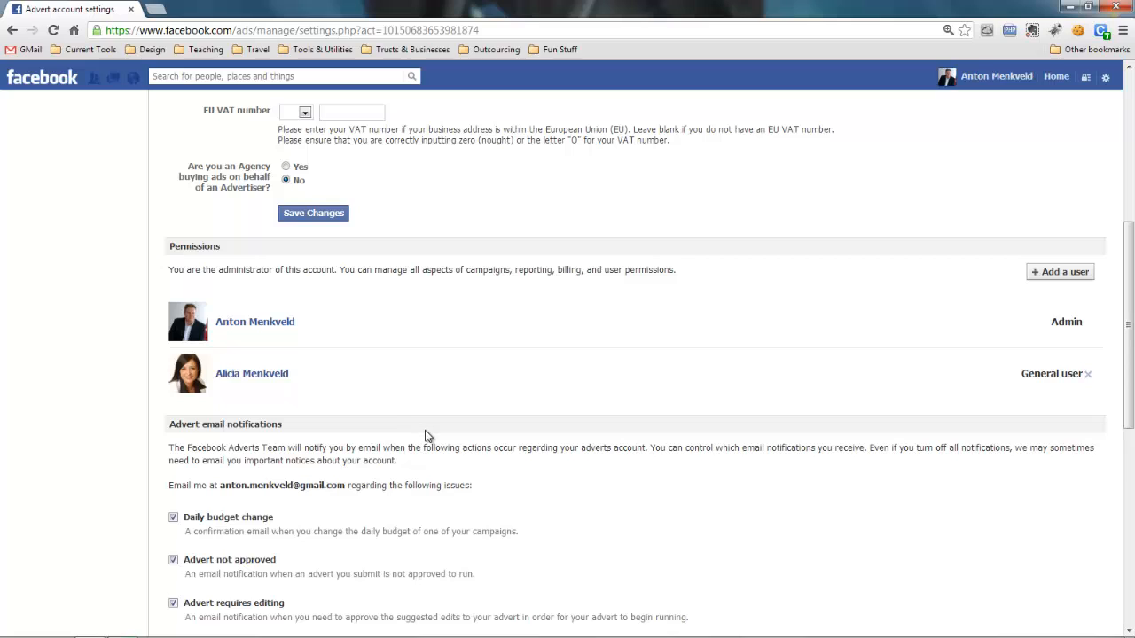
pyautogui.moveTo(304, 367)
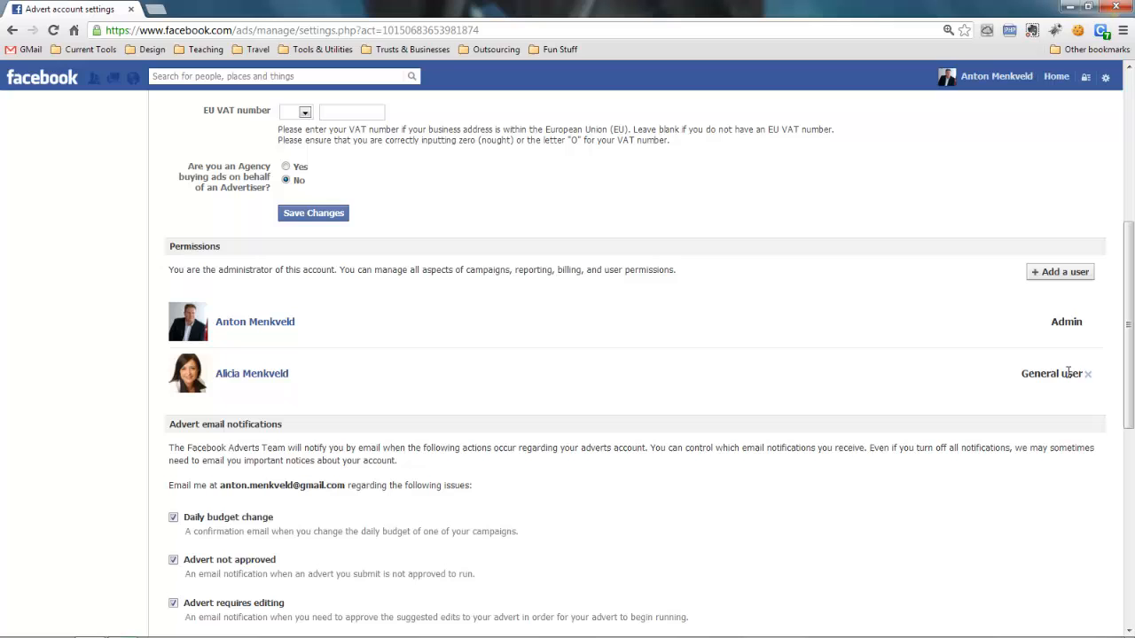
pyautogui.moveTo(1088, 373)
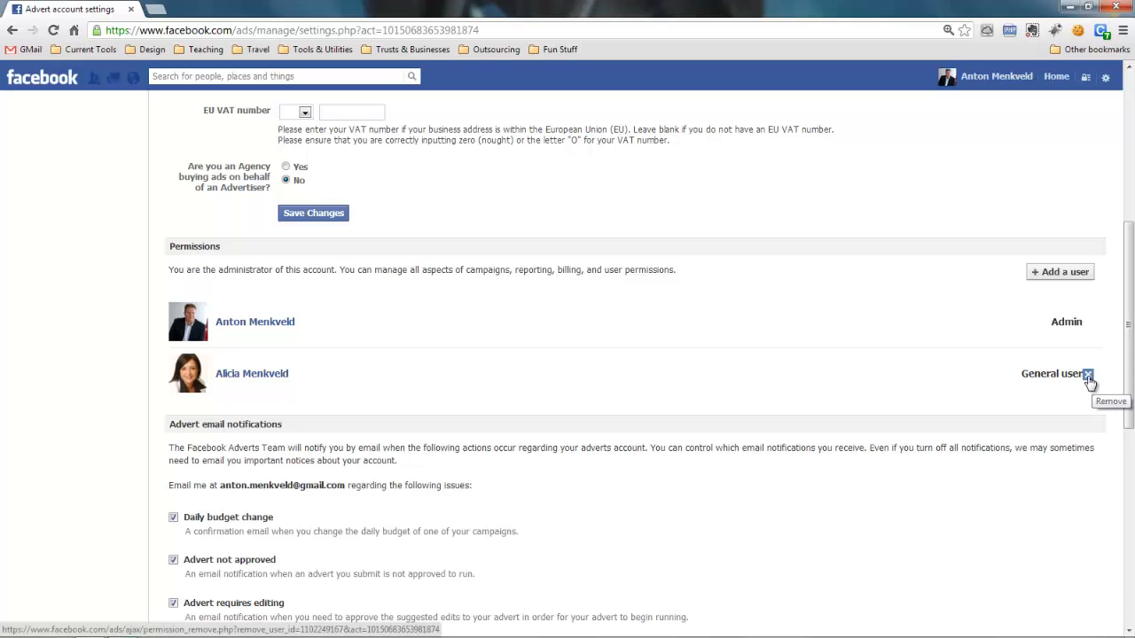